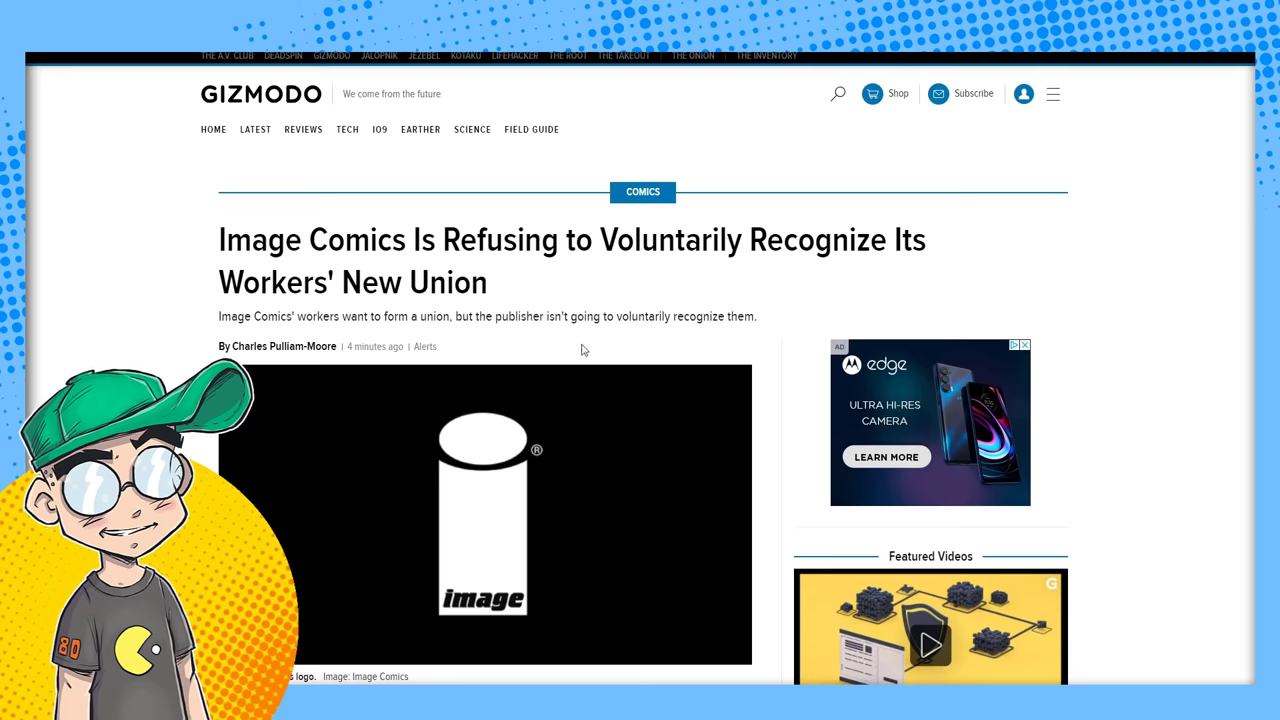
{"action": "scroll", "scroll_direction": "down", "scroll_amount": 3}
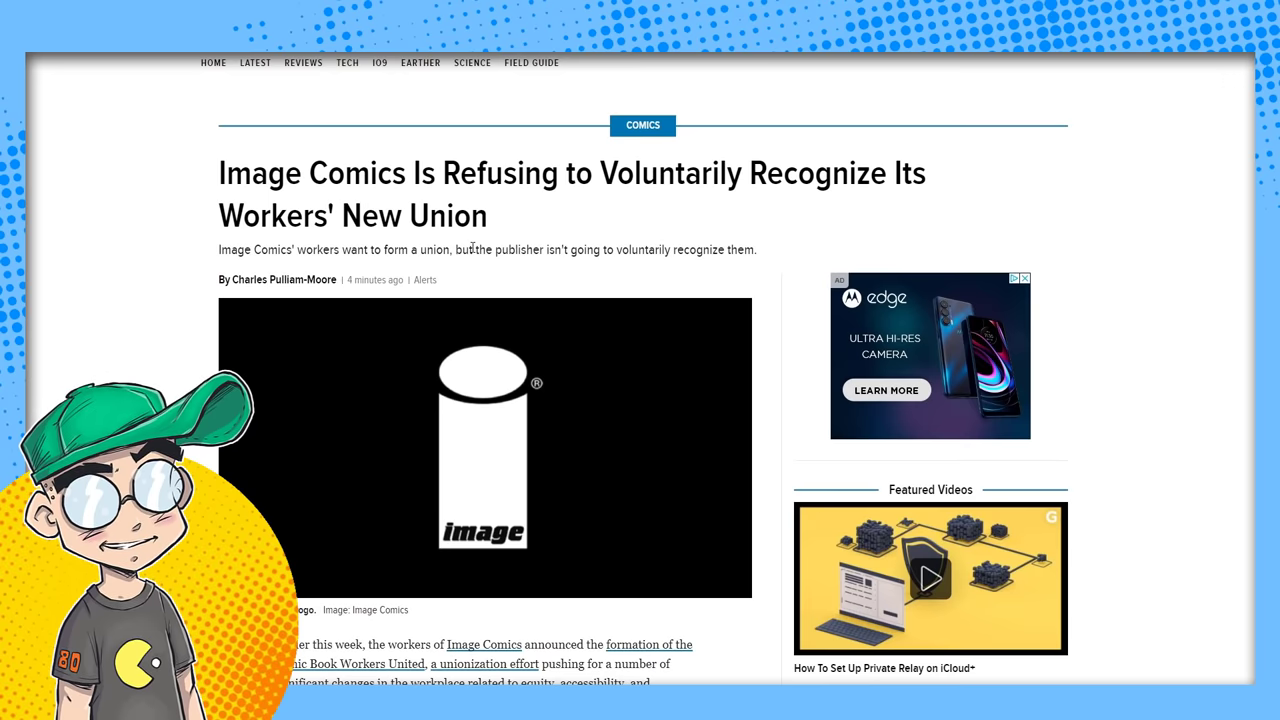
{"action": "mouse_move", "coordinate": [728, 272]}
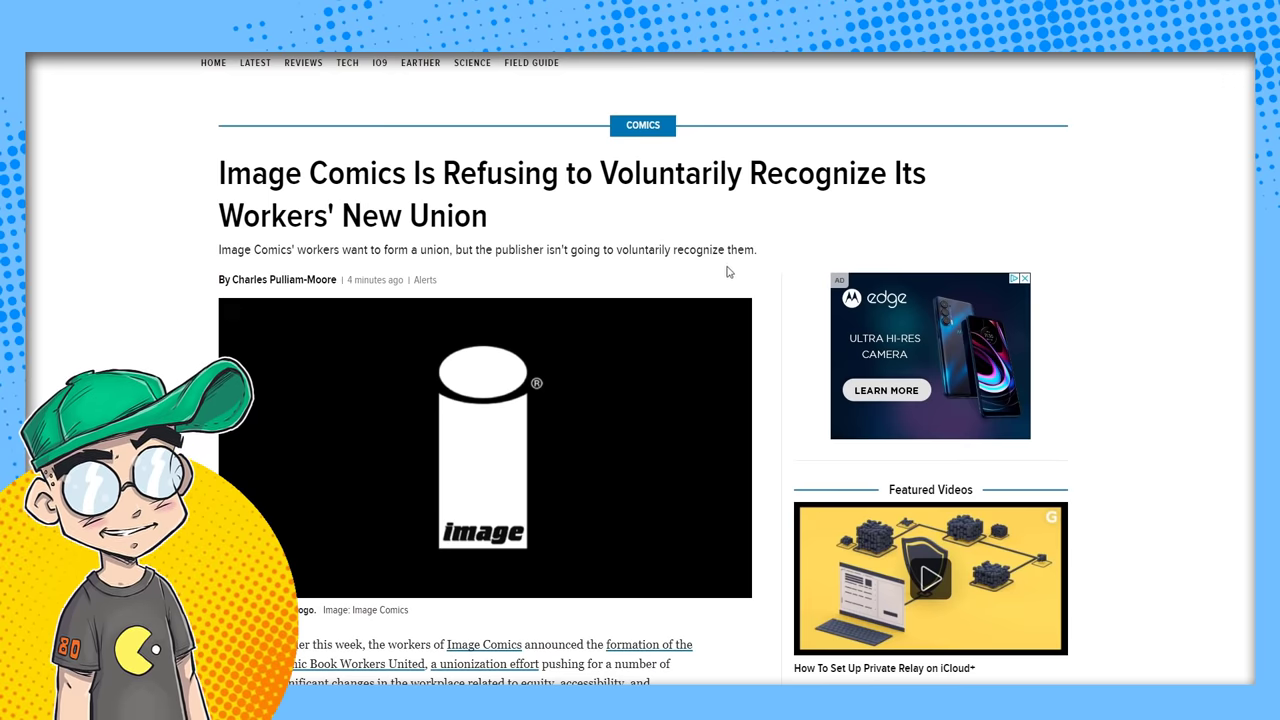
{"action": "scroll", "scroll_direction": "down", "scroll_amount": 3}
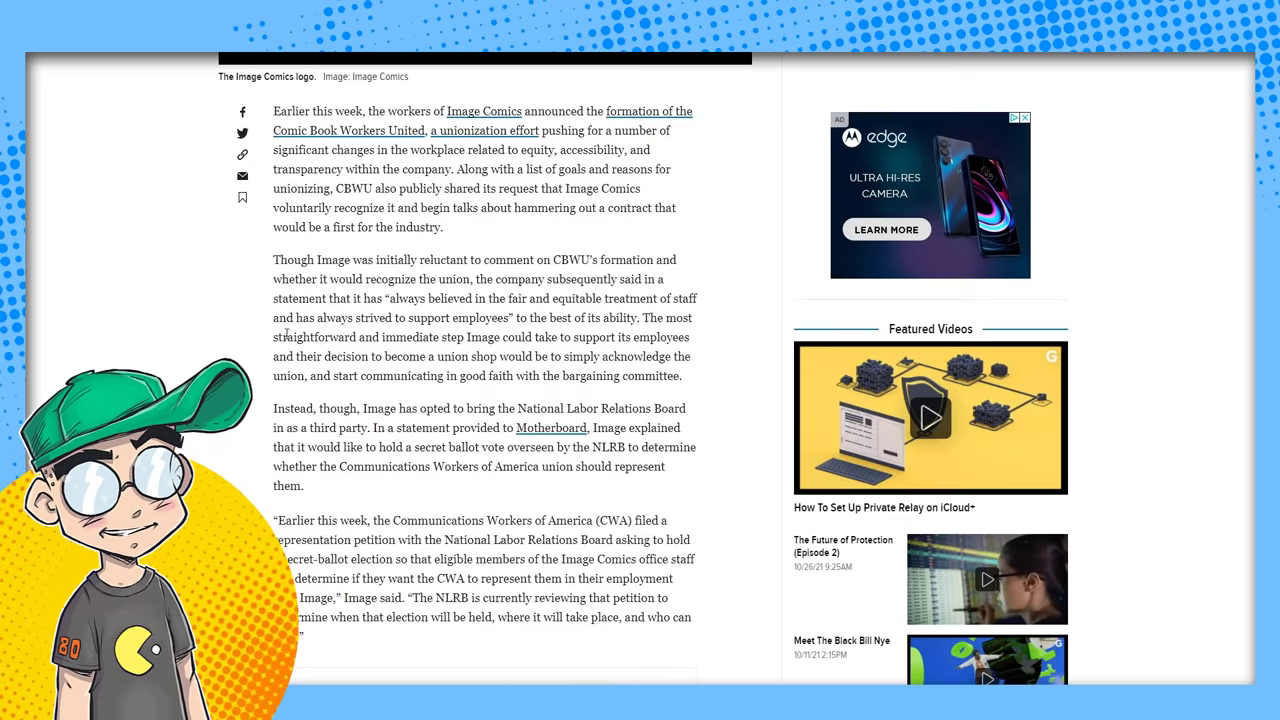
{"action": "mouse_move", "coordinate": [560, 310]}
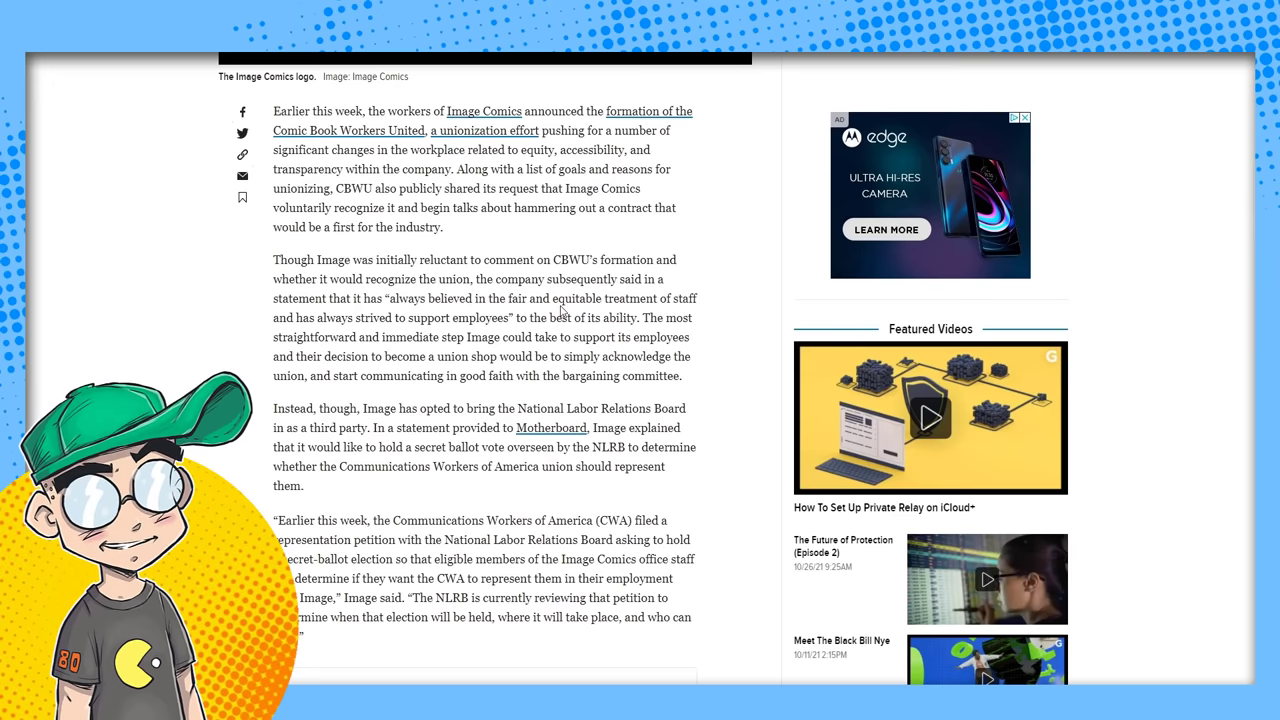
{"action": "mouse_move", "coordinate": [404, 332]}
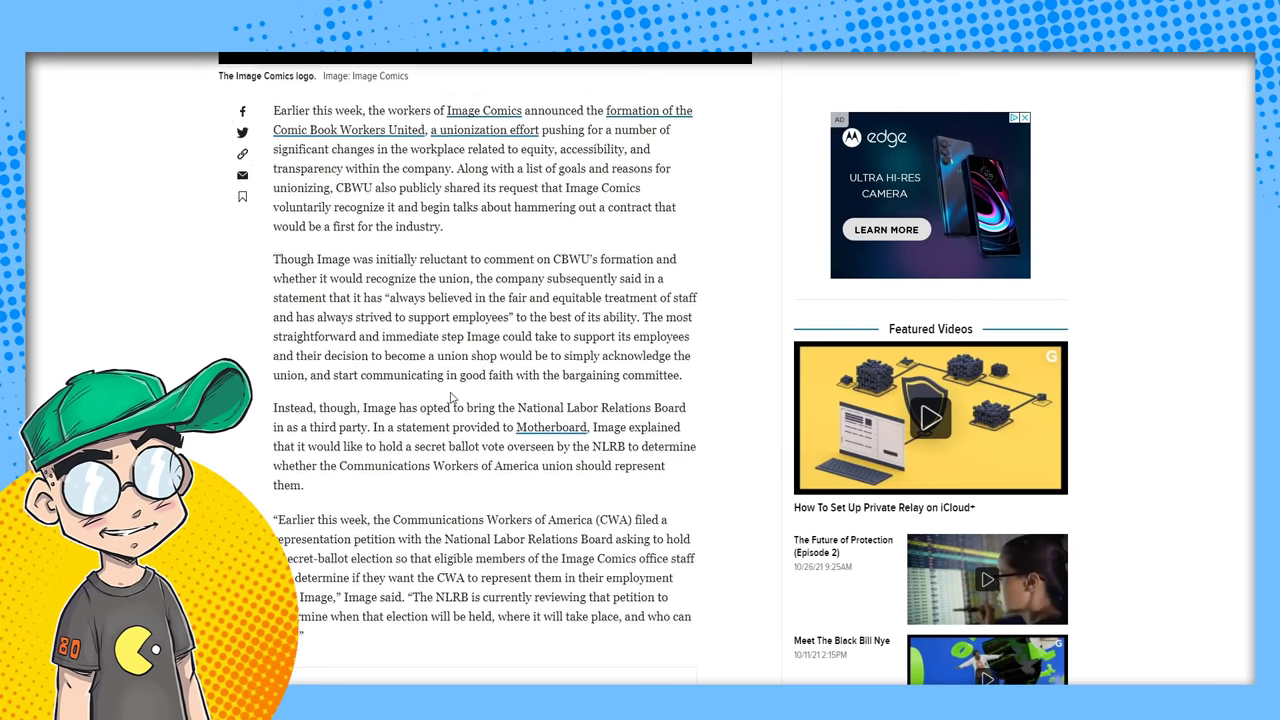
{"action": "scroll", "scroll_direction": "down", "scroll_amount": 3}
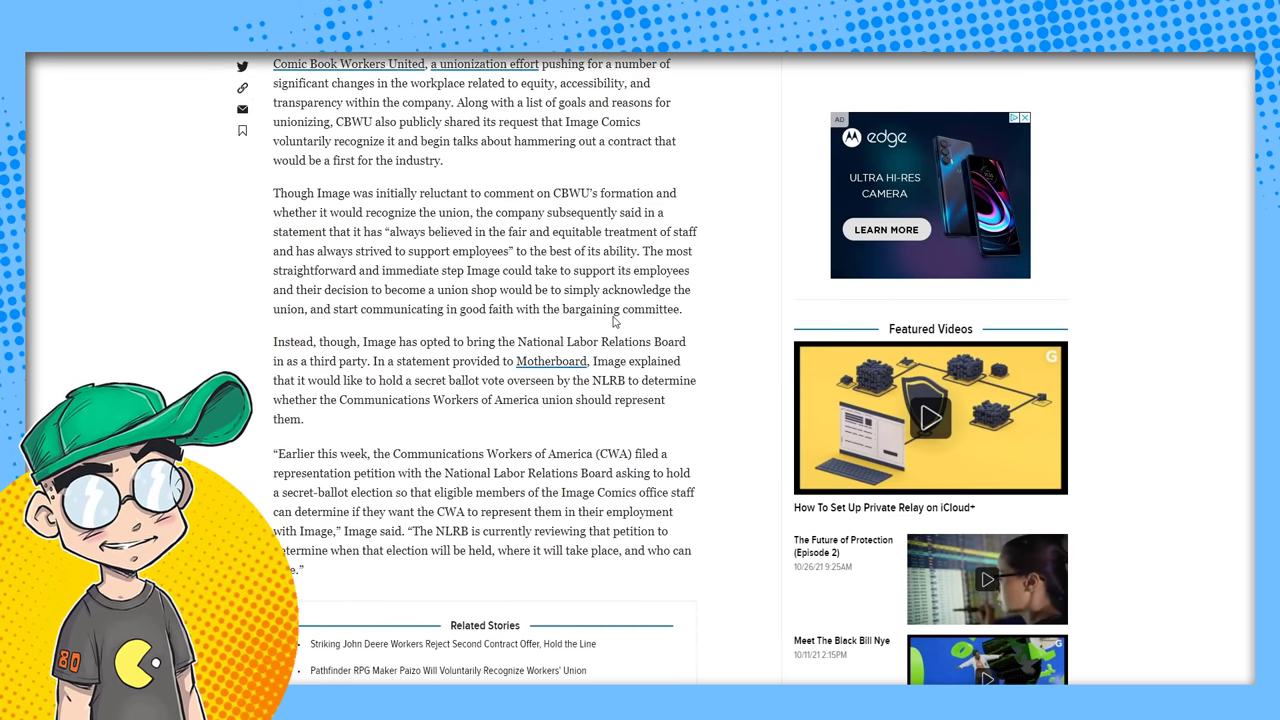
{"action": "scroll", "scroll_direction": "down", "scroll_amount": 3}
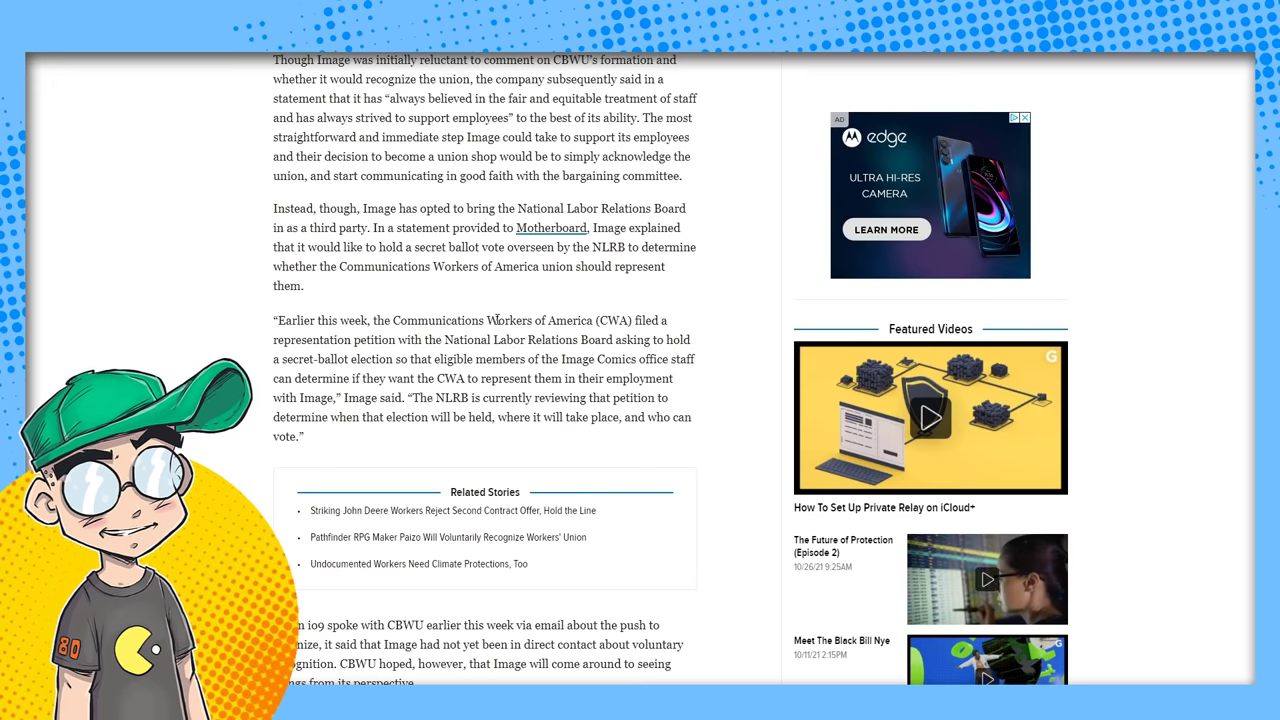
{"action": "scroll", "scroll_direction": "down", "scroll_amount": 3}
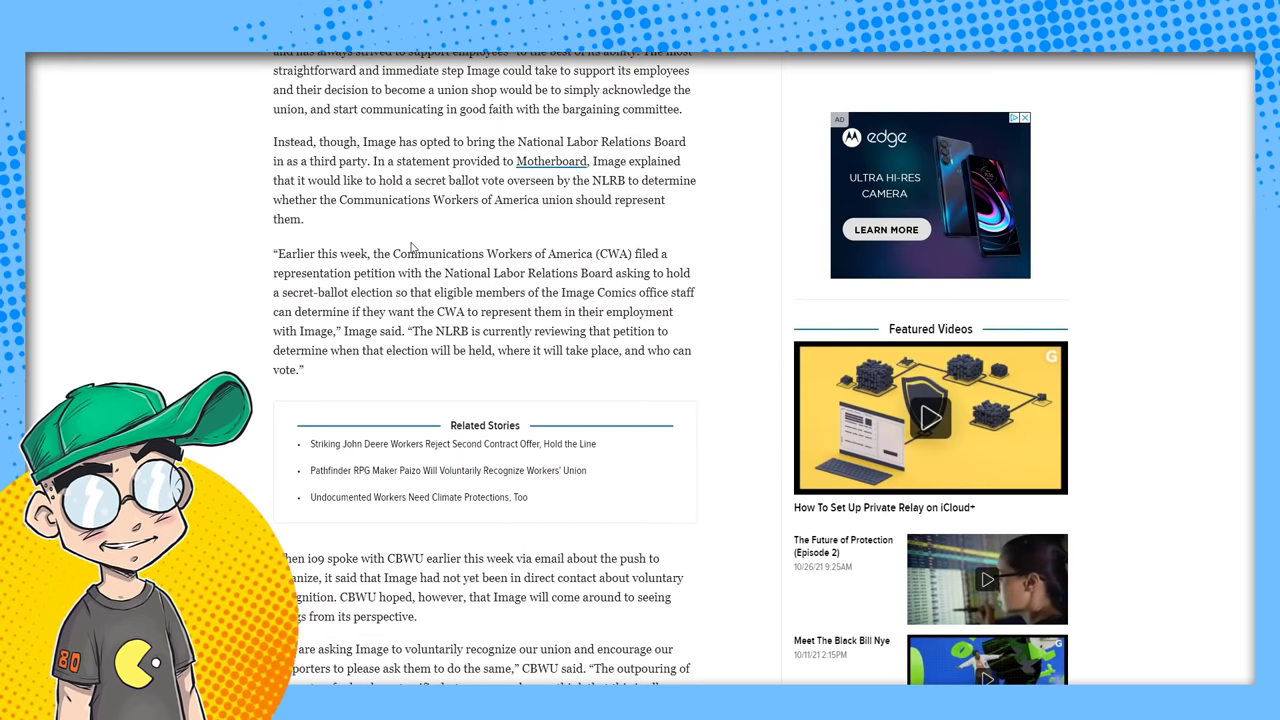
{"action": "scroll", "scroll_direction": "down", "scroll_amount": 3}
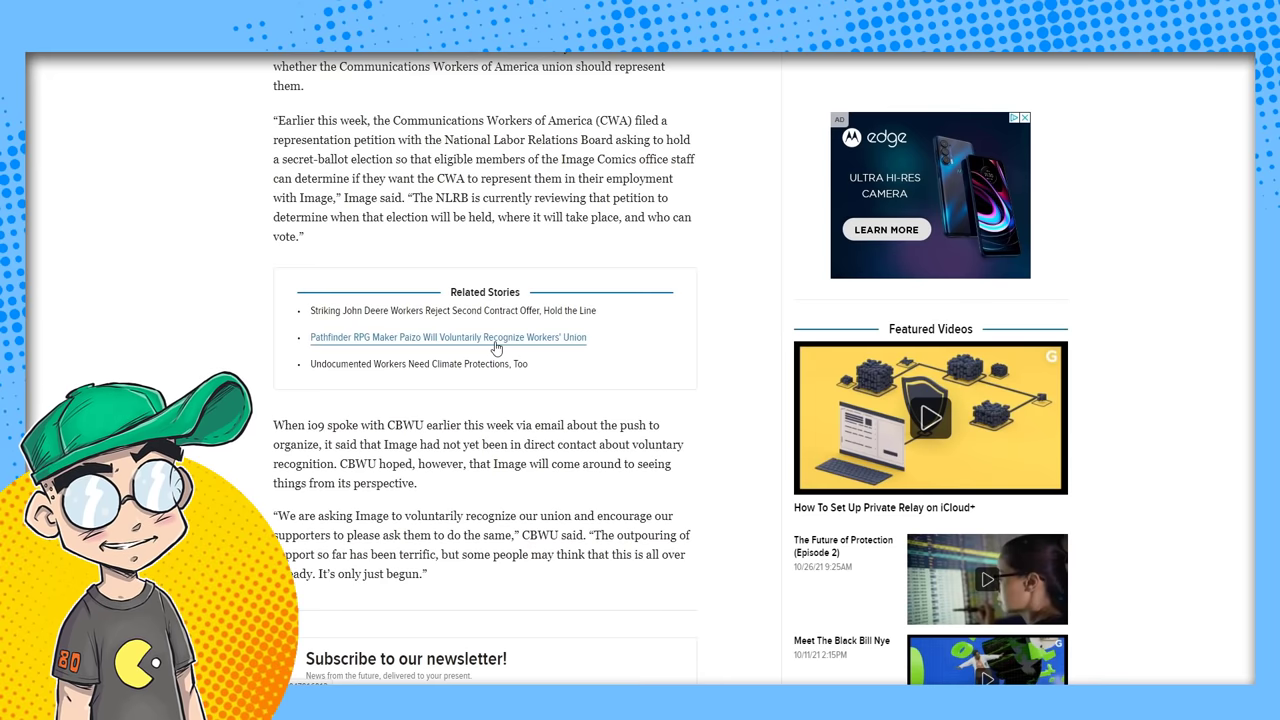
{"action": "mouse_move", "coordinate": [658, 420]}
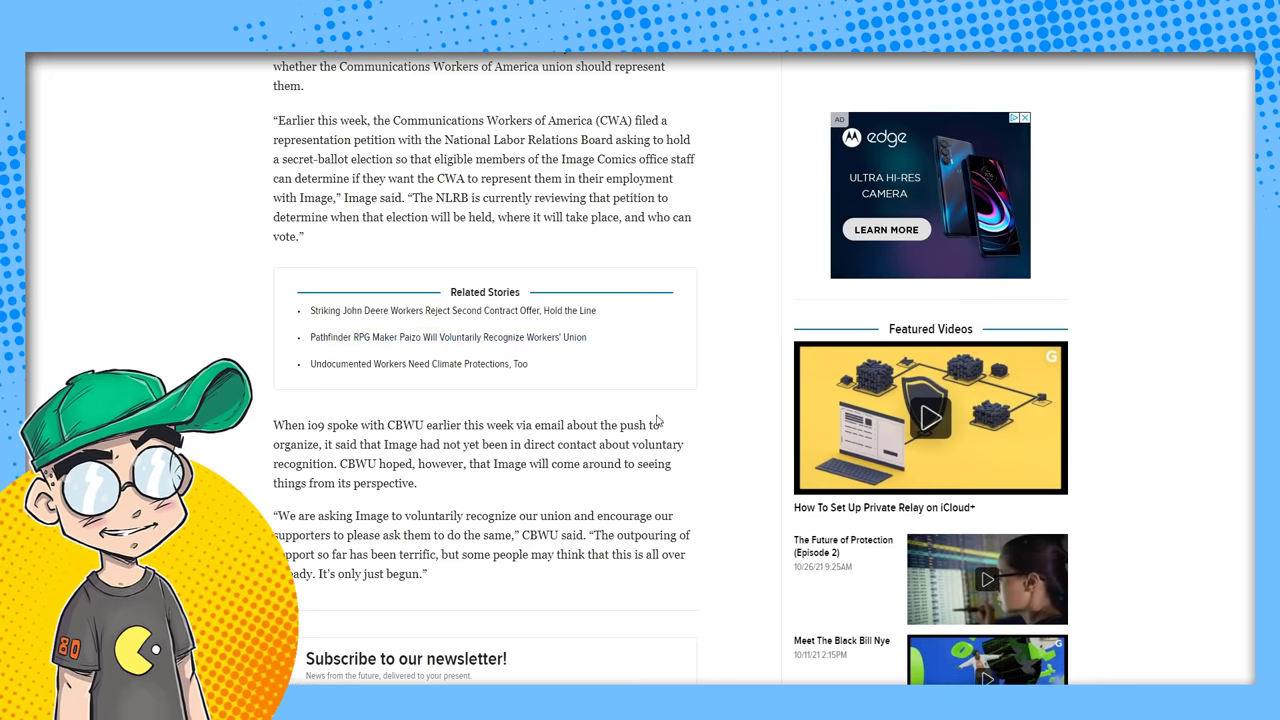
{"action": "scroll", "scroll_direction": "down", "scroll_amount": 3}
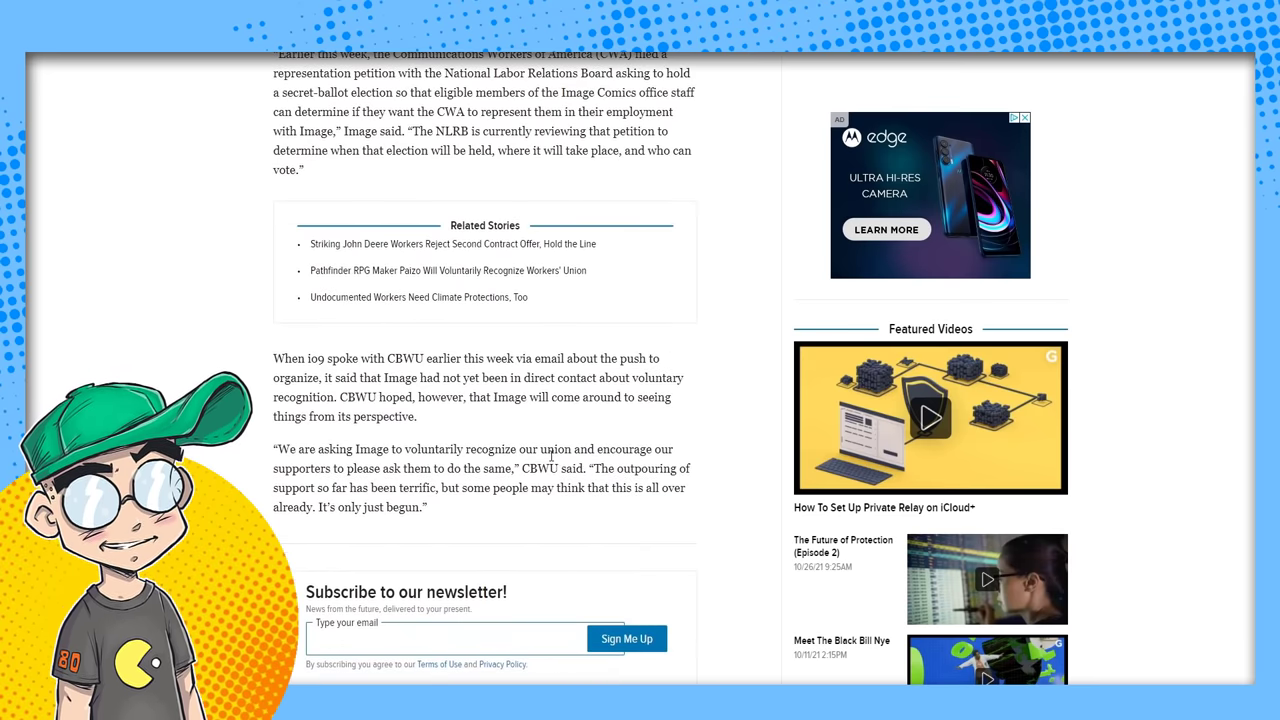
{"action": "scroll", "scroll_direction": "down", "scroll_amount": 3}
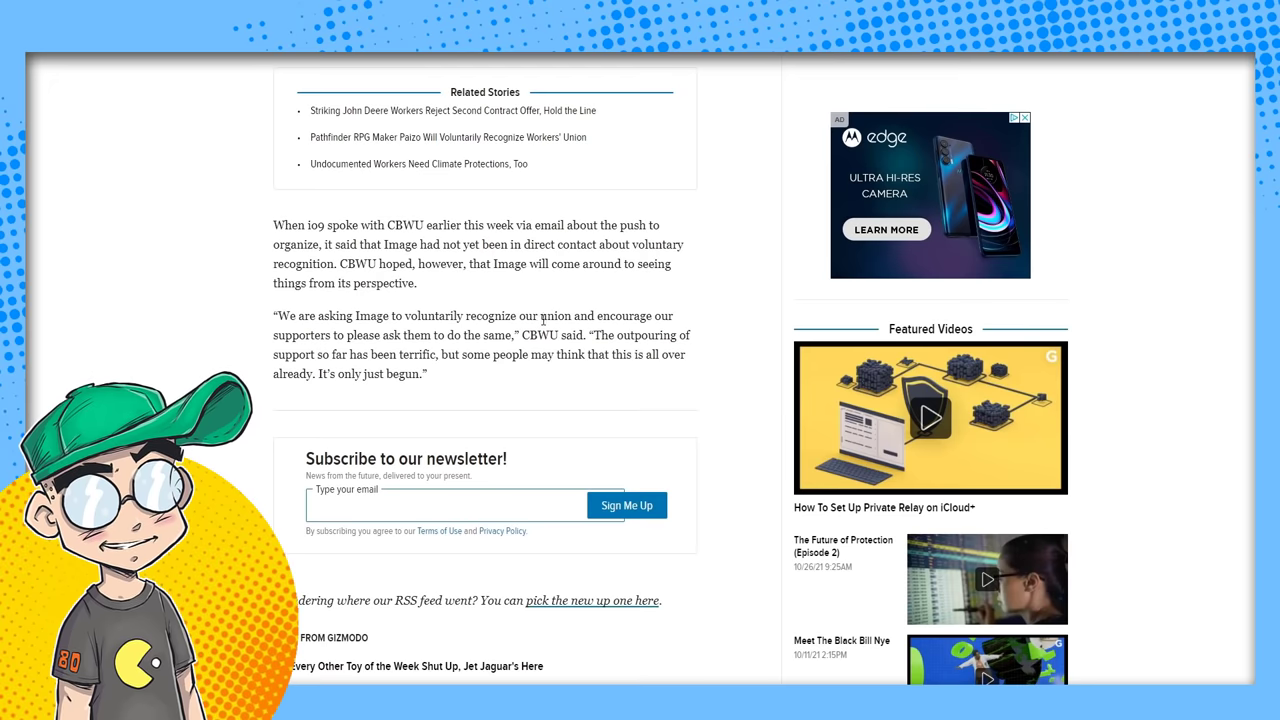
{"action": "scroll", "scroll_direction": "down", "scroll_amount": 3}
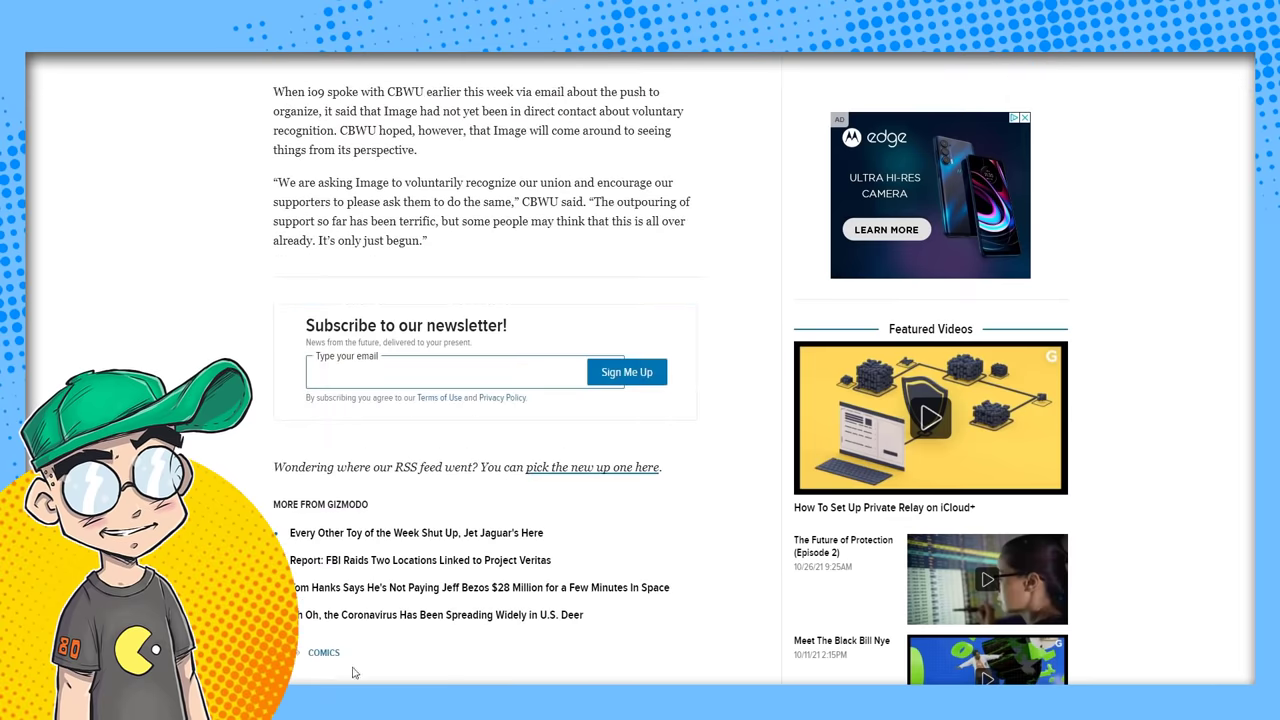
{"action": "scroll", "scroll_direction": "down", "scroll_amount": 3}
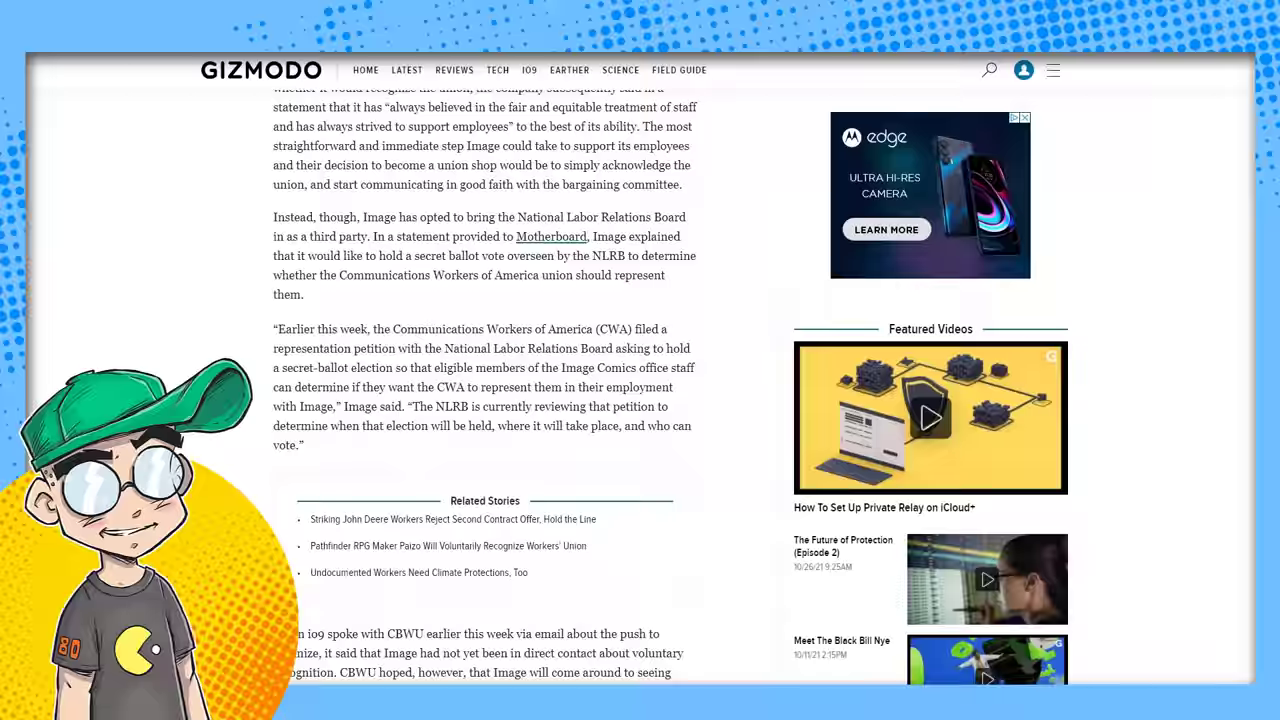
{"action": "scroll", "scroll_direction": "up", "scroll_amount": 3}
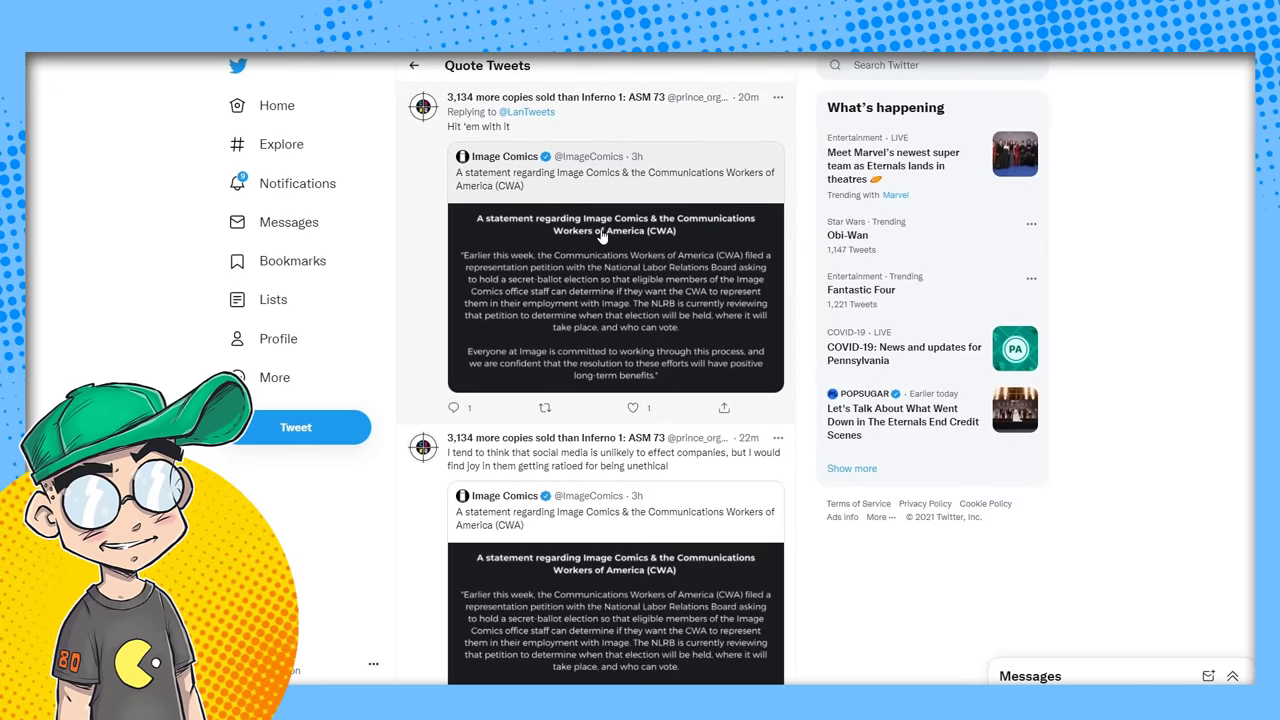
{"action": "mouse_move", "coordinate": [704, 292]}
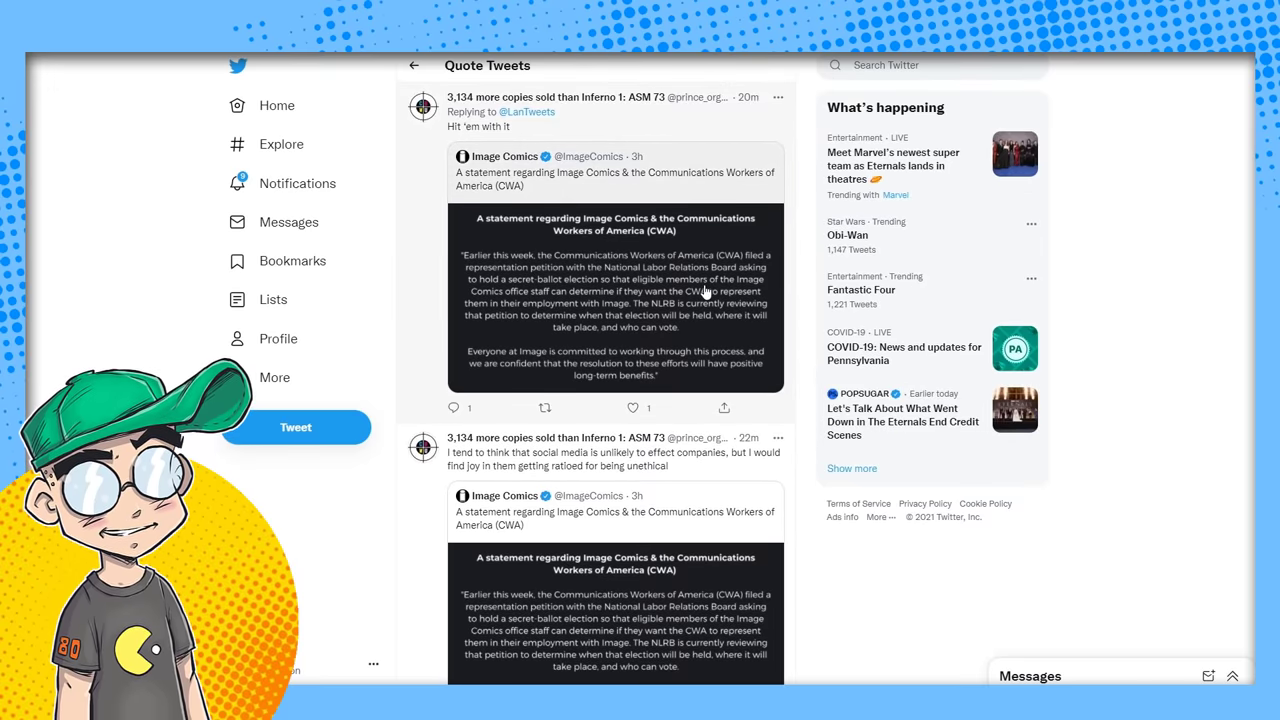
{"action": "mouse_move", "coordinate": [688, 324]}
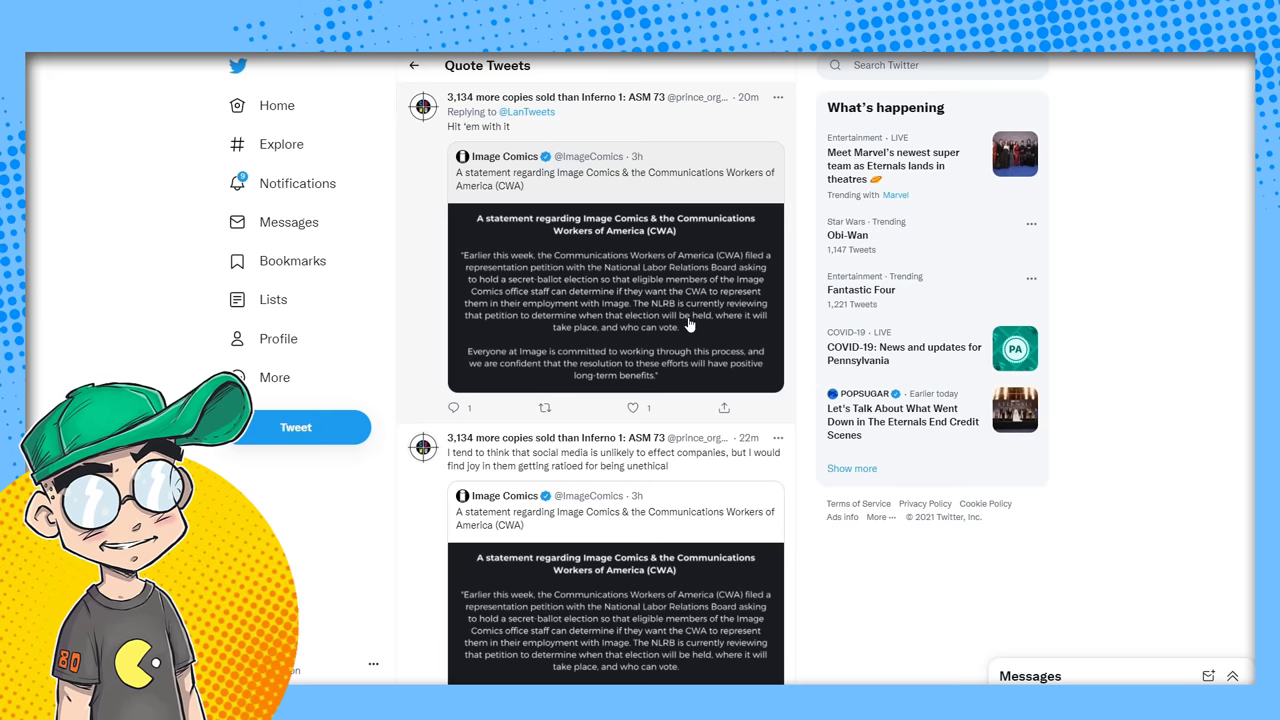
{"action": "mouse_move", "coordinate": [572, 608]}
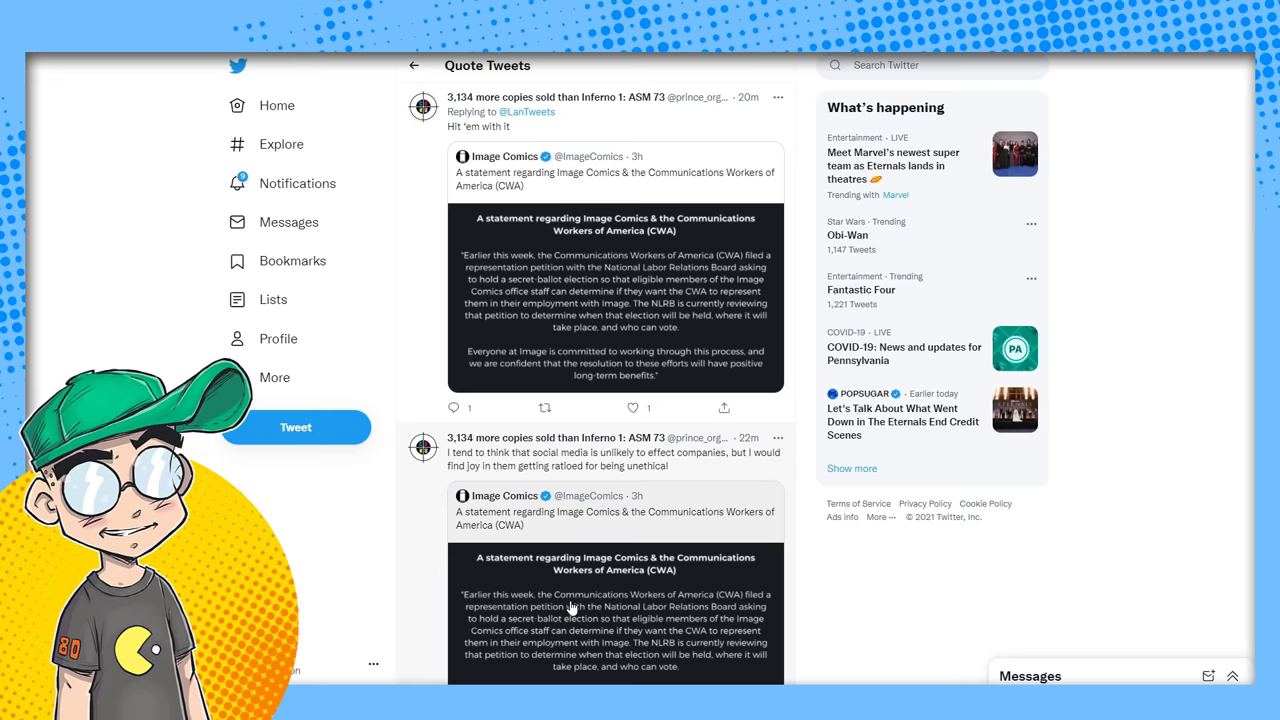
{"action": "scroll", "scroll_direction": "down", "scroll_amount": 3}
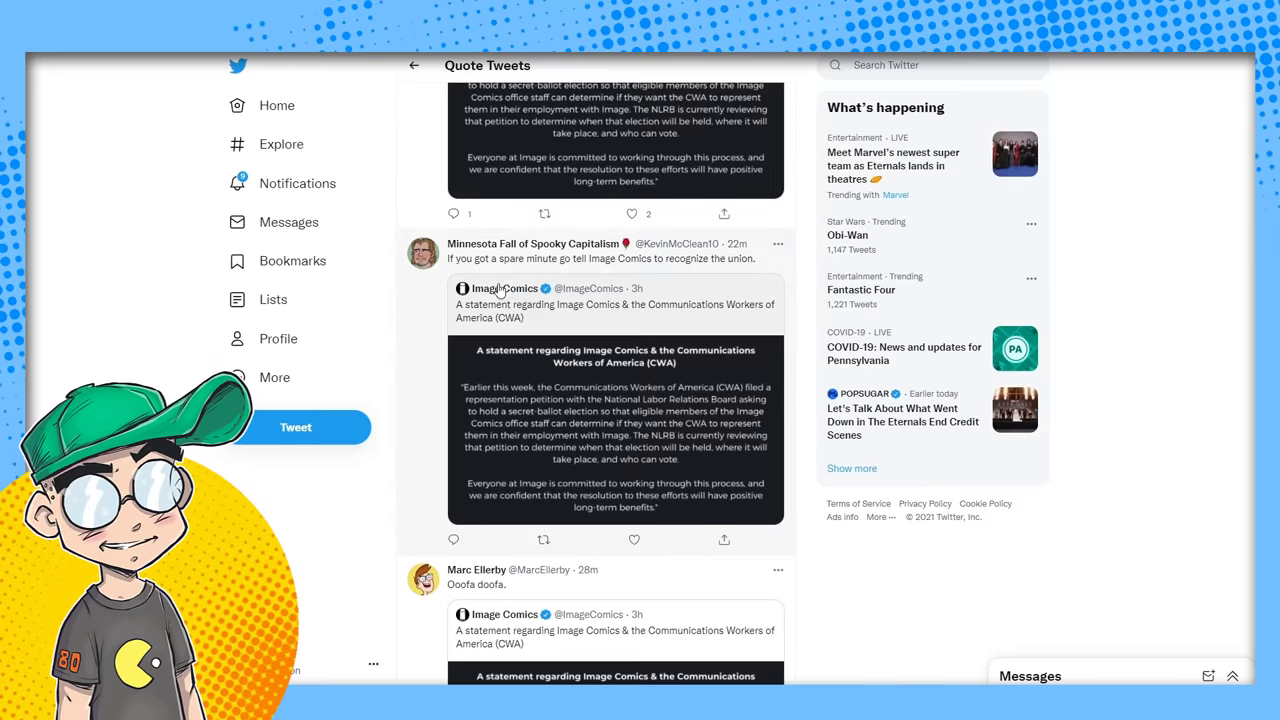
{"action": "mouse_move", "coordinate": [508, 272]}
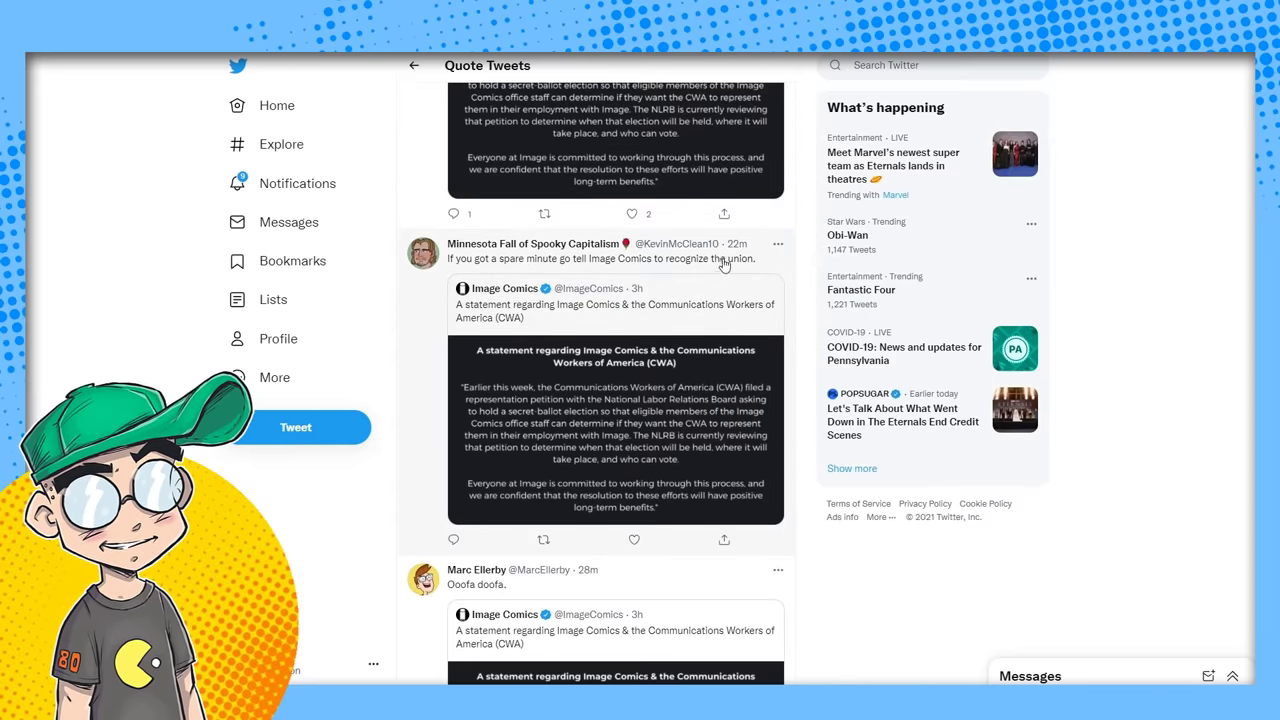
{"action": "scroll", "scroll_direction": "down", "scroll_amount": 3}
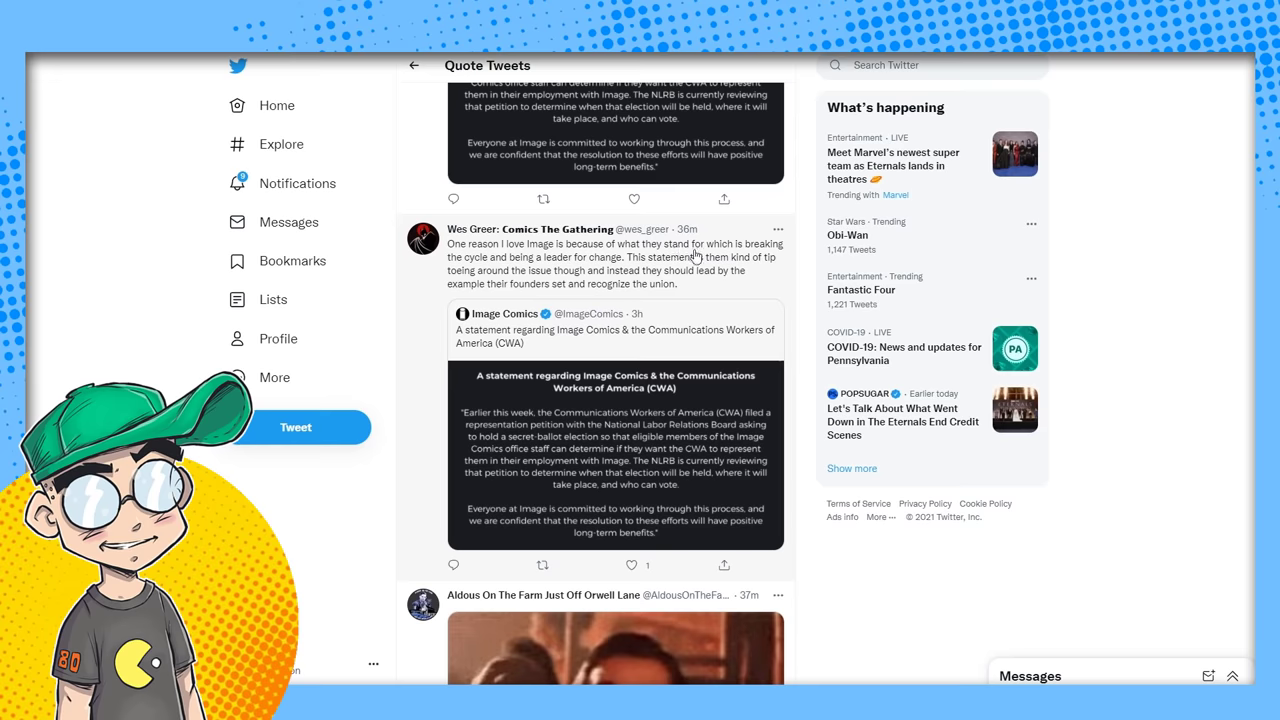
{"action": "mouse_move", "coordinate": [650, 292]}
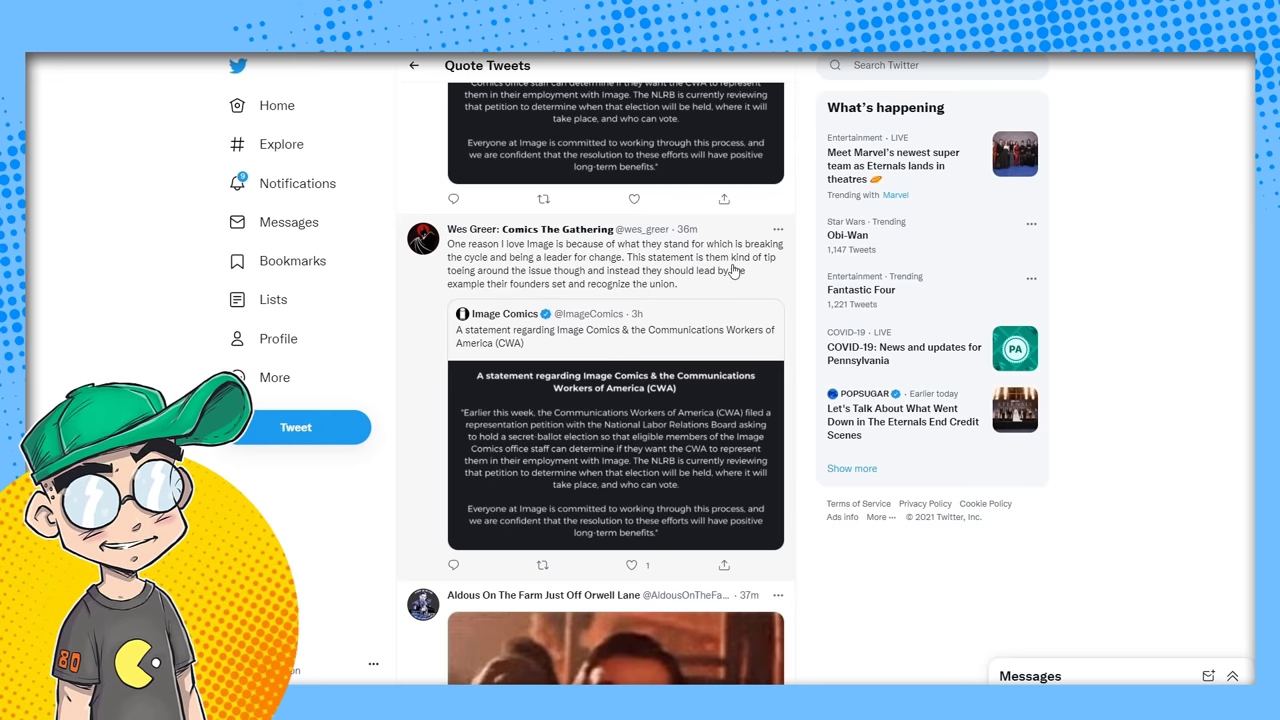
{"action": "mouse_move", "coordinate": [704, 292]}
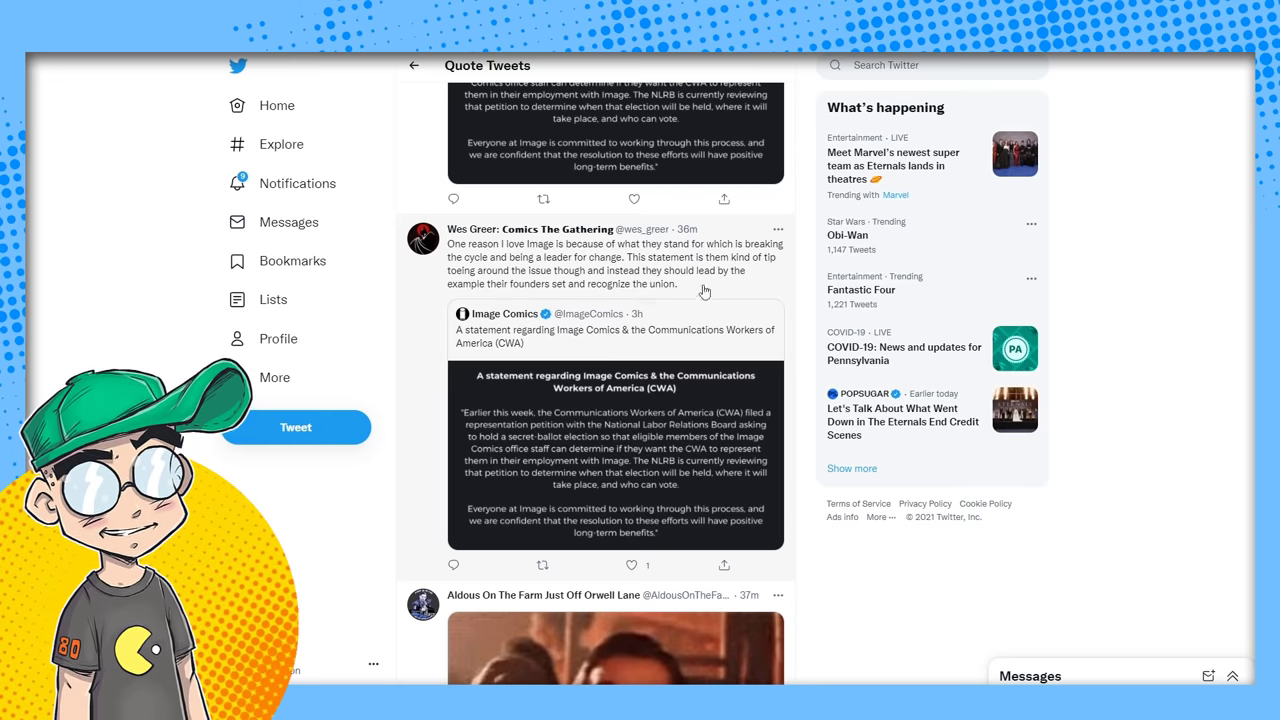
{"action": "scroll", "scroll_direction": "down", "scroll_amount": 3}
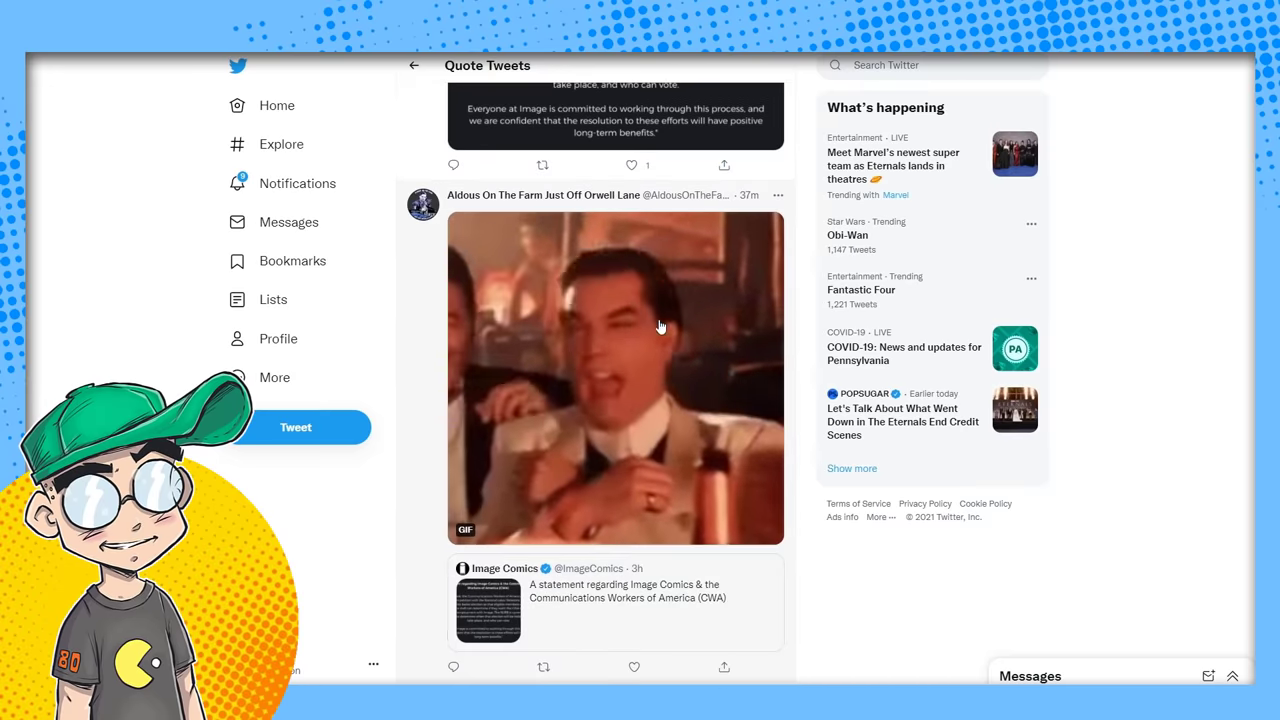
{"action": "scroll", "scroll_direction": "down", "scroll_amount": 3}
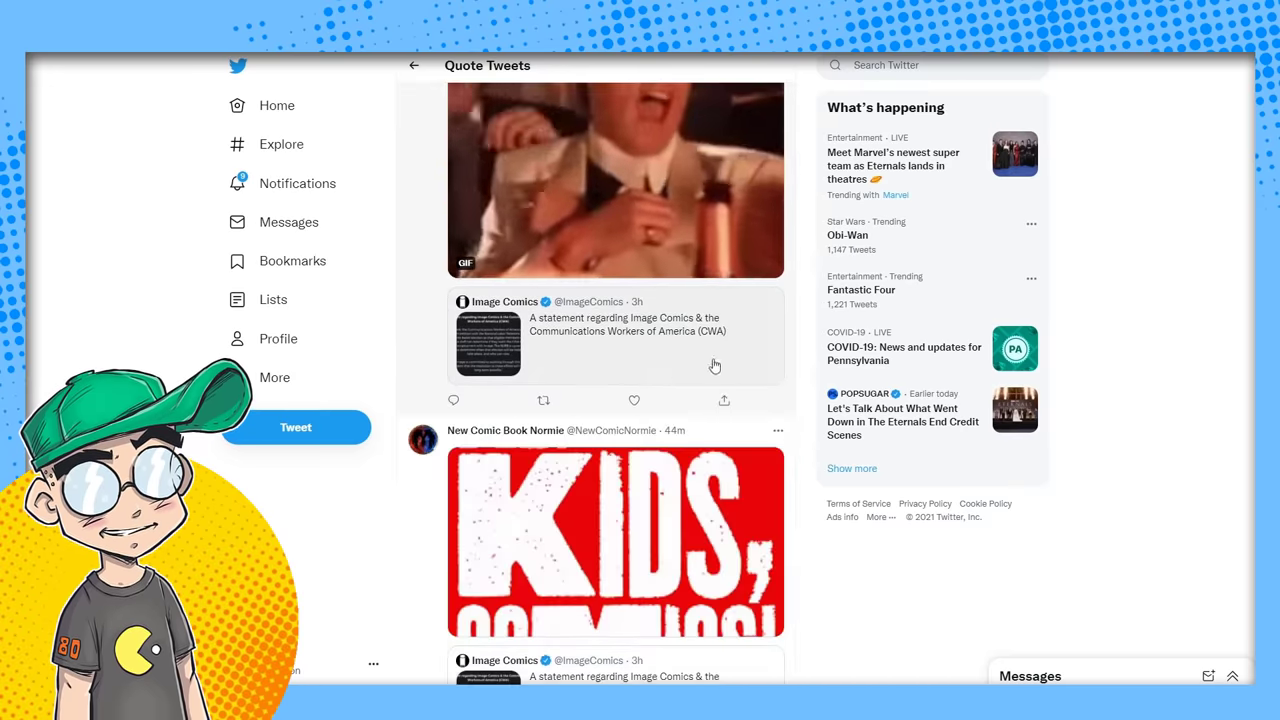
{"action": "scroll", "scroll_direction": "down", "scroll_amount": 3}
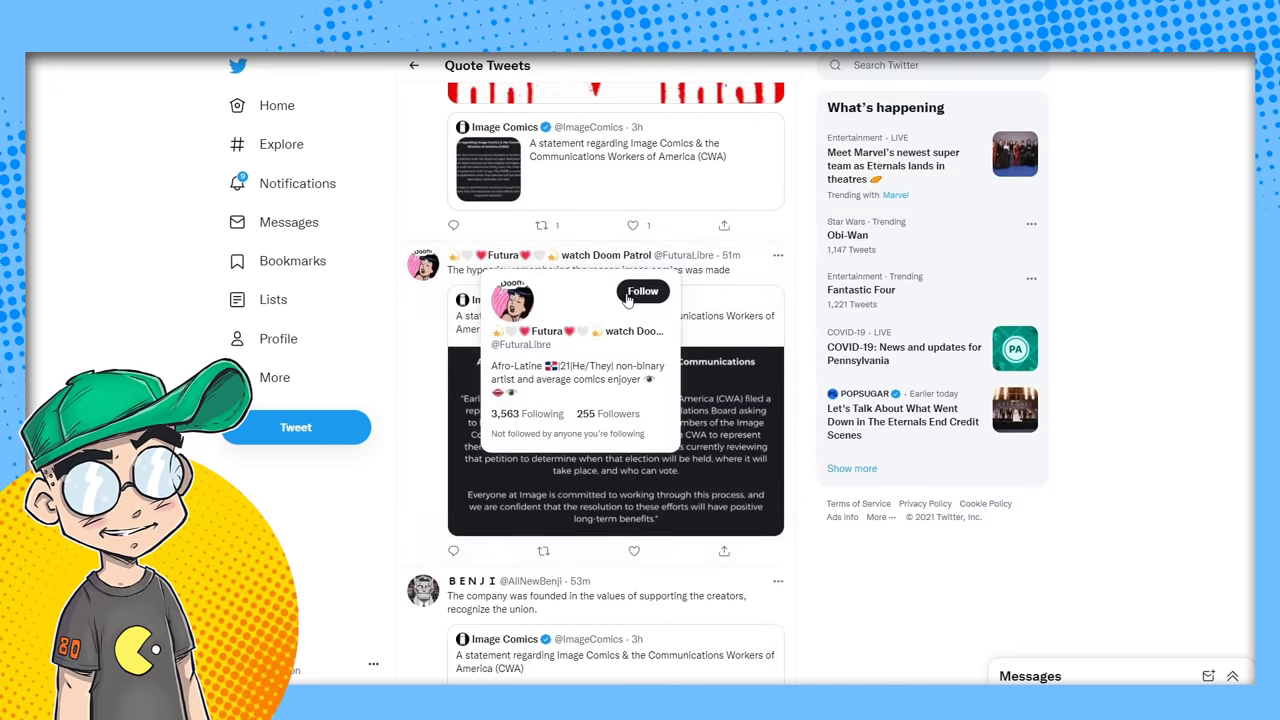
{"action": "mouse_move", "coordinate": [758, 276]}
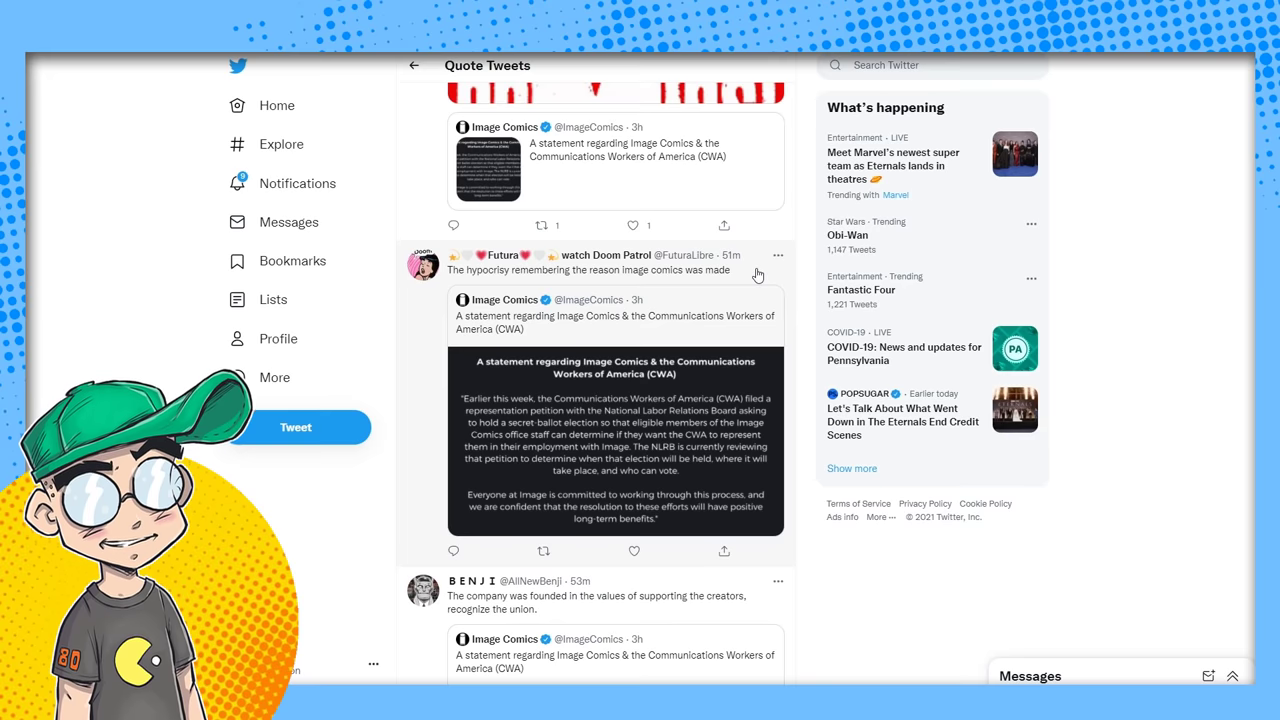
{"action": "scroll", "scroll_direction": "down", "scroll_amount": 3}
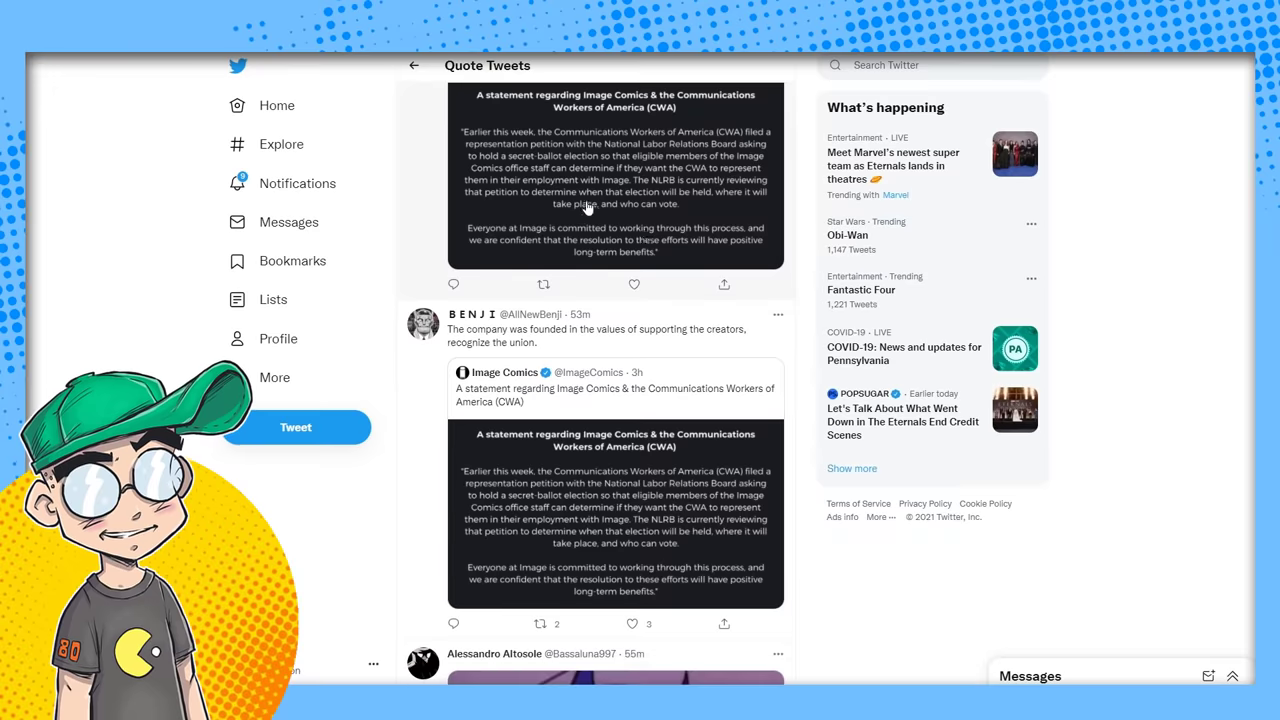
{"action": "scroll", "scroll_direction": "down", "scroll_amount": 3}
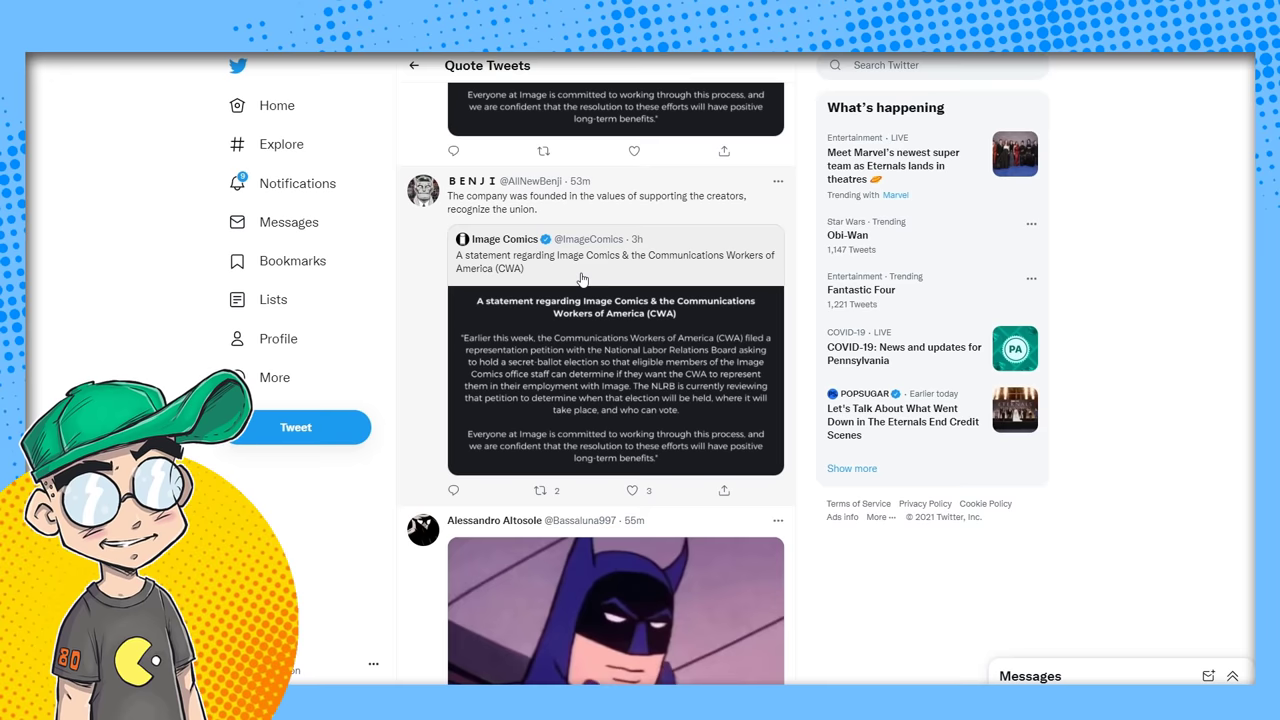
{"action": "mouse_move", "coordinate": [584, 238]}
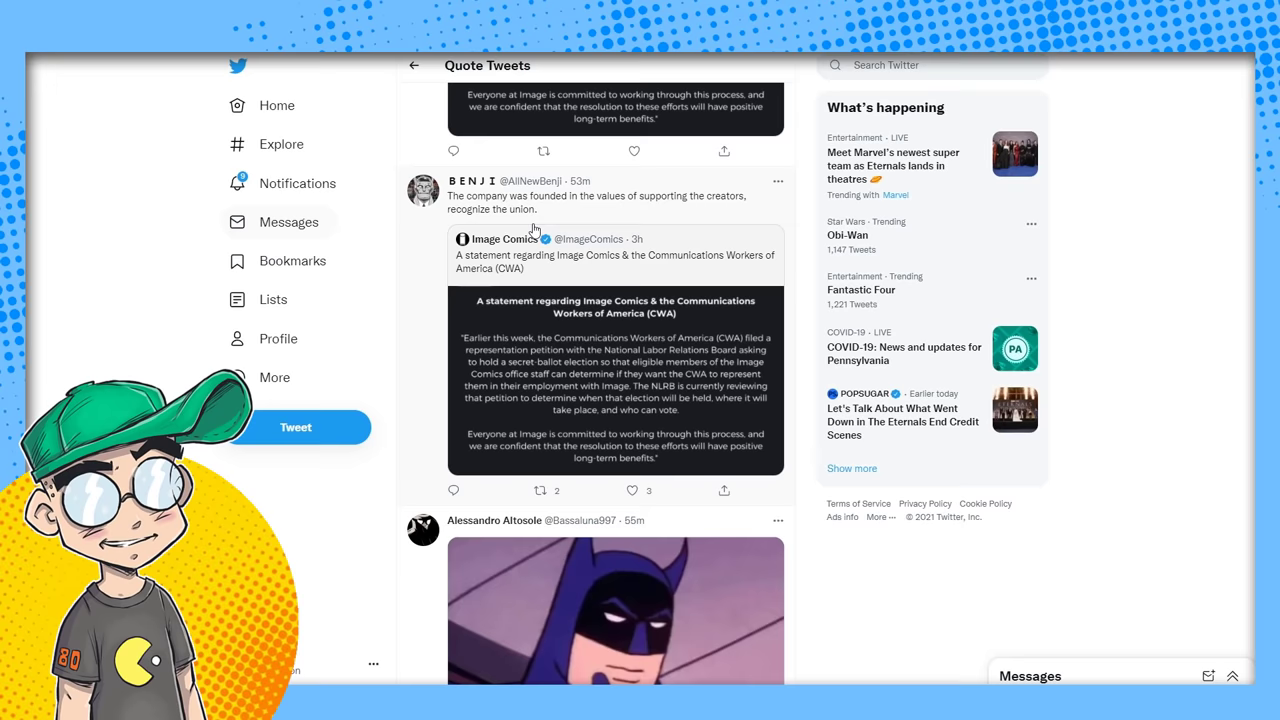
{"action": "mouse_move", "coordinate": [736, 226]}
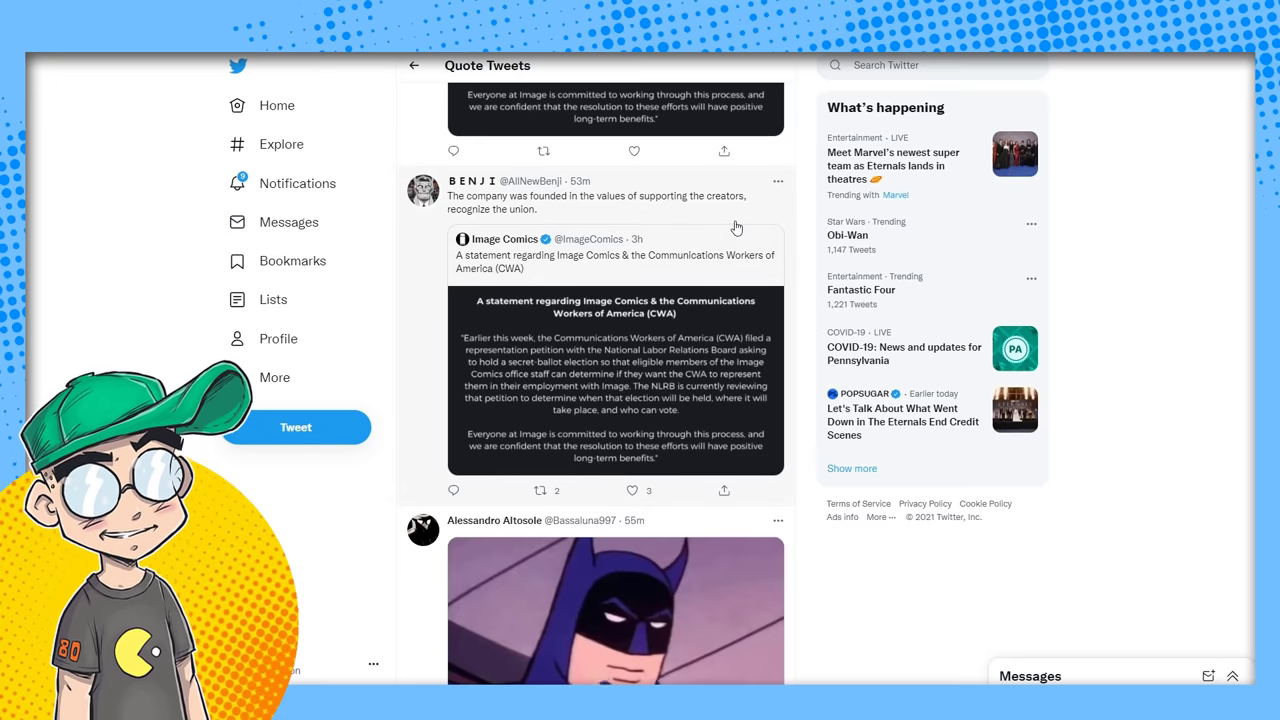
{"action": "mouse_move", "coordinate": [728, 318]}
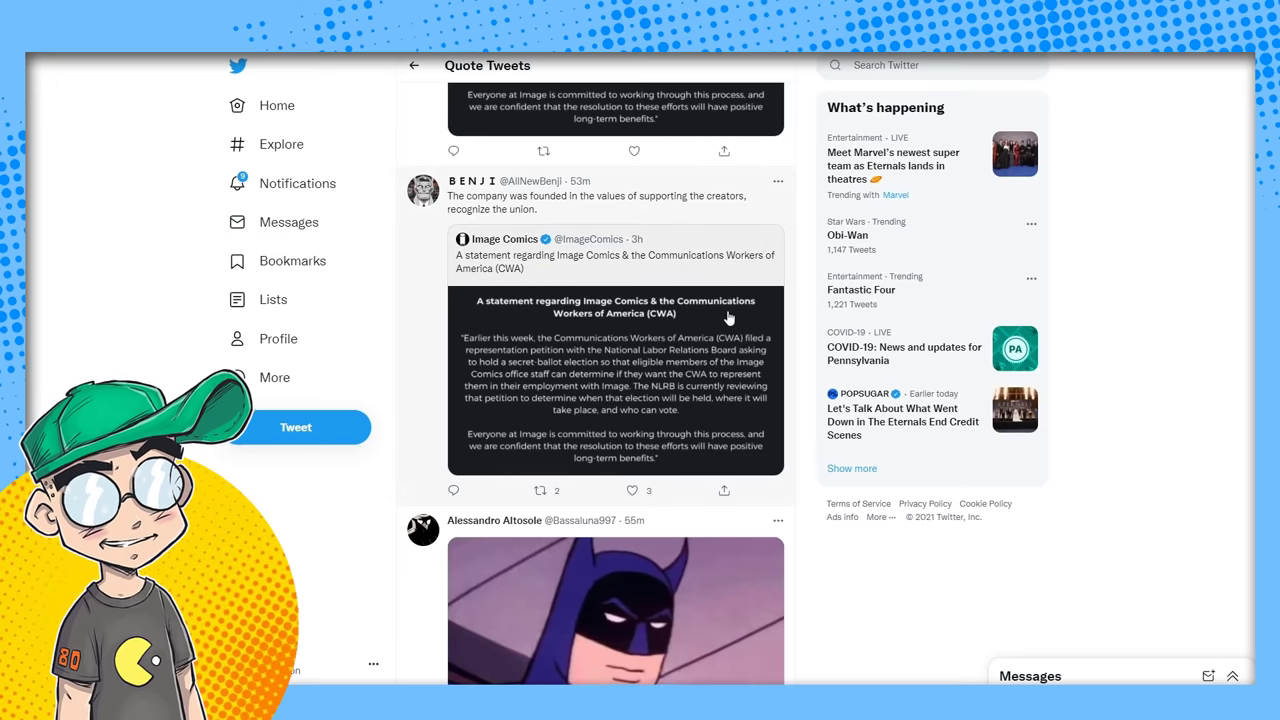
{"action": "scroll", "scroll_direction": "down", "scroll_amount": 3}
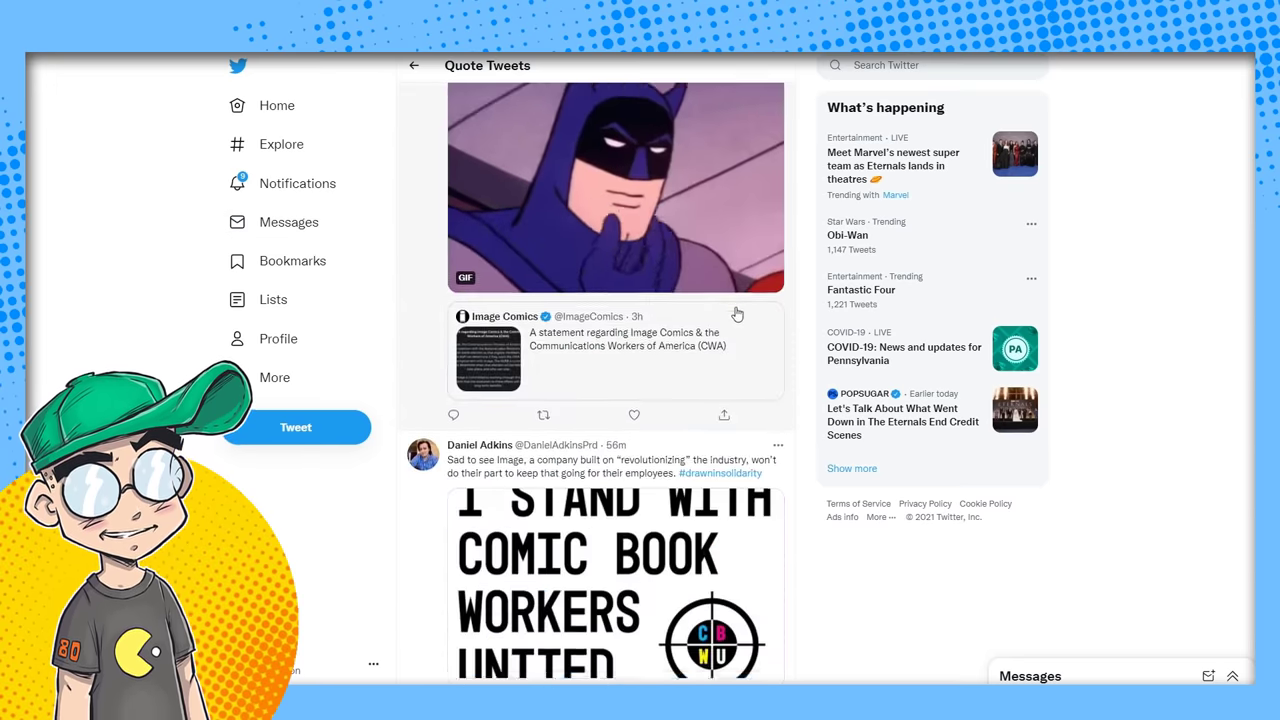
{"action": "scroll", "scroll_direction": "down", "scroll_amount": 3}
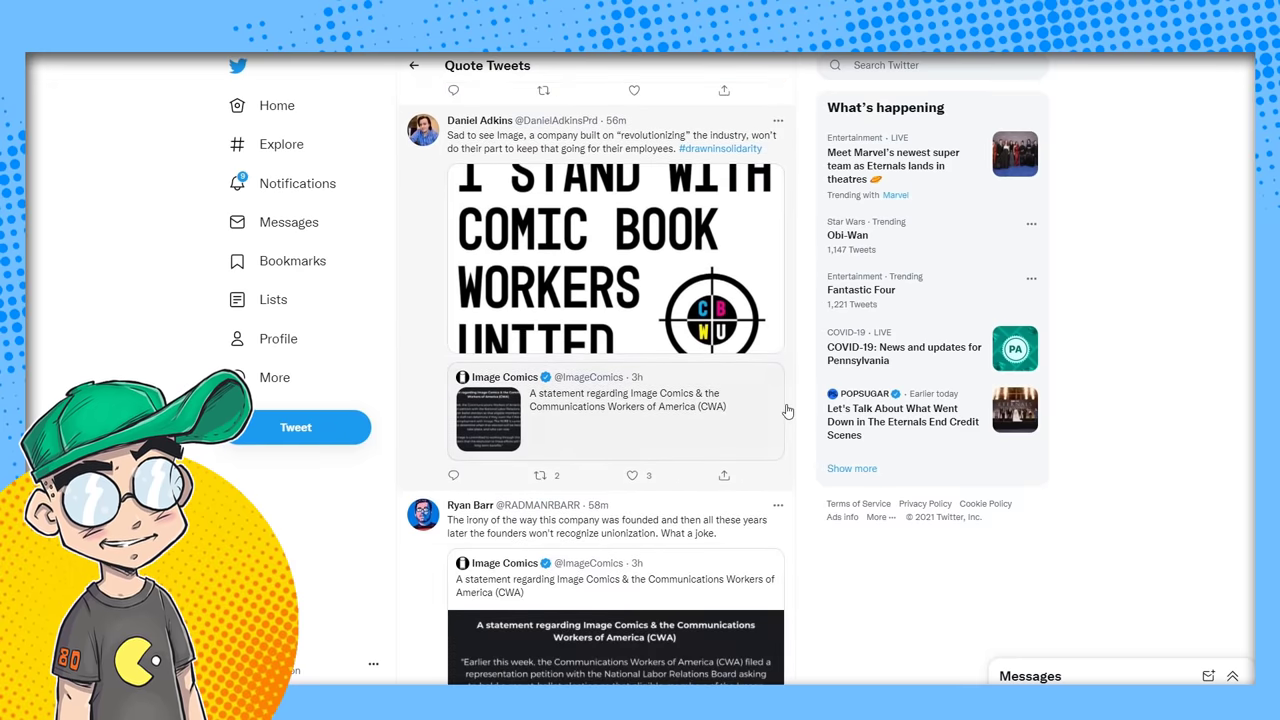
{"action": "scroll", "scroll_direction": "down", "scroll_amount": 3}
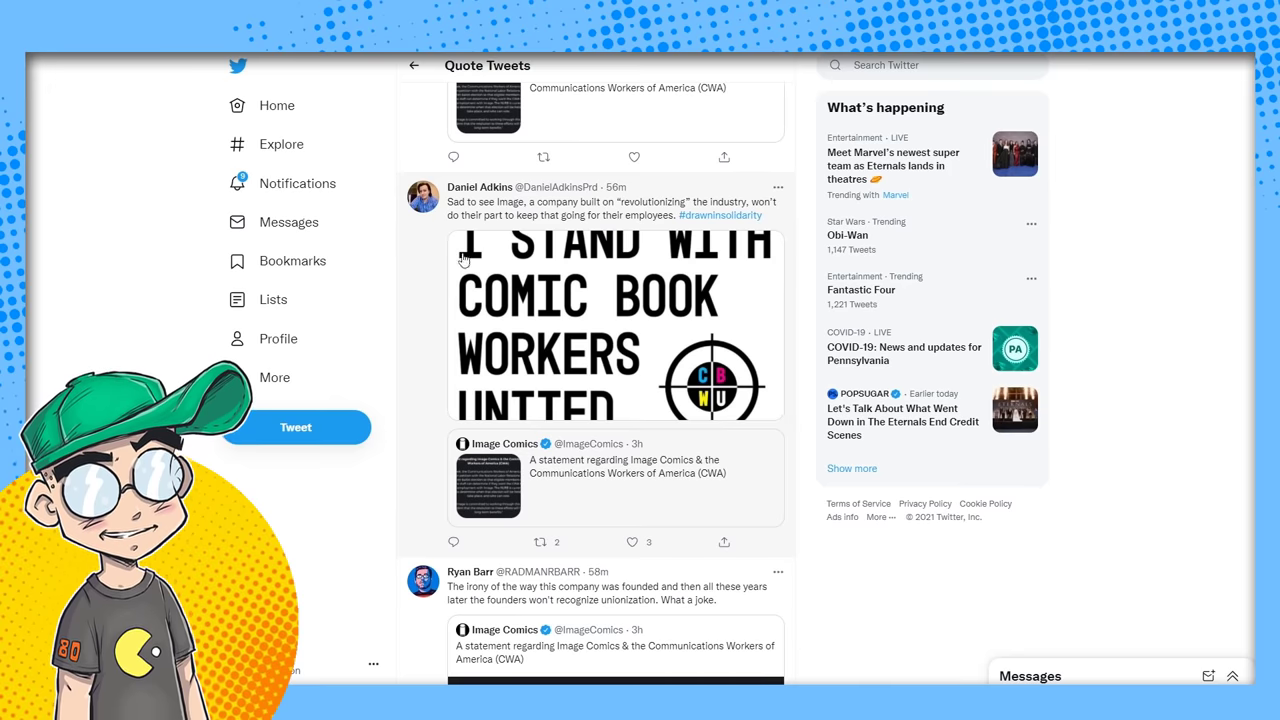
{"action": "scroll", "scroll_direction": "down", "scroll_amount": 3}
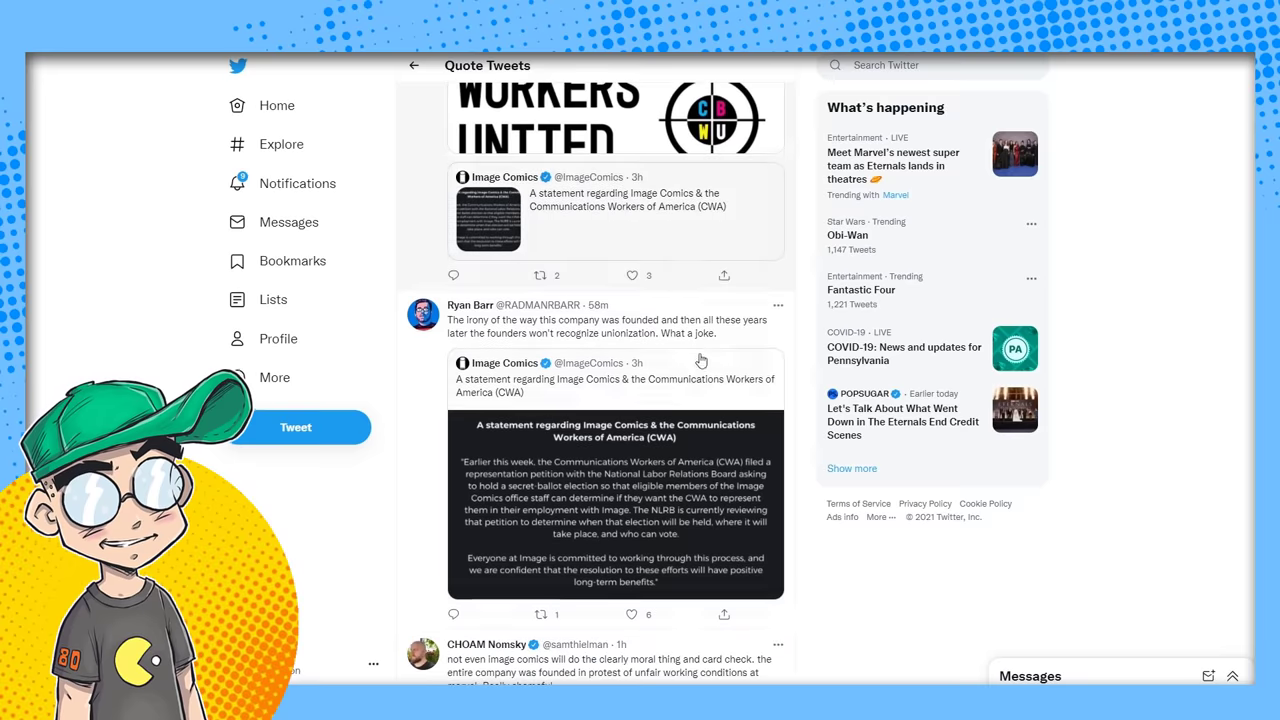
{"action": "scroll", "scroll_direction": "down", "scroll_amount": 3}
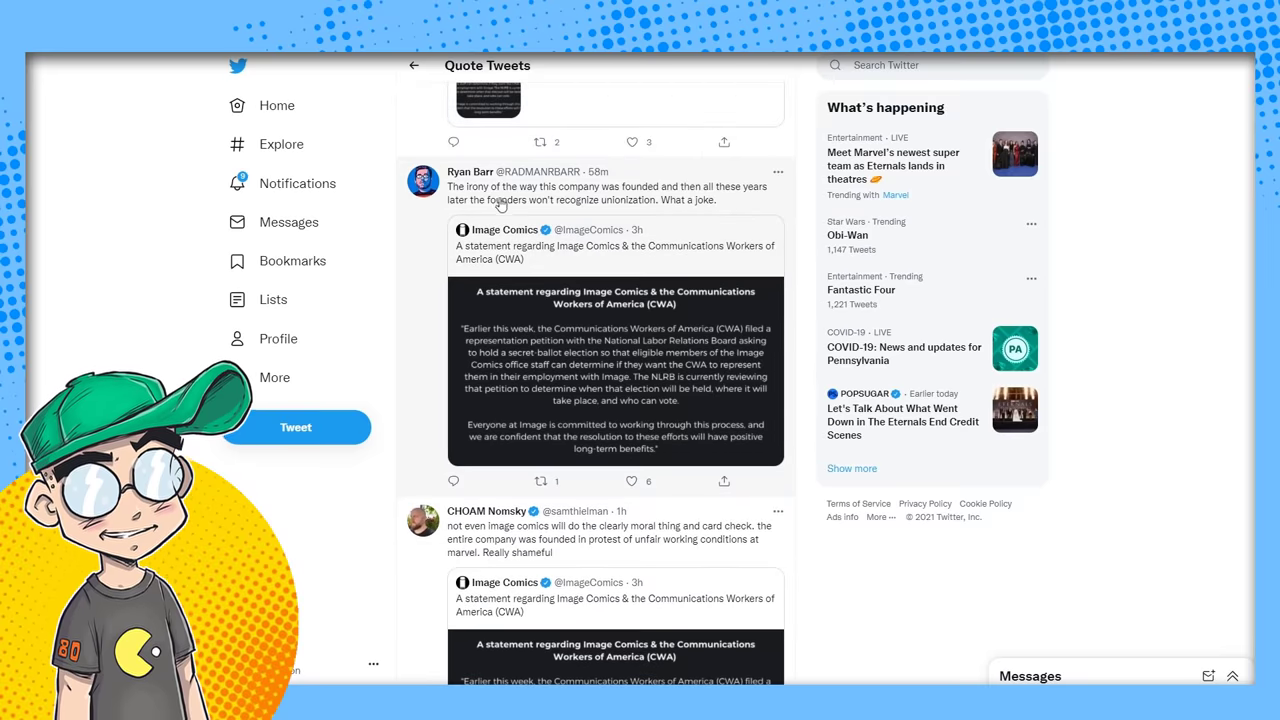
{"action": "mouse_move", "coordinate": [658, 198]}
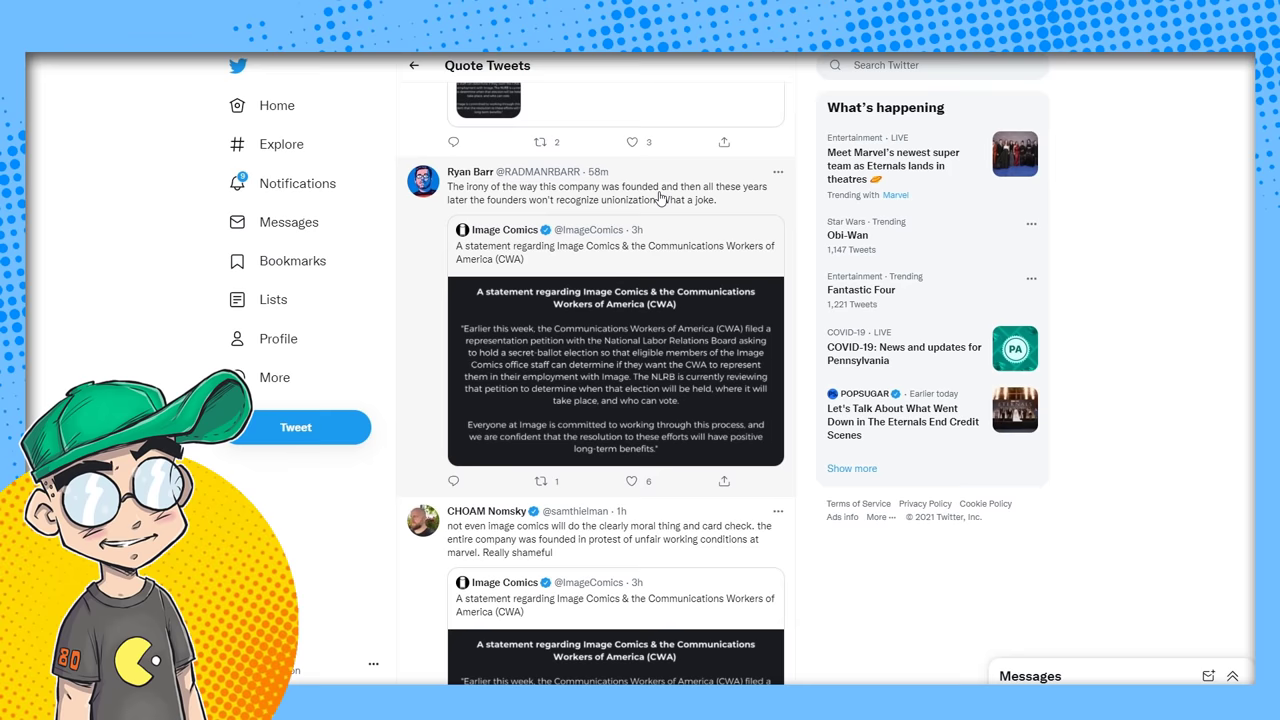
{"action": "mouse_move", "coordinate": [590, 208]}
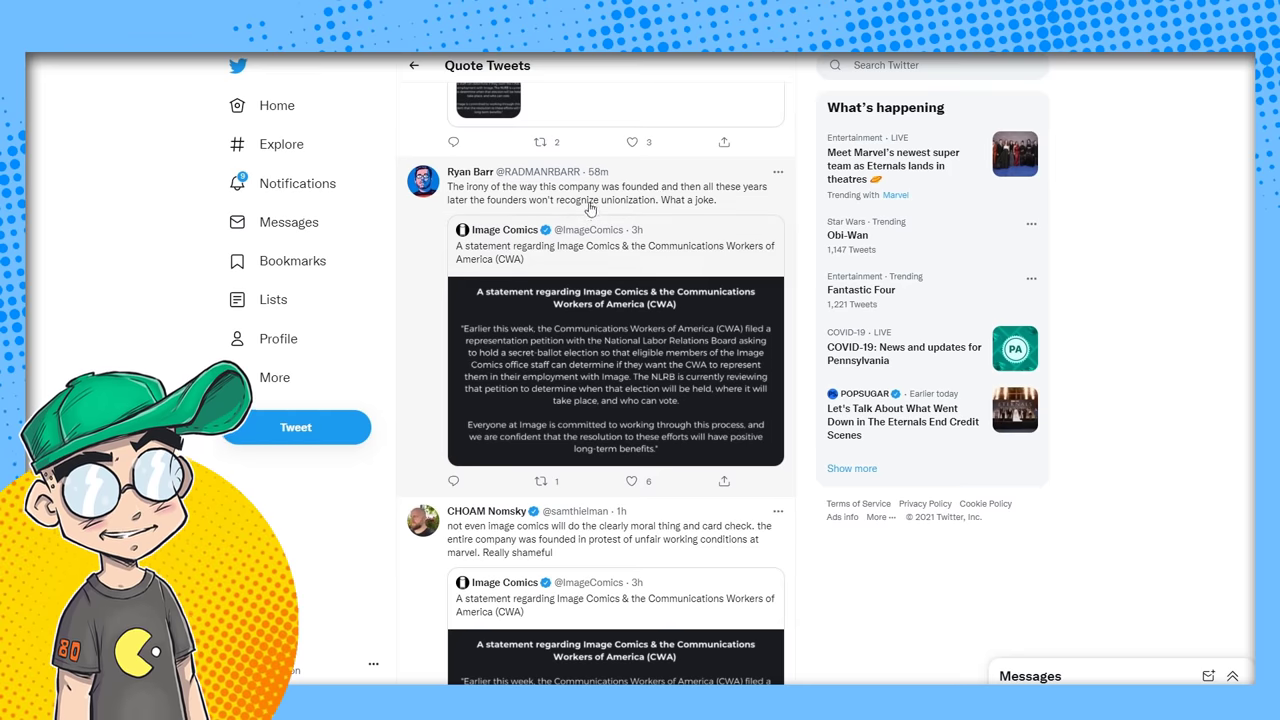
{"action": "scroll", "scroll_direction": "down", "scroll_amount": 3}
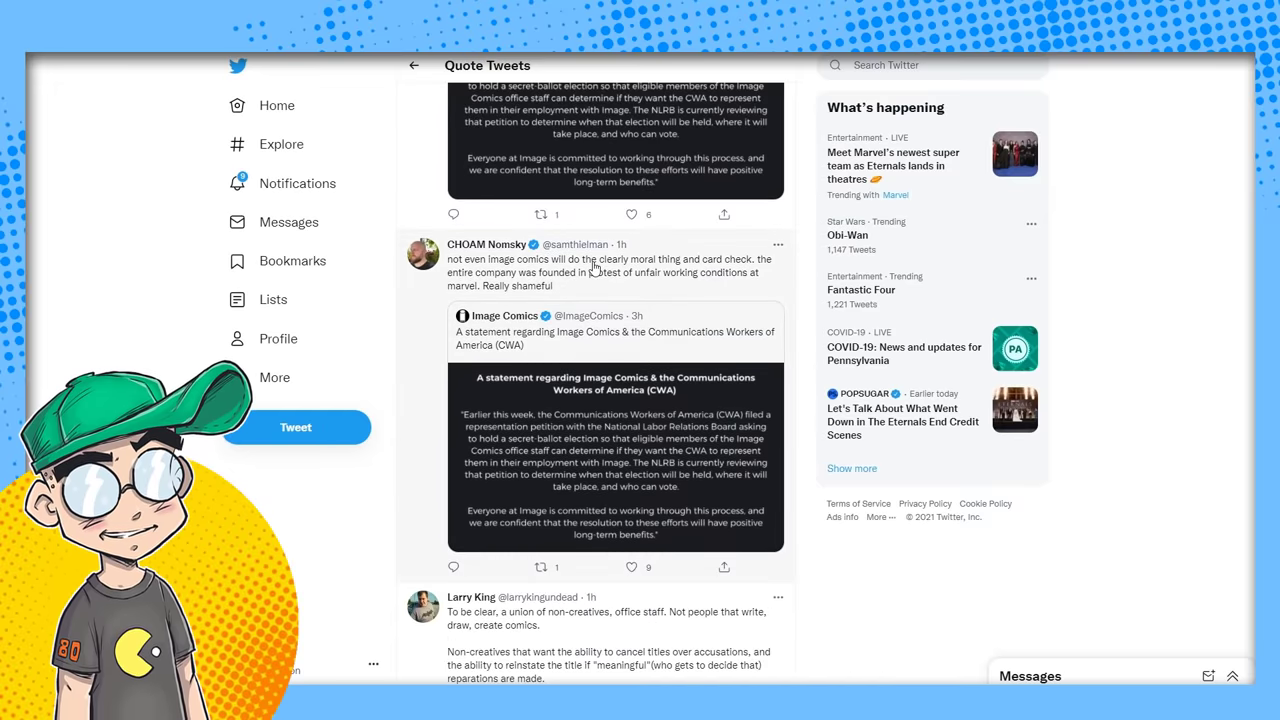
{"action": "mouse_move", "coordinate": [720, 288]}
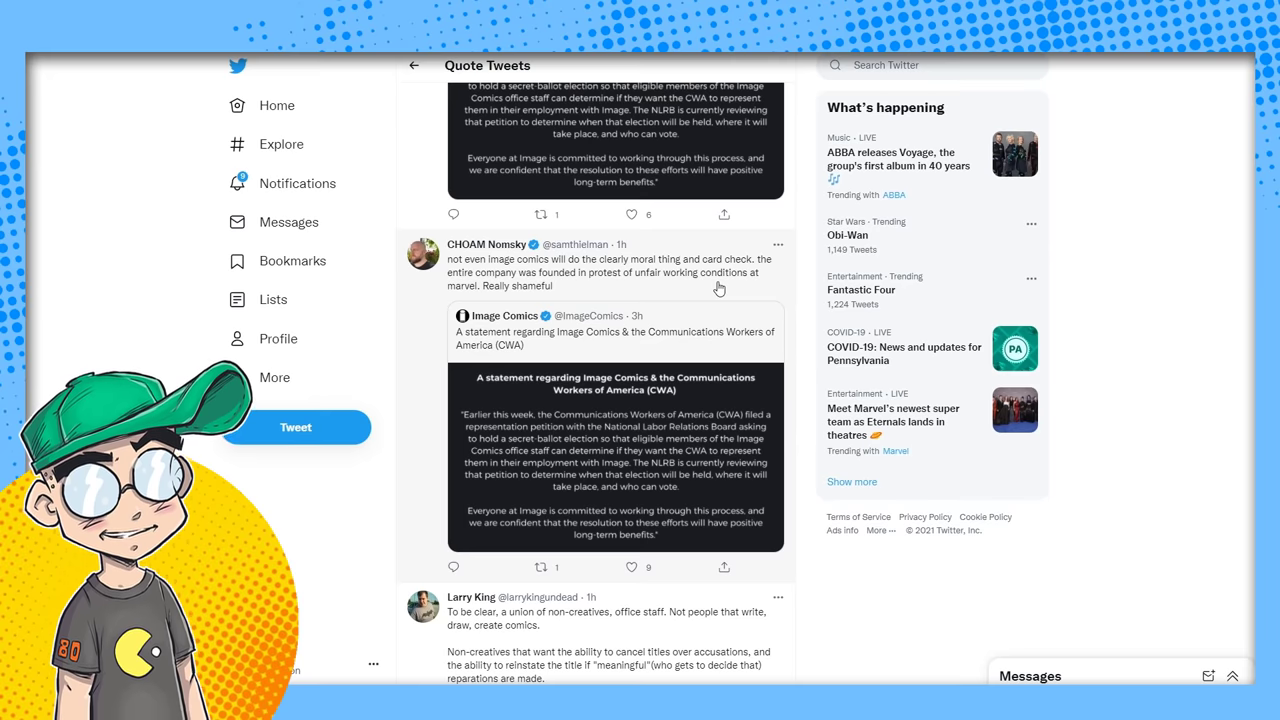
{"action": "scroll", "scroll_direction": "down", "scroll_amount": 3}
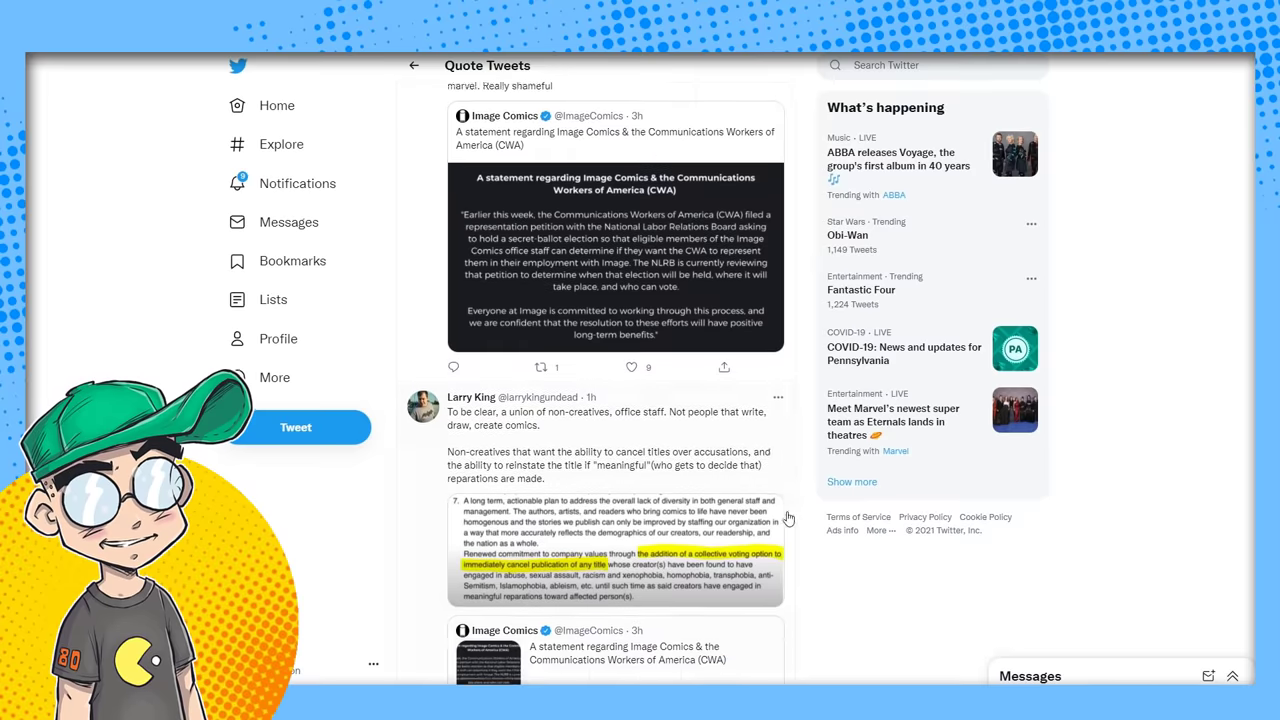
{"action": "scroll", "scroll_direction": "down", "scroll_amount": 3}
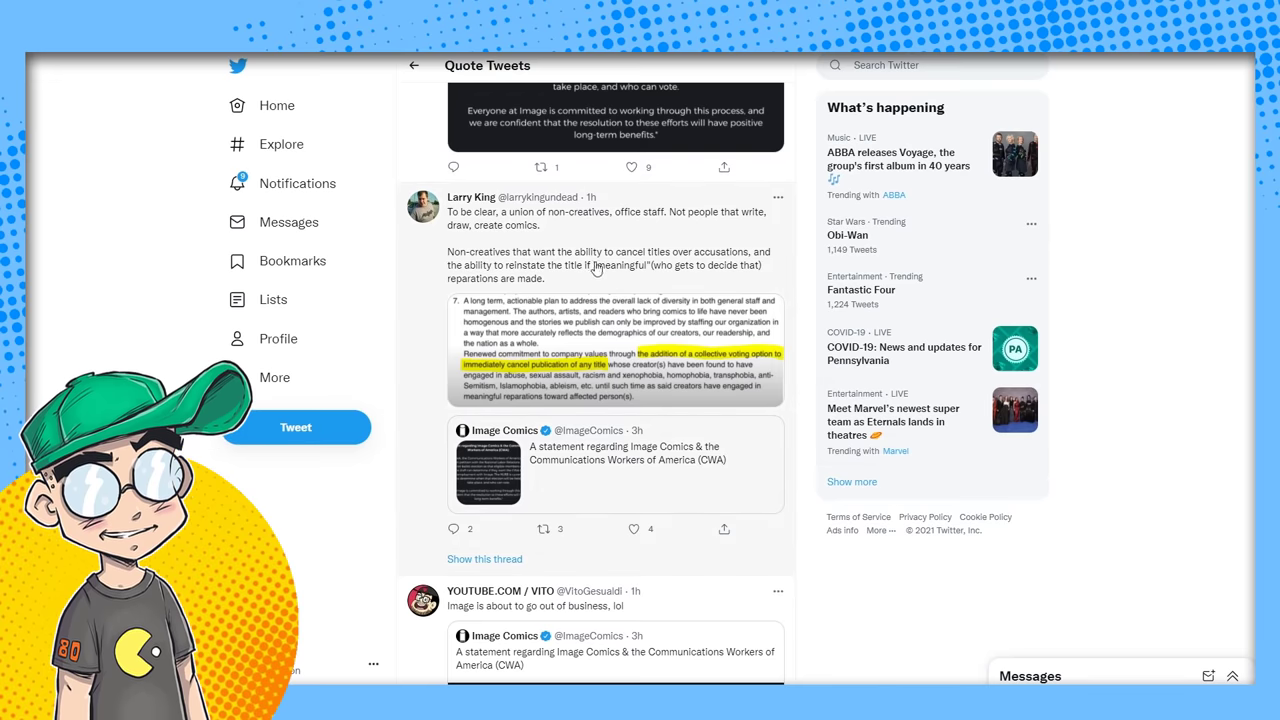
{"action": "mouse_move", "coordinate": [572, 224]}
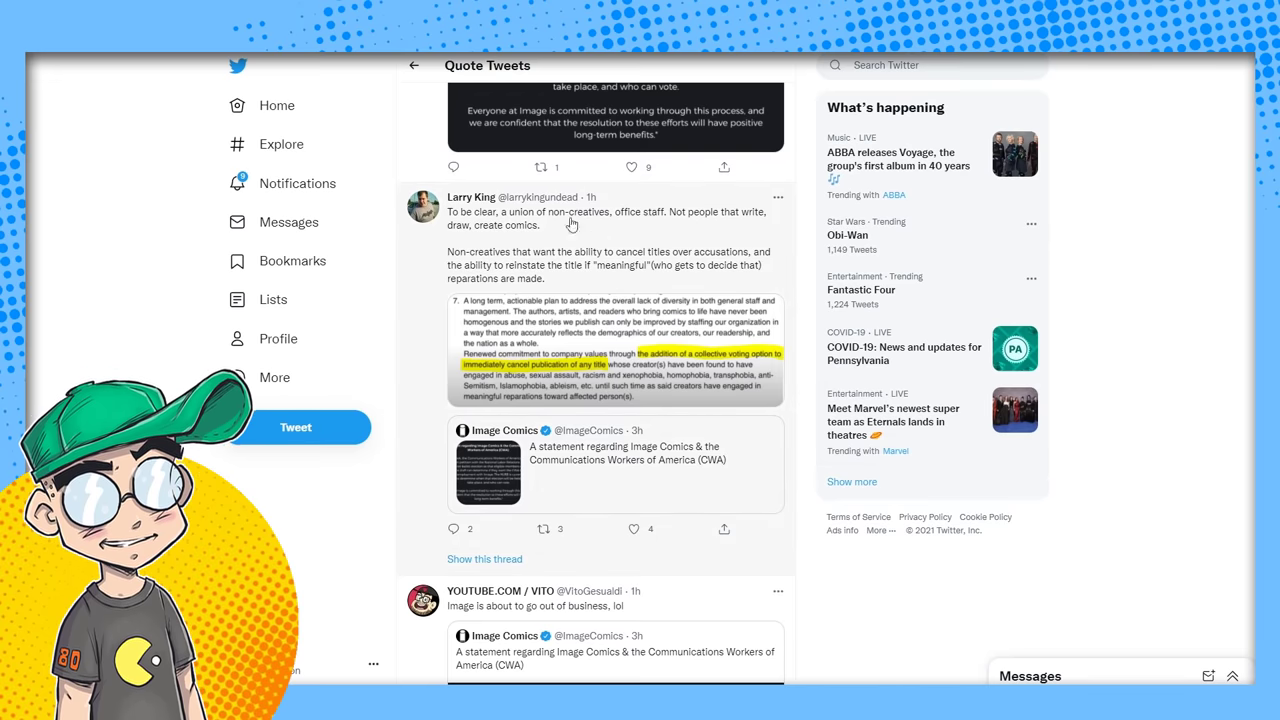
{"action": "mouse_move", "coordinate": [680, 212]}
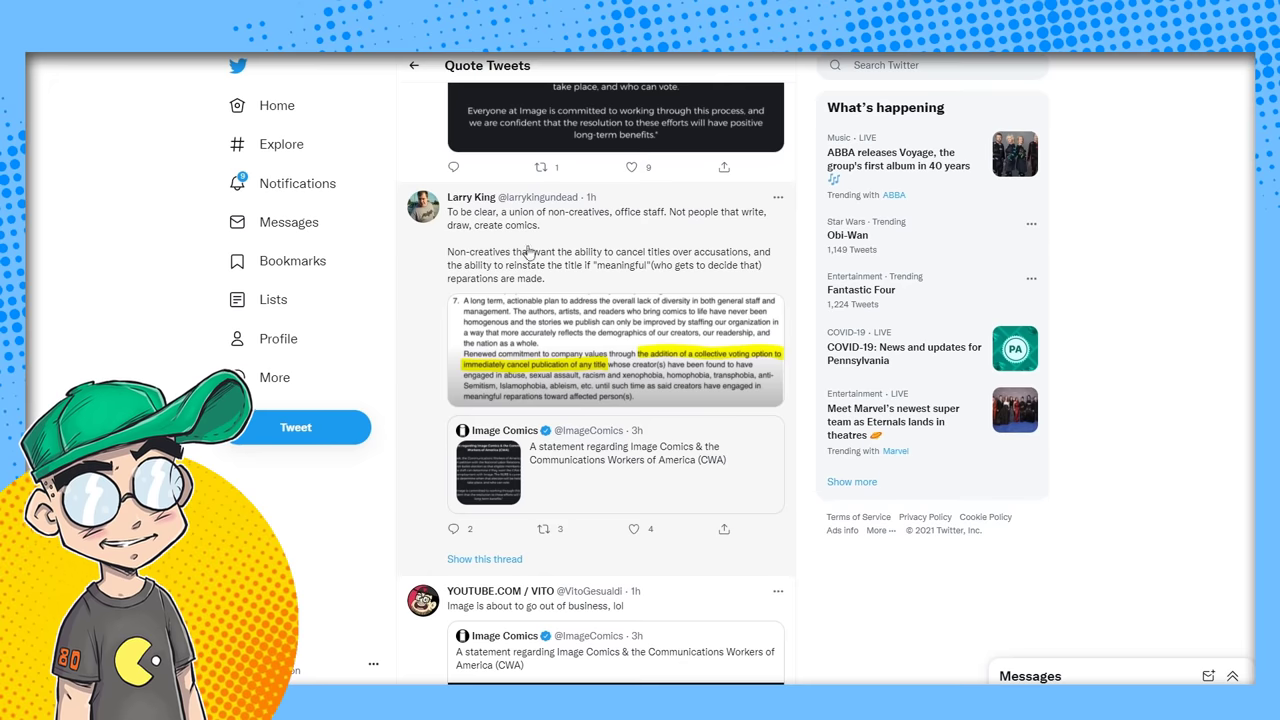
{"action": "mouse_move", "coordinate": [644, 260]}
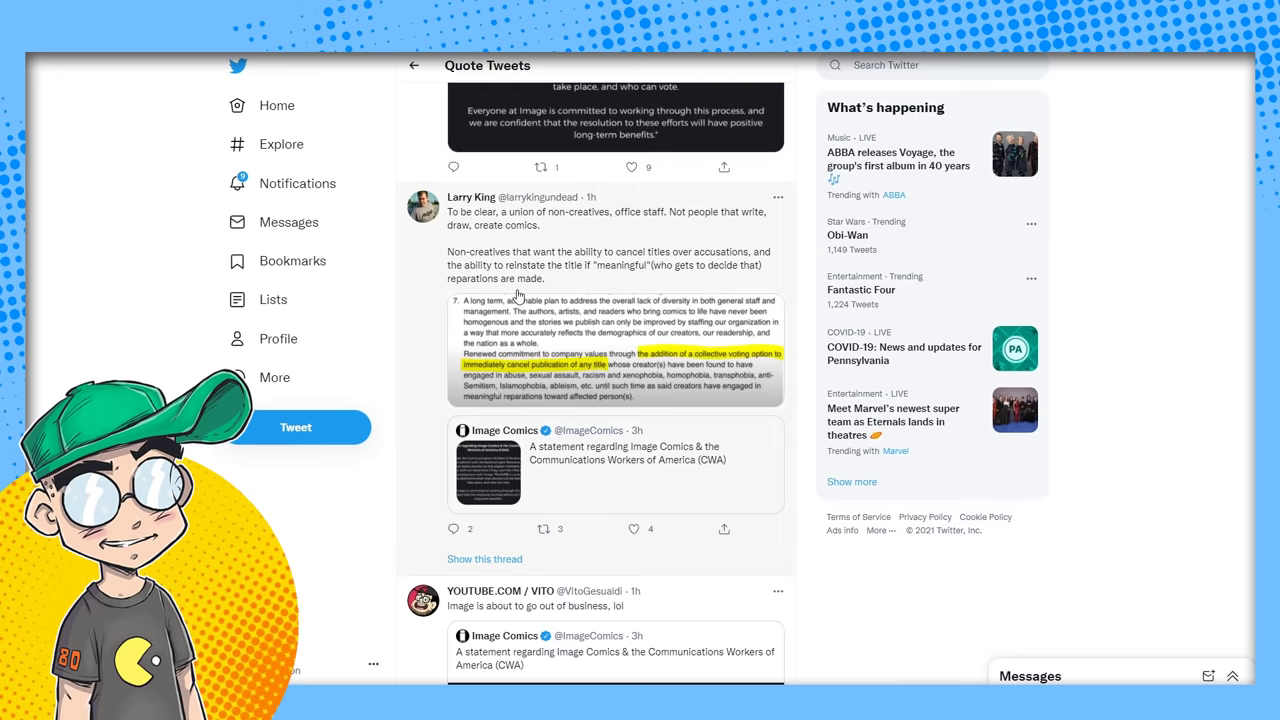
{"action": "mouse_move", "coordinate": [676, 288]}
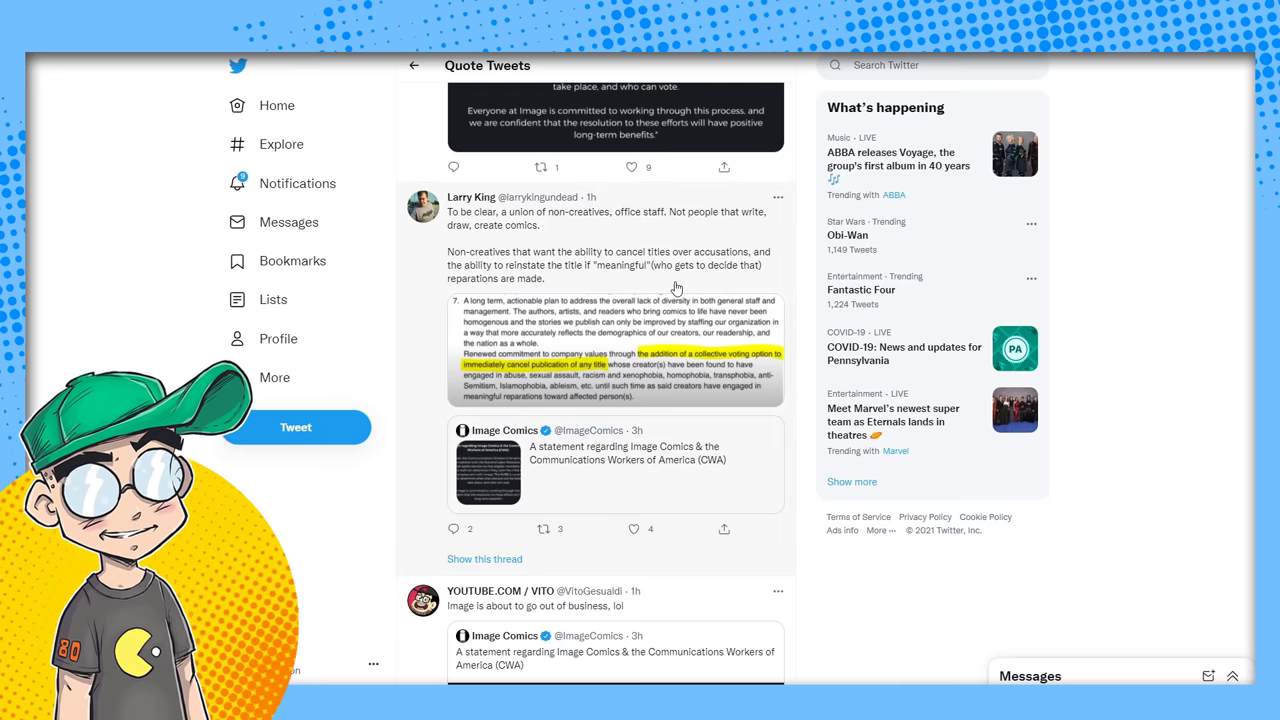
{"action": "mouse_move", "coordinate": [452, 276]}
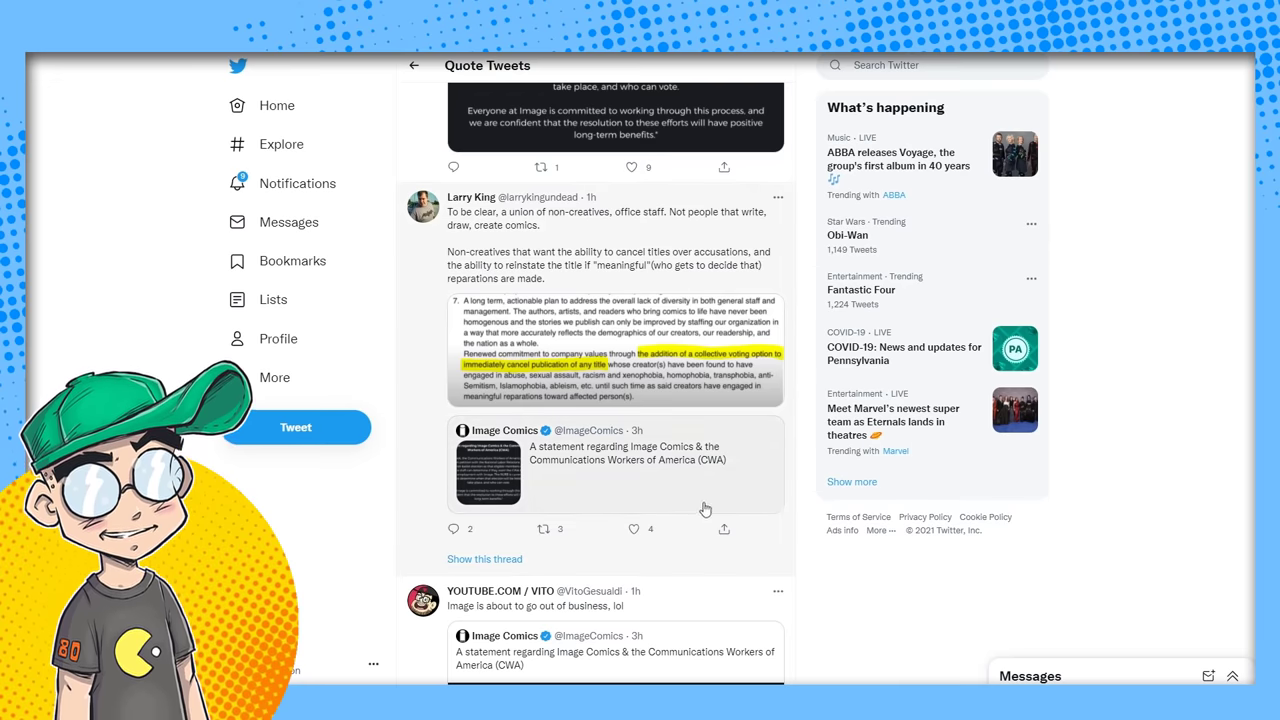
{"action": "scroll", "scroll_direction": "down", "scroll_amount": 3}
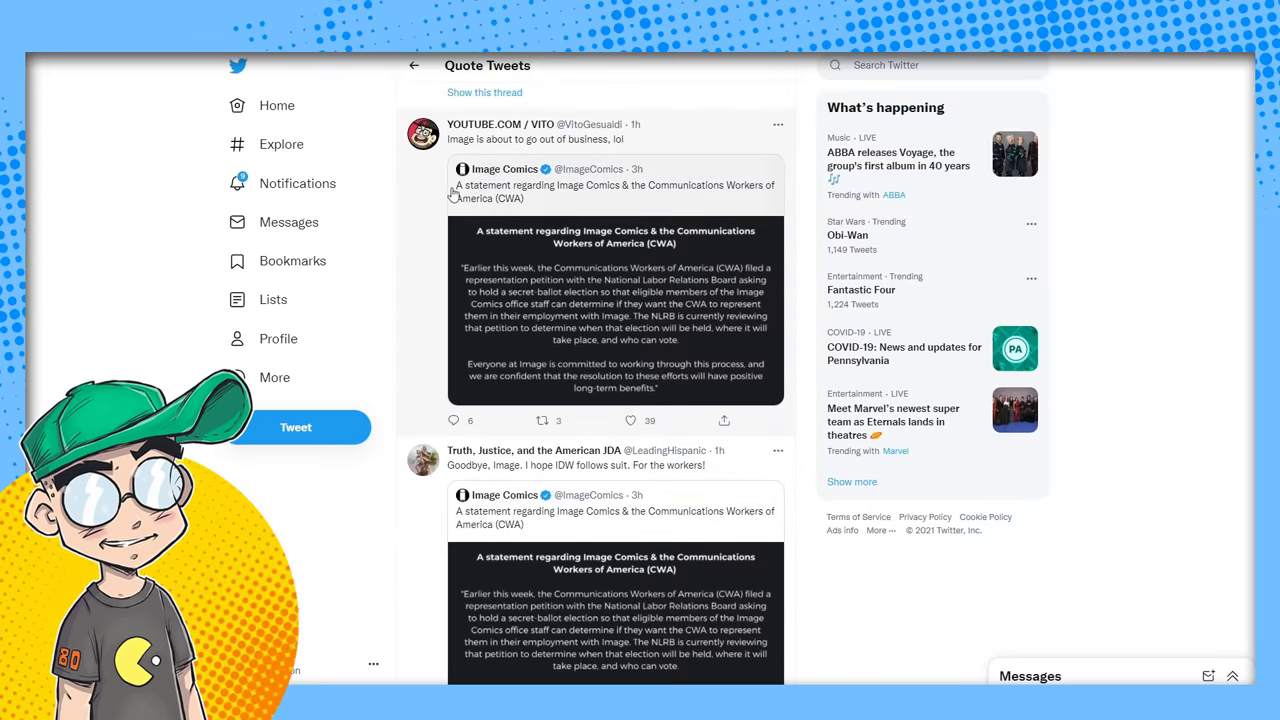
{"action": "mouse_move", "coordinate": [766, 430]}
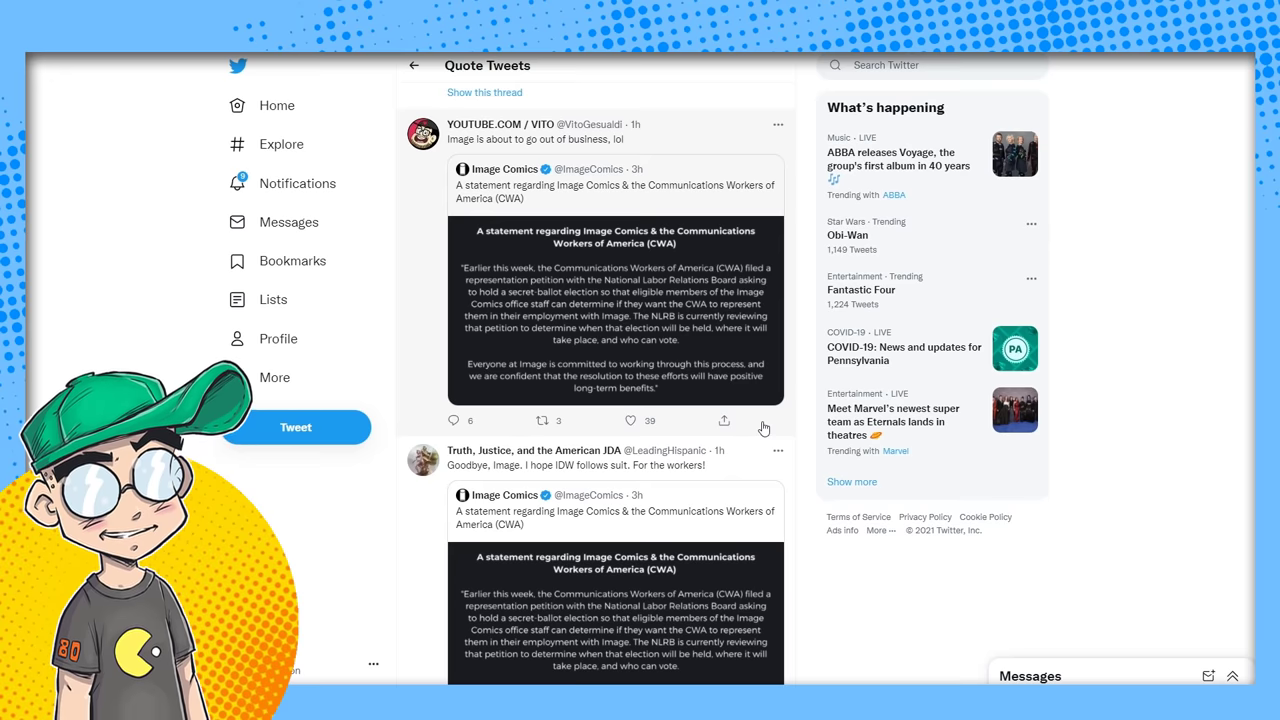
{"action": "scroll", "scroll_direction": "down", "scroll_amount": 3}
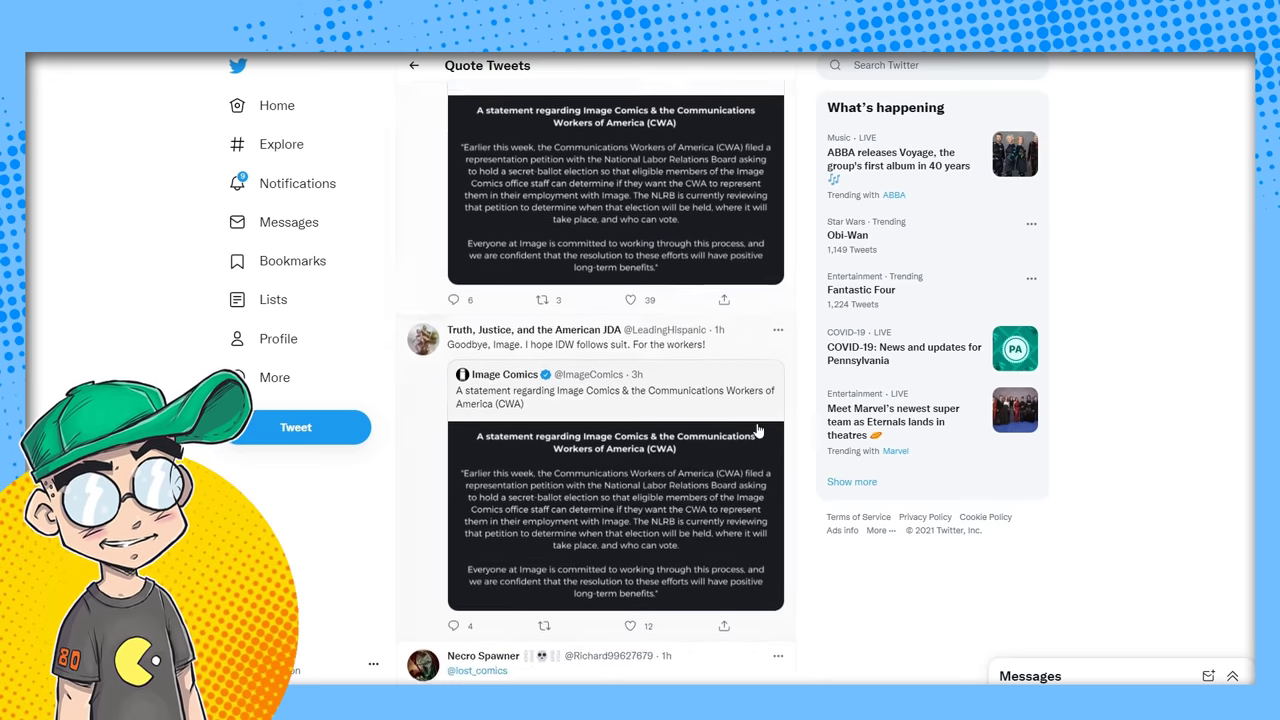
{"action": "scroll", "scroll_direction": "down", "scroll_amount": 3}
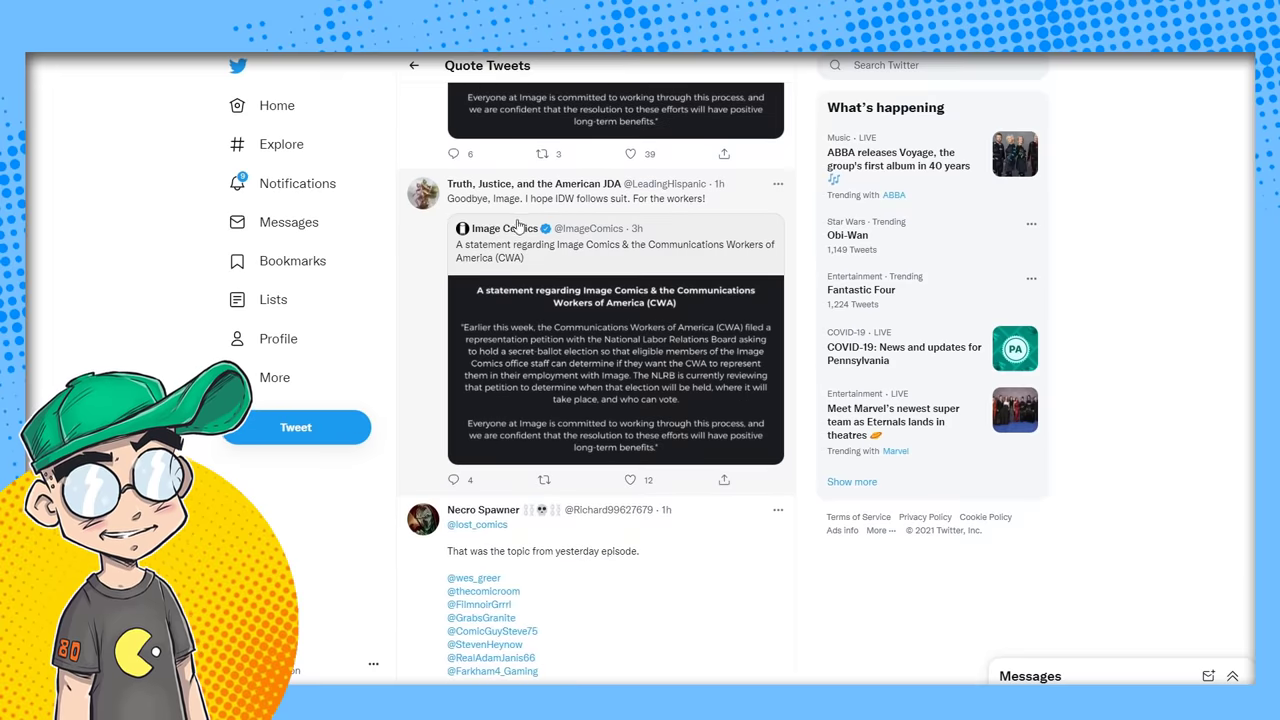
{"action": "mouse_move", "coordinate": [660, 220]}
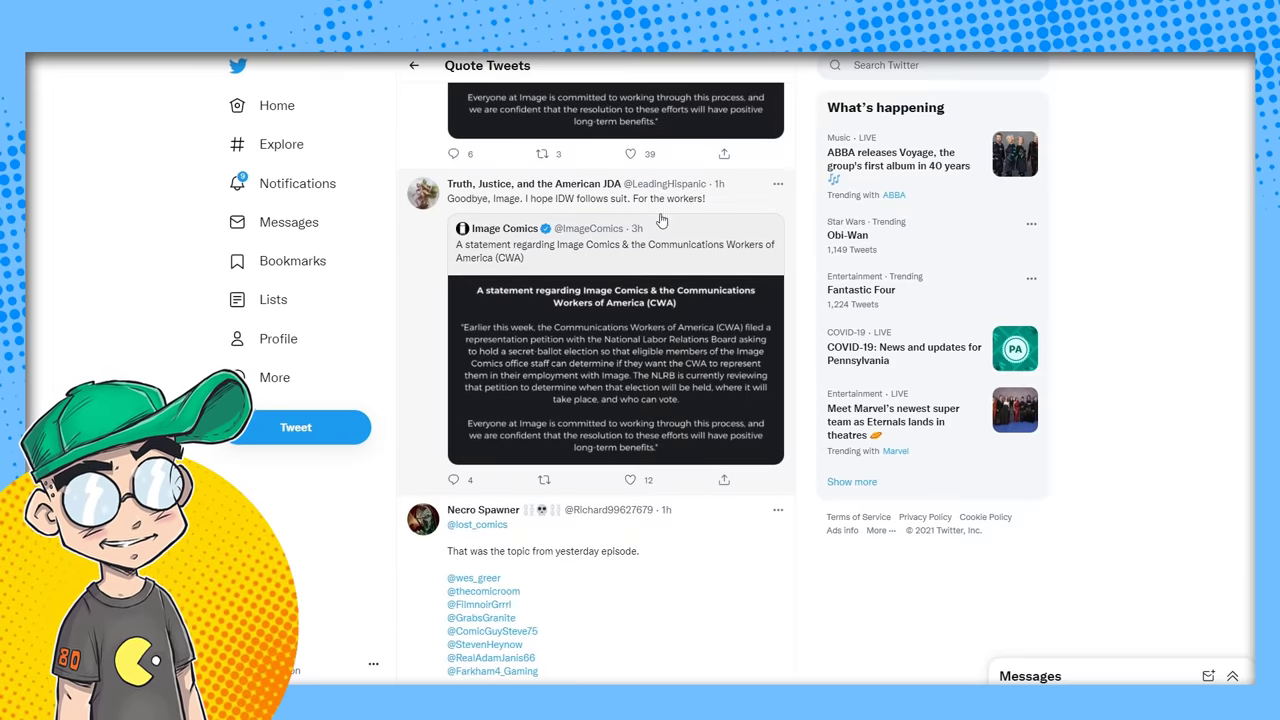
{"action": "scroll", "scroll_direction": "down", "scroll_amount": 3}
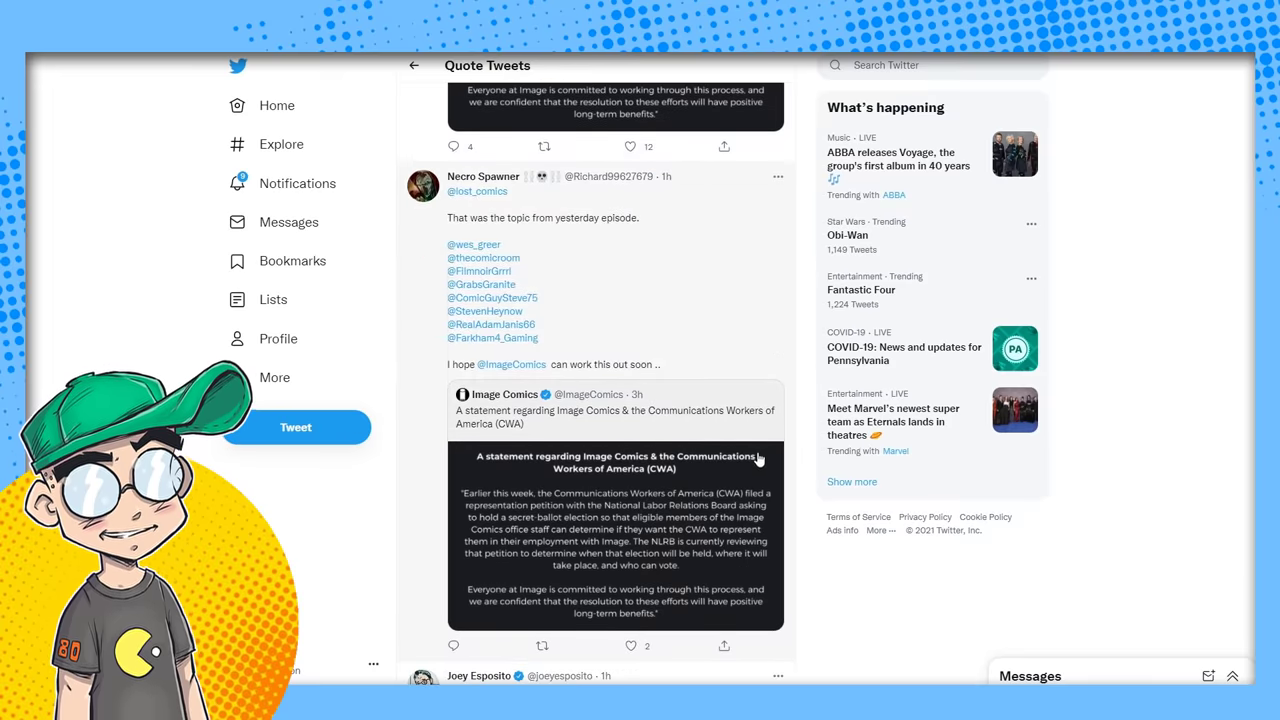
{"action": "scroll", "scroll_direction": "down", "scroll_amount": 3}
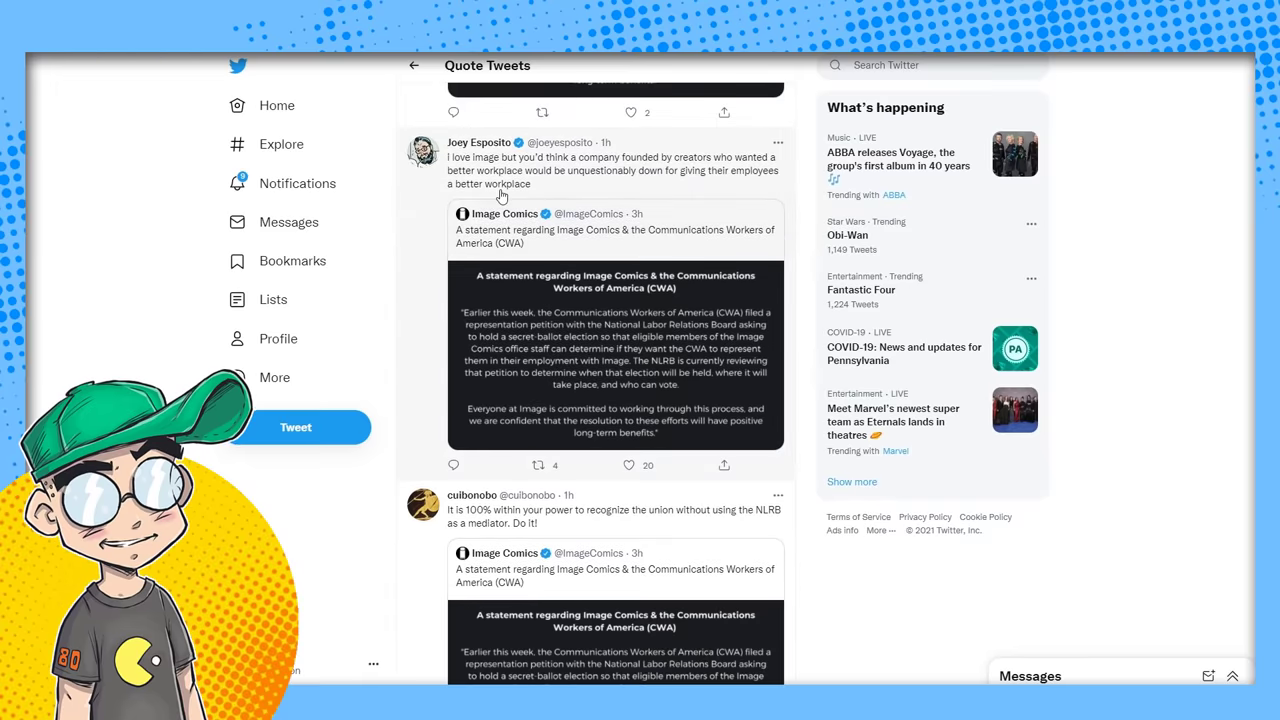
{"action": "mouse_move", "coordinate": [548, 178]}
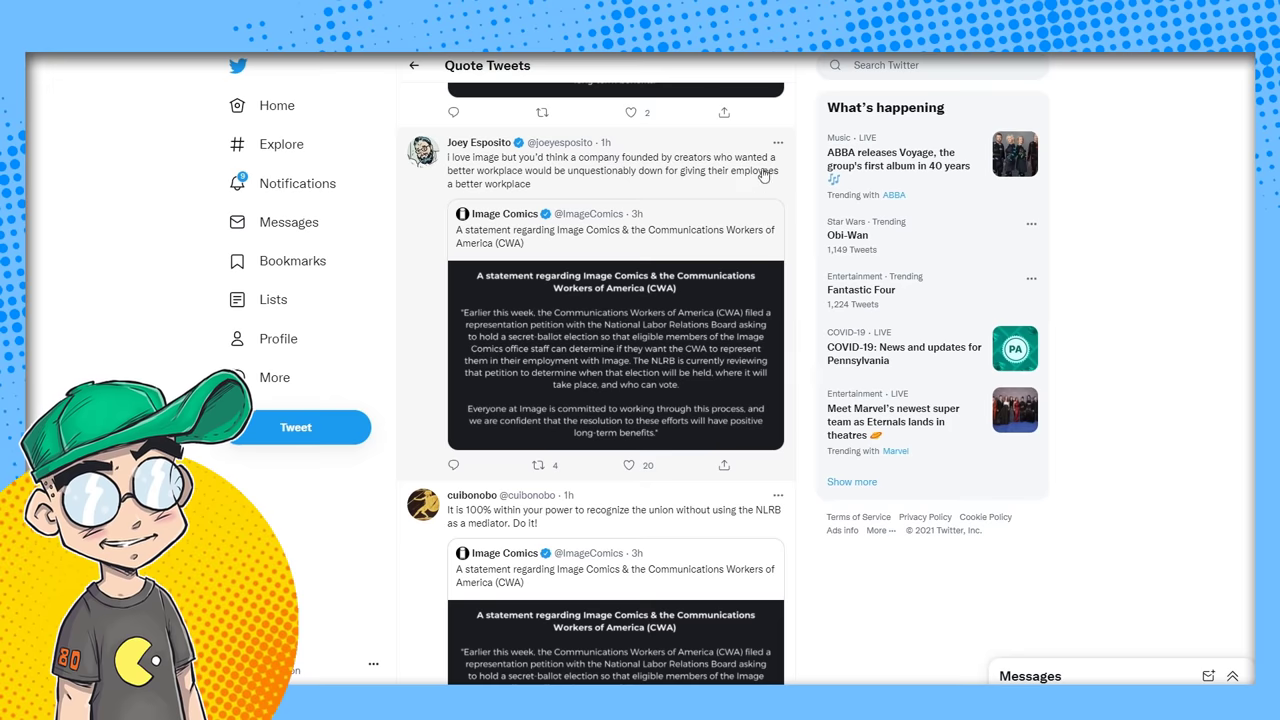
{"action": "mouse_move", "coordinate": [580, 184]}
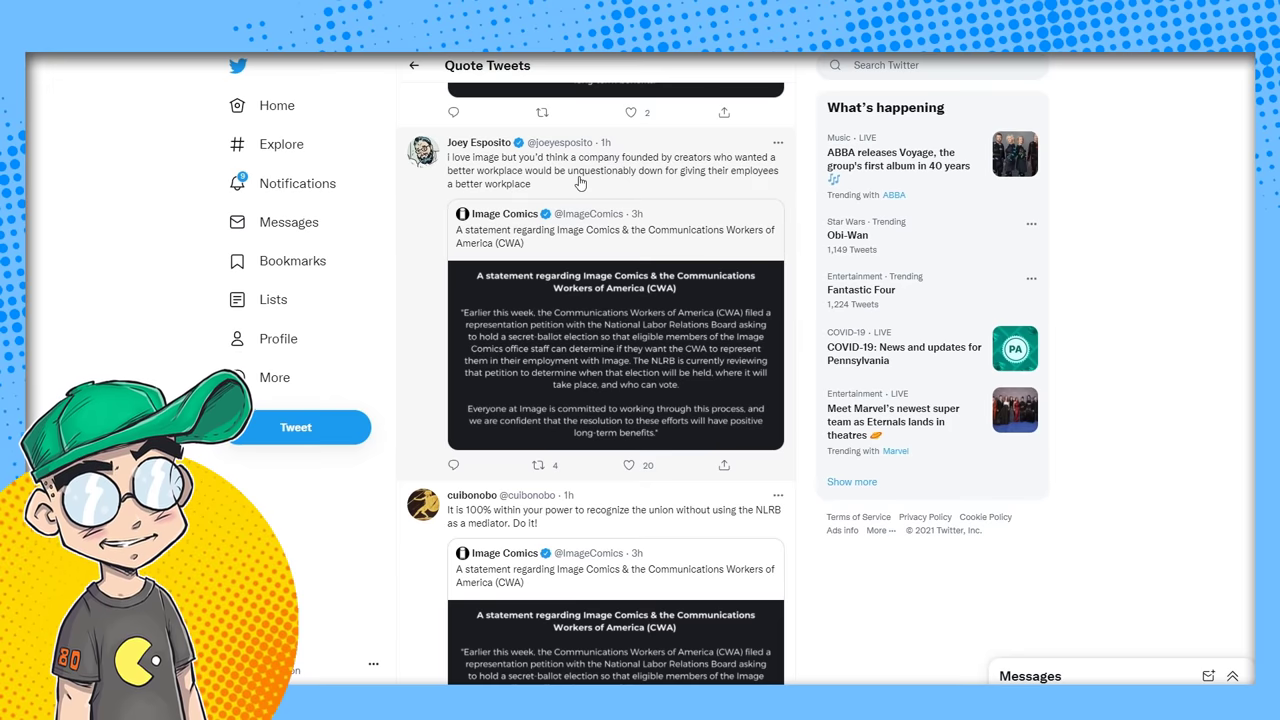
{"action": "mouse_move", "coordinate": [756, 444]}
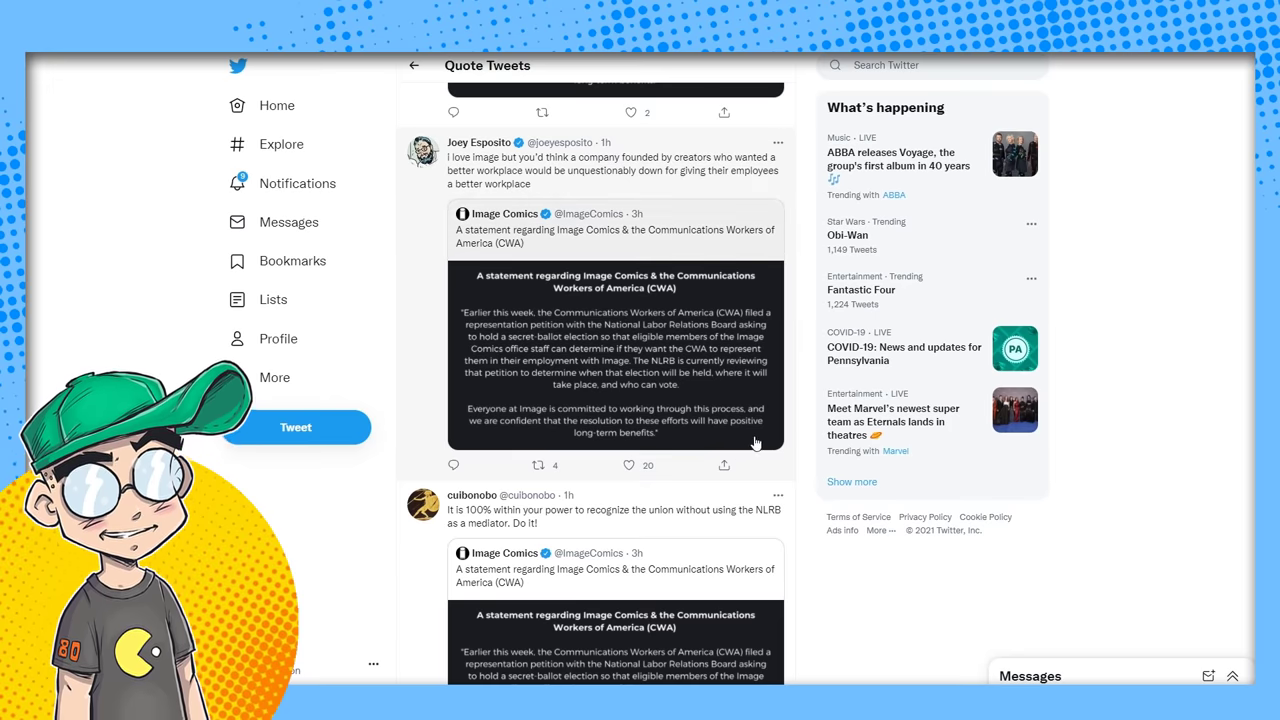
{"action": "scroll", "scroll_direction": "down", "scroll_amount": 3}
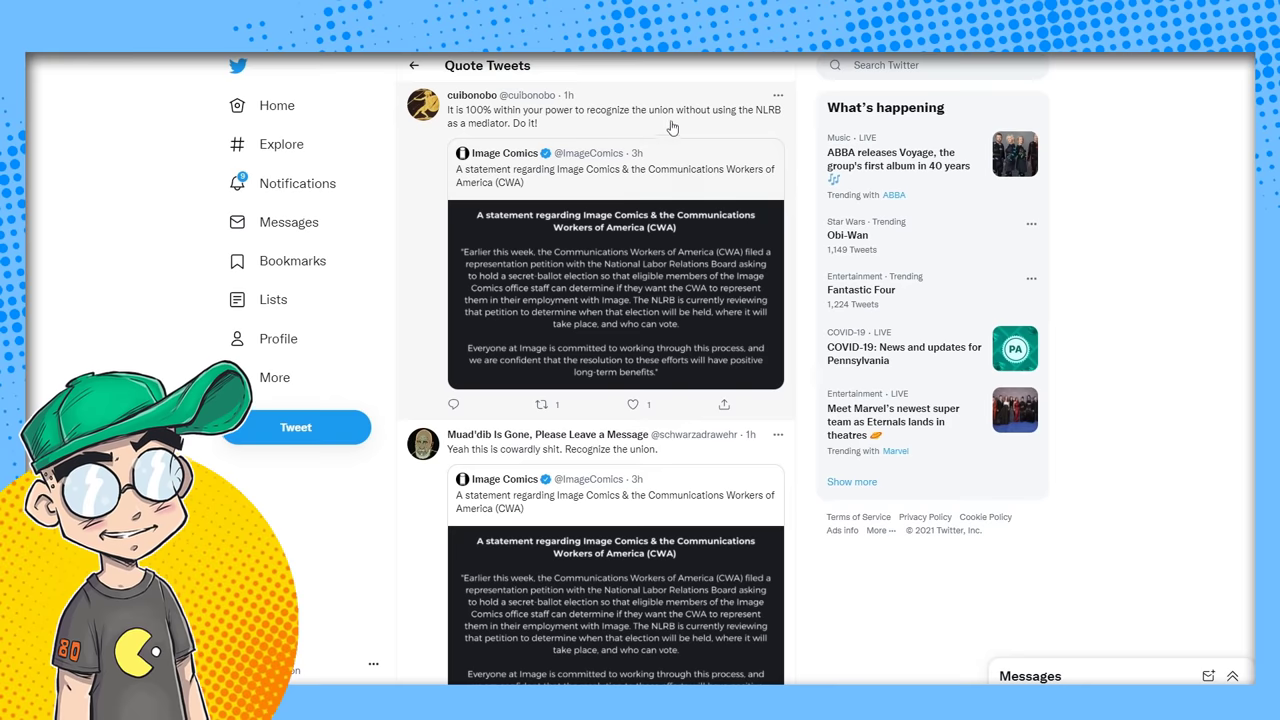
{"action": "mouse_move", "coordinate": [742, 140]}
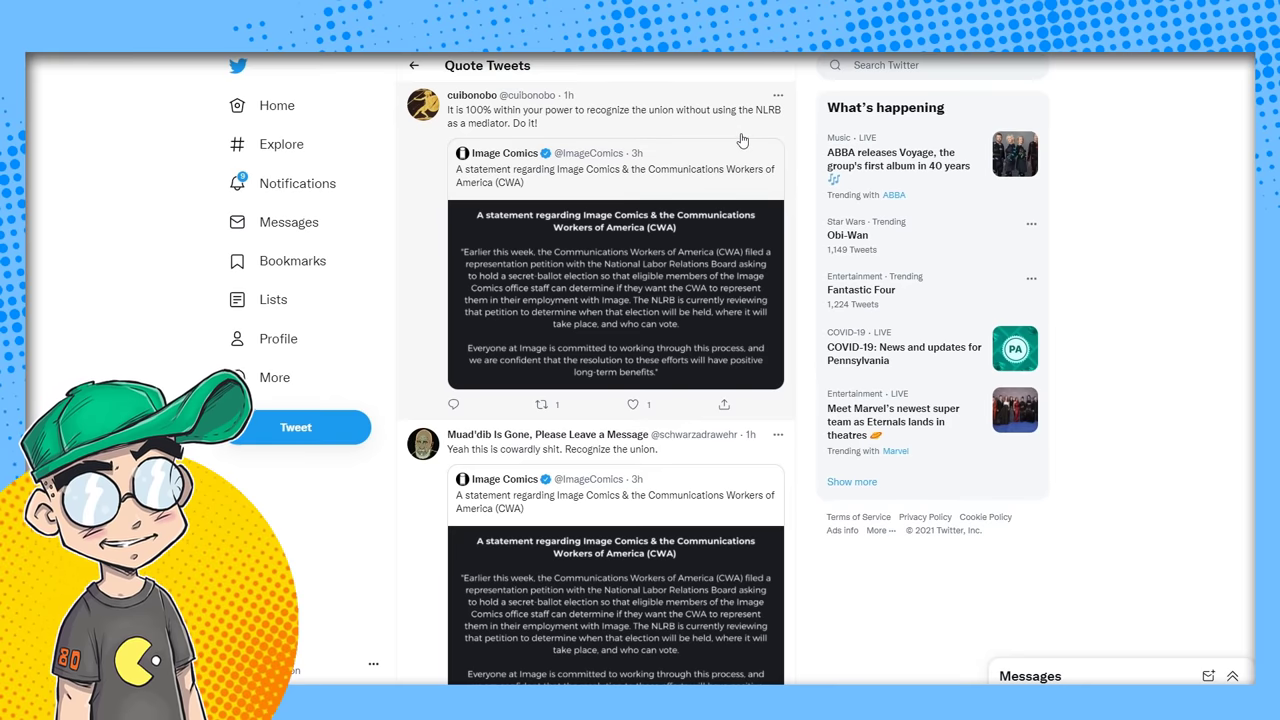
{"action": "scroll", "scroll_direction": "down", "scroll_amount": 3}
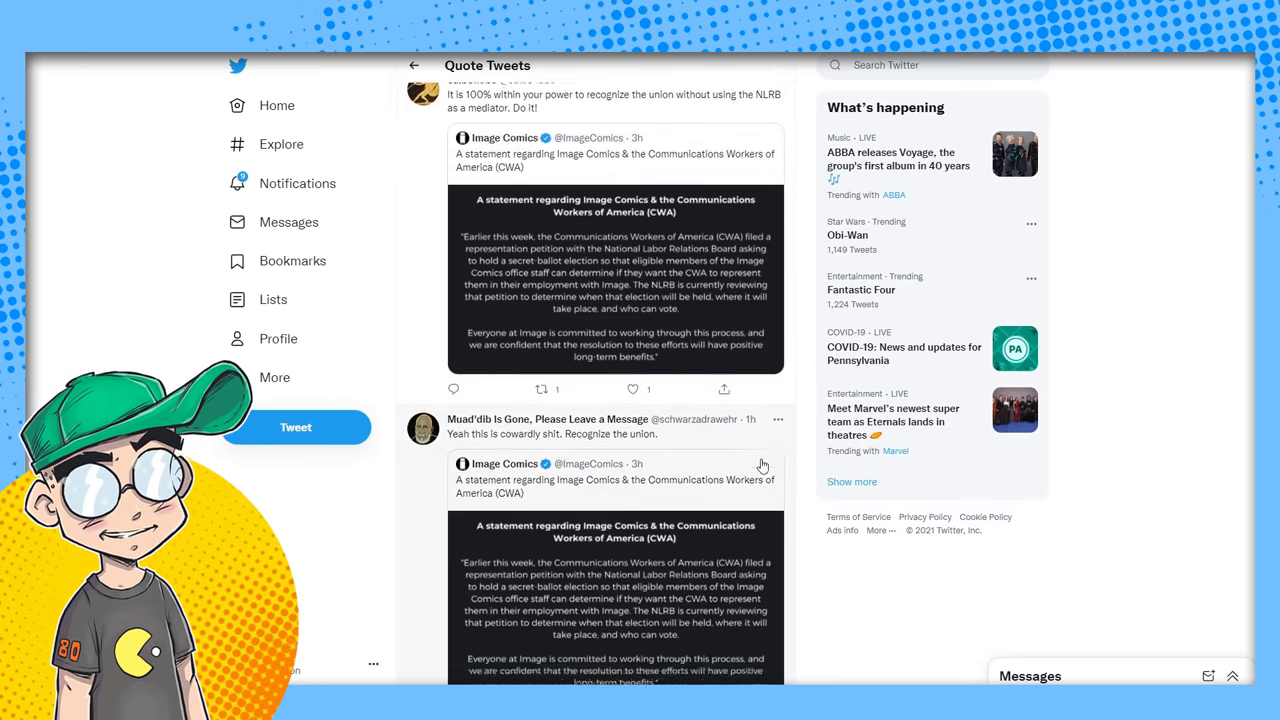
{"action": "scroll", "scroll_direction": "down", "scroll_amount": 3}
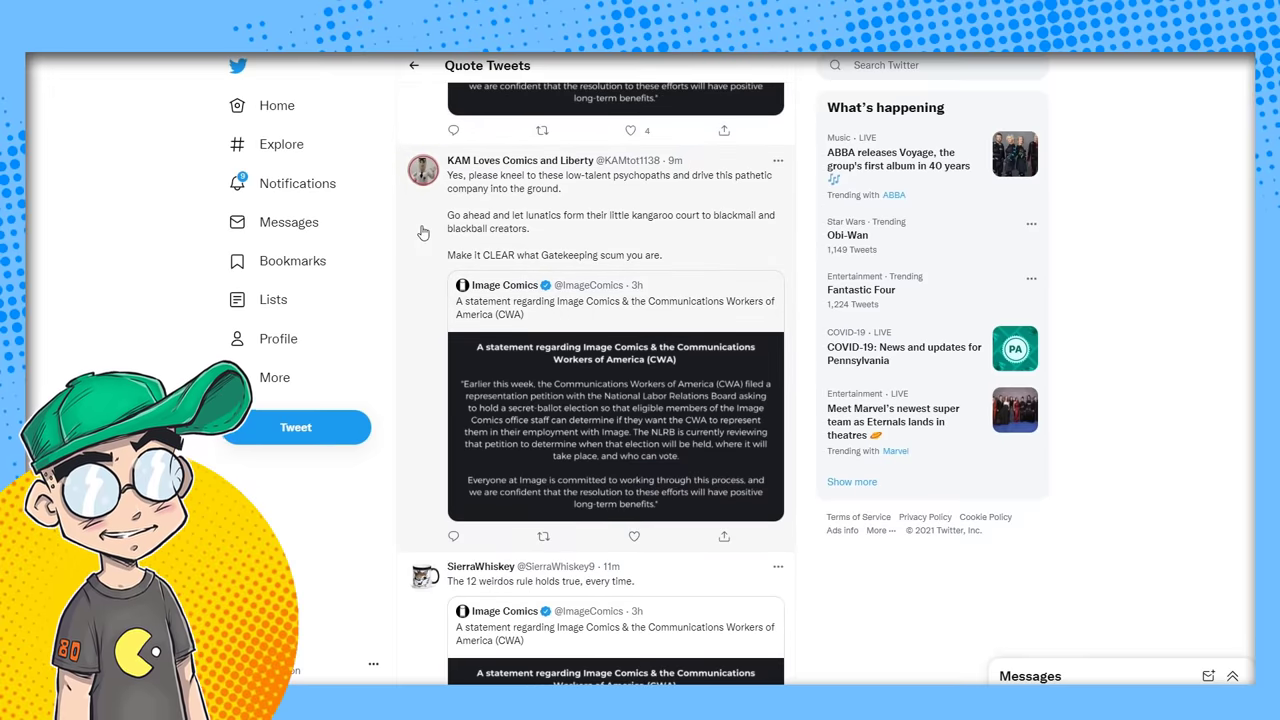
{"action": "mouse_move", "coordinate": [650, 188]}
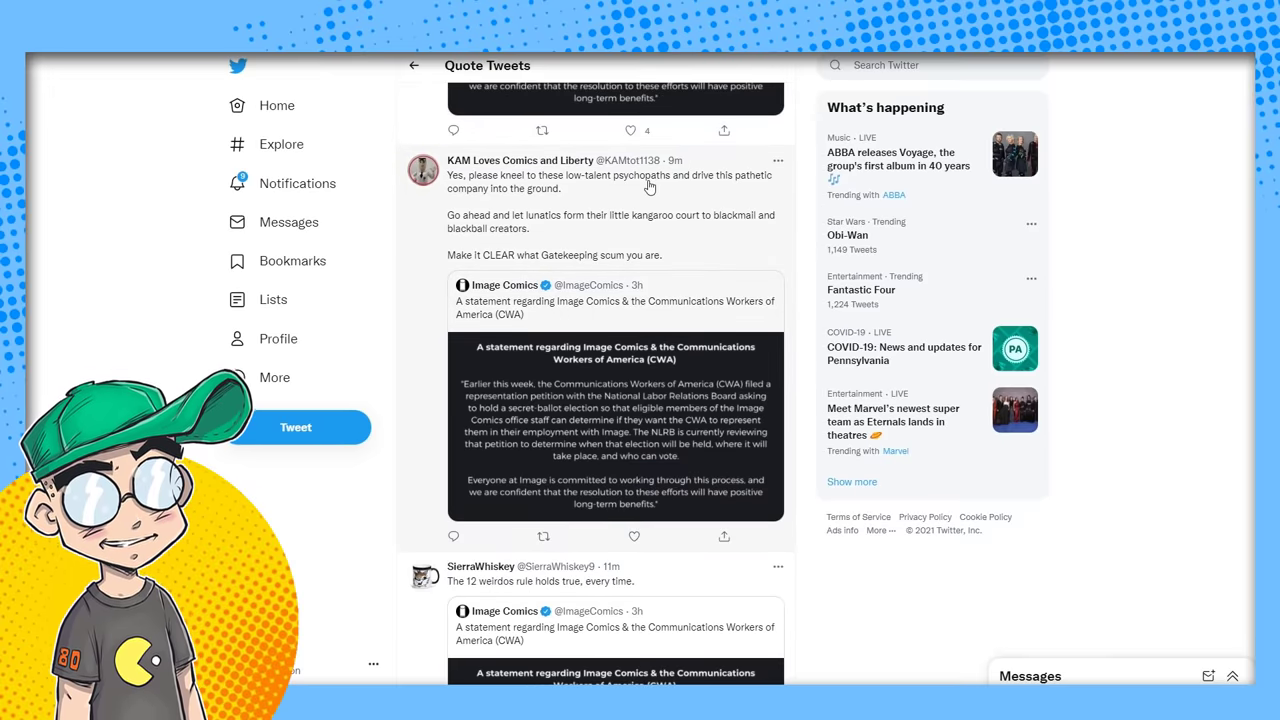
{"action": "mouse_move", "coordinate": [600, 236]}
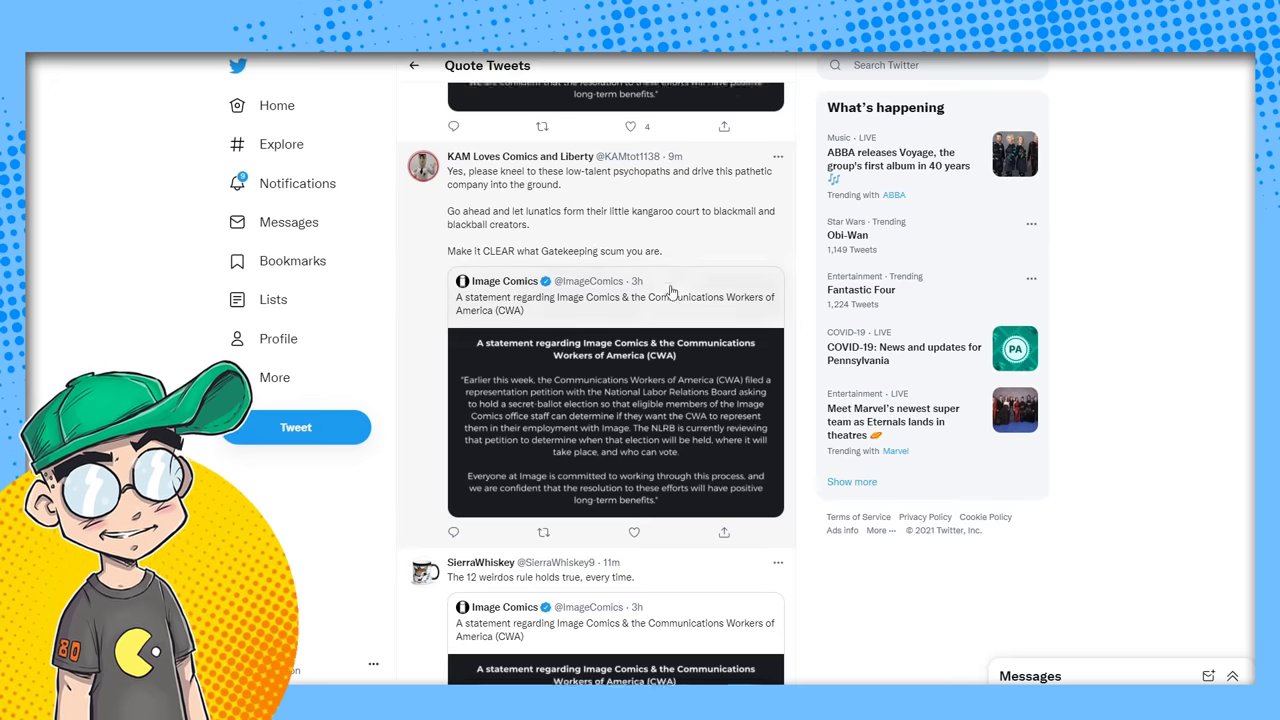
{"action": "scroll", "scroll_direction": "down", "scroll_amount": 3}
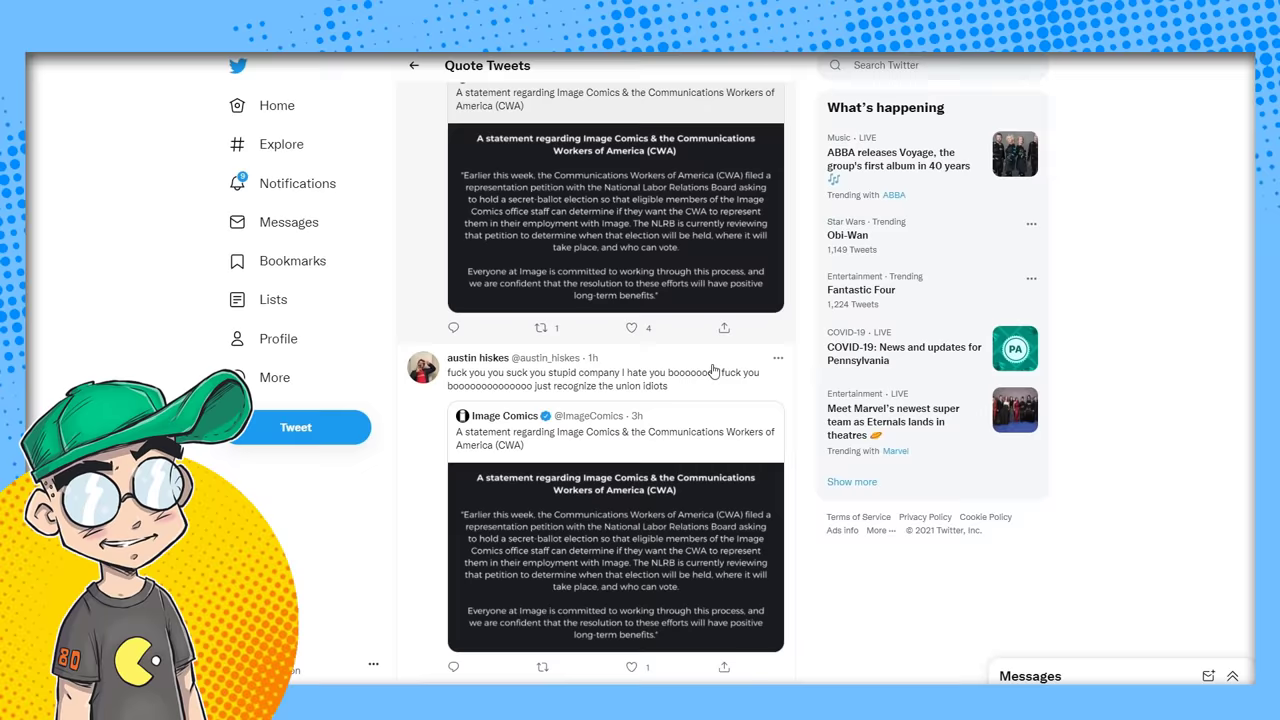
{"action": "scroll", "scroll_direction": "down", "scroll_amount": 3}
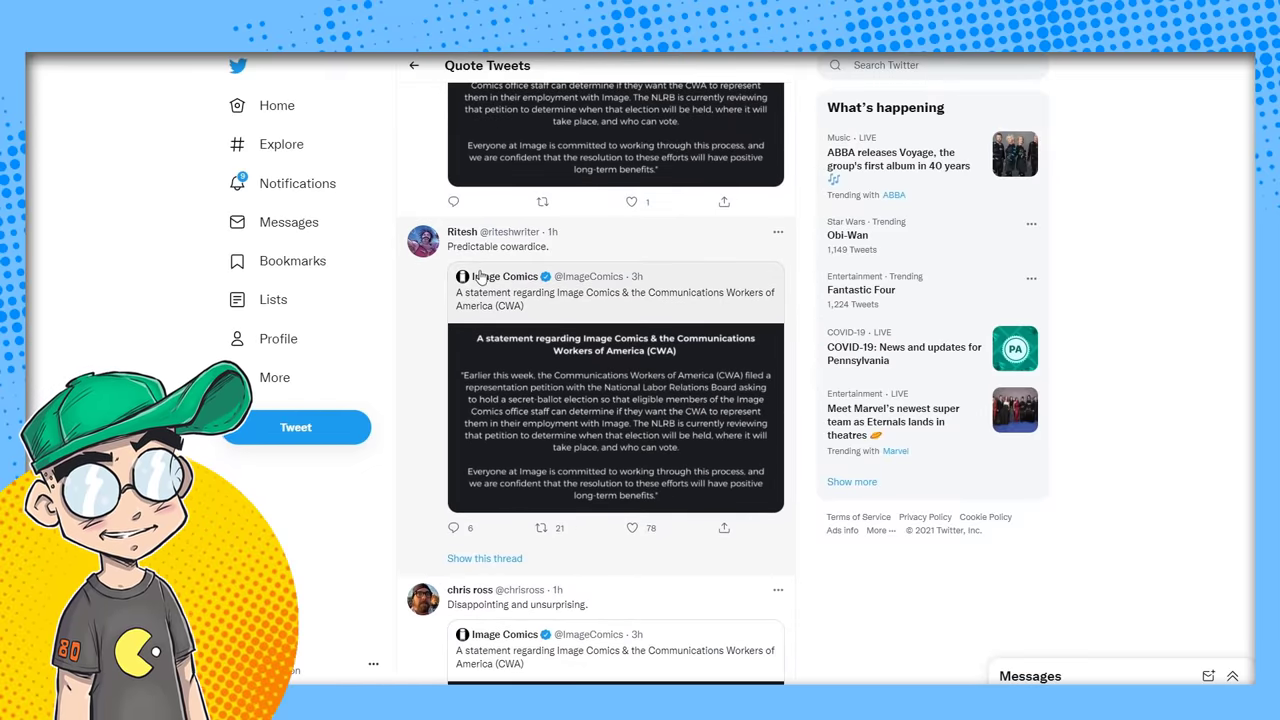
{"action": "scroll", "scroll_direction": "down", "scroll_amount": 3}
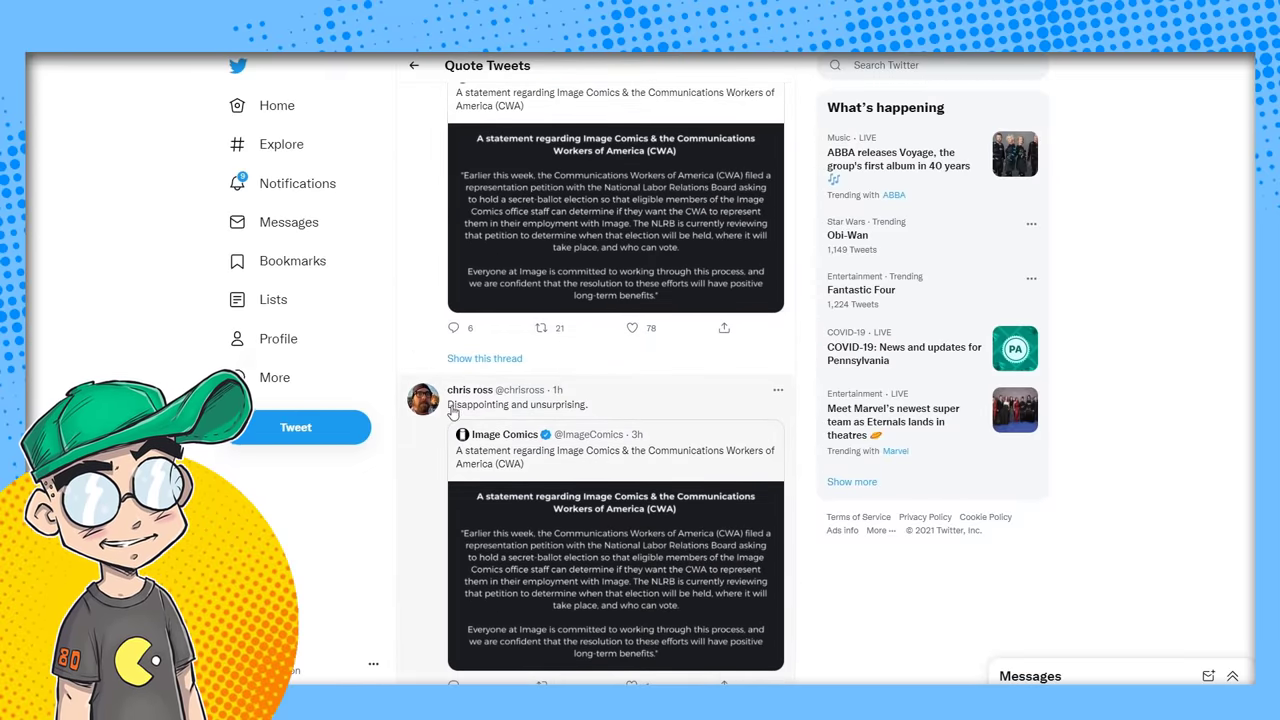
{"action": "scroll", "scroll_direction": "down", "scroll_amount": 3}
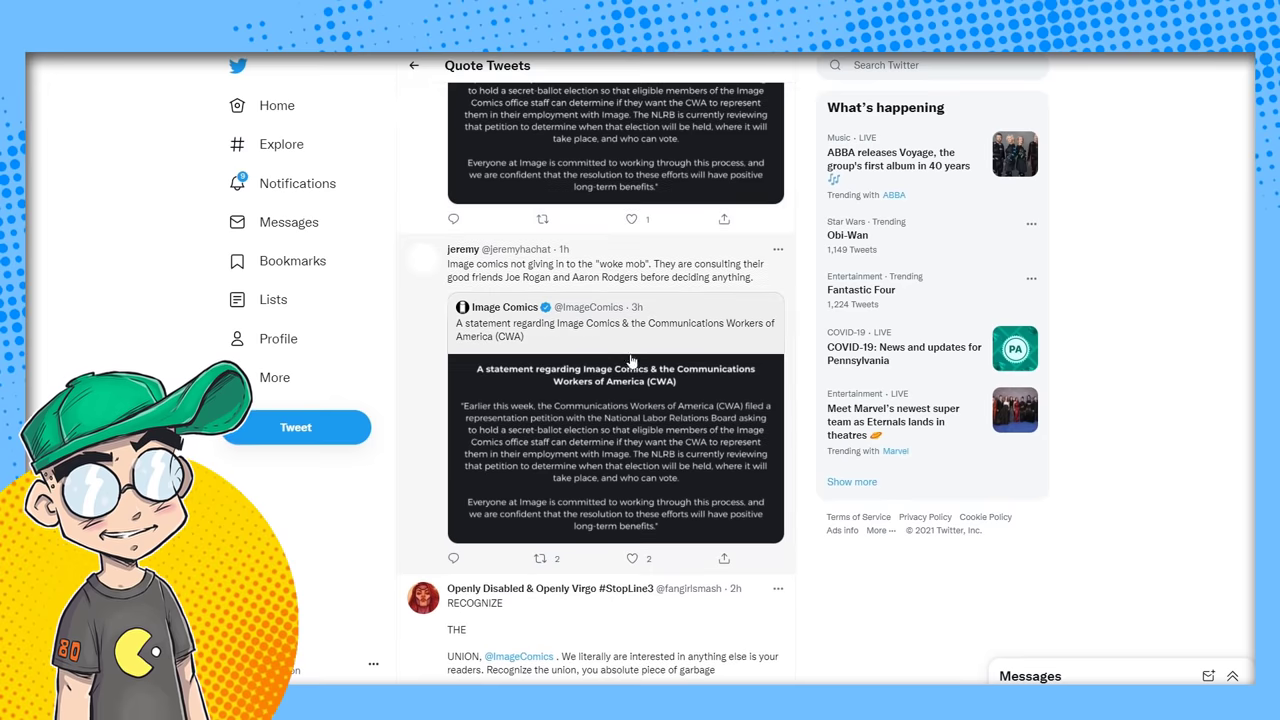
{"action": "scroll", "scroll_direction": "down", "scroll_amount": 3}
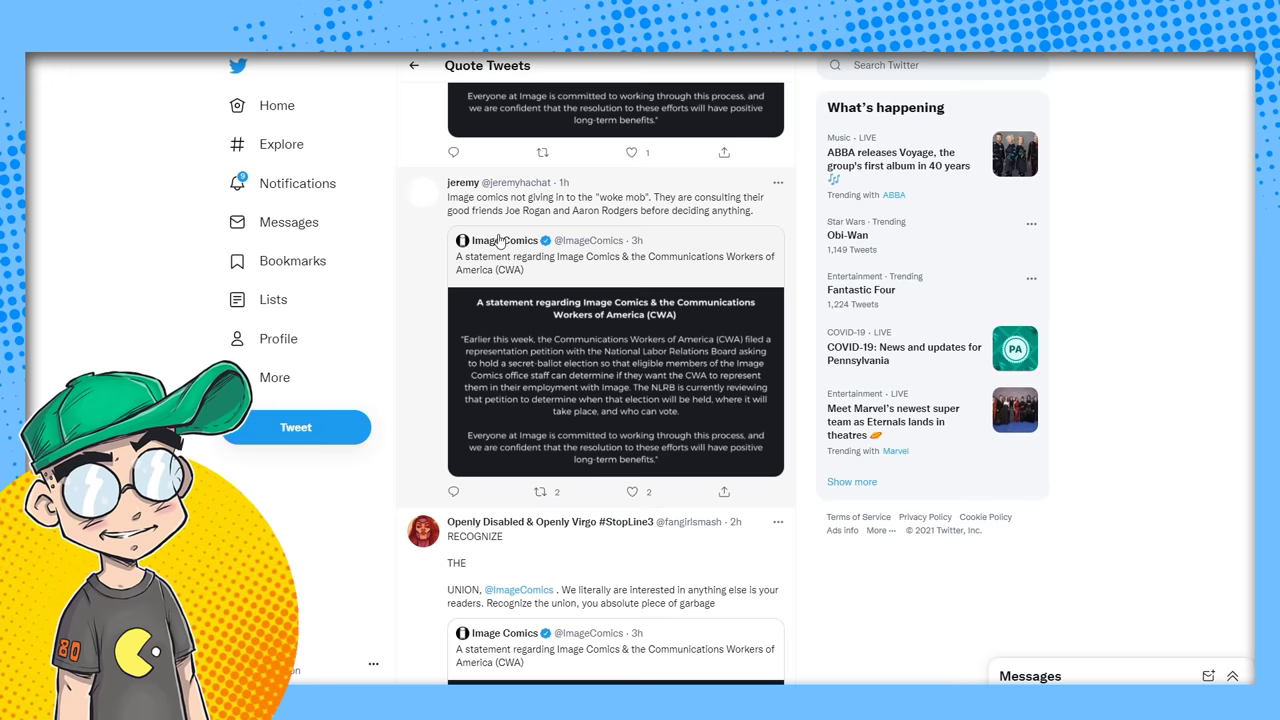
{"action": "mouse_move", "coordinate": [728, 258]}
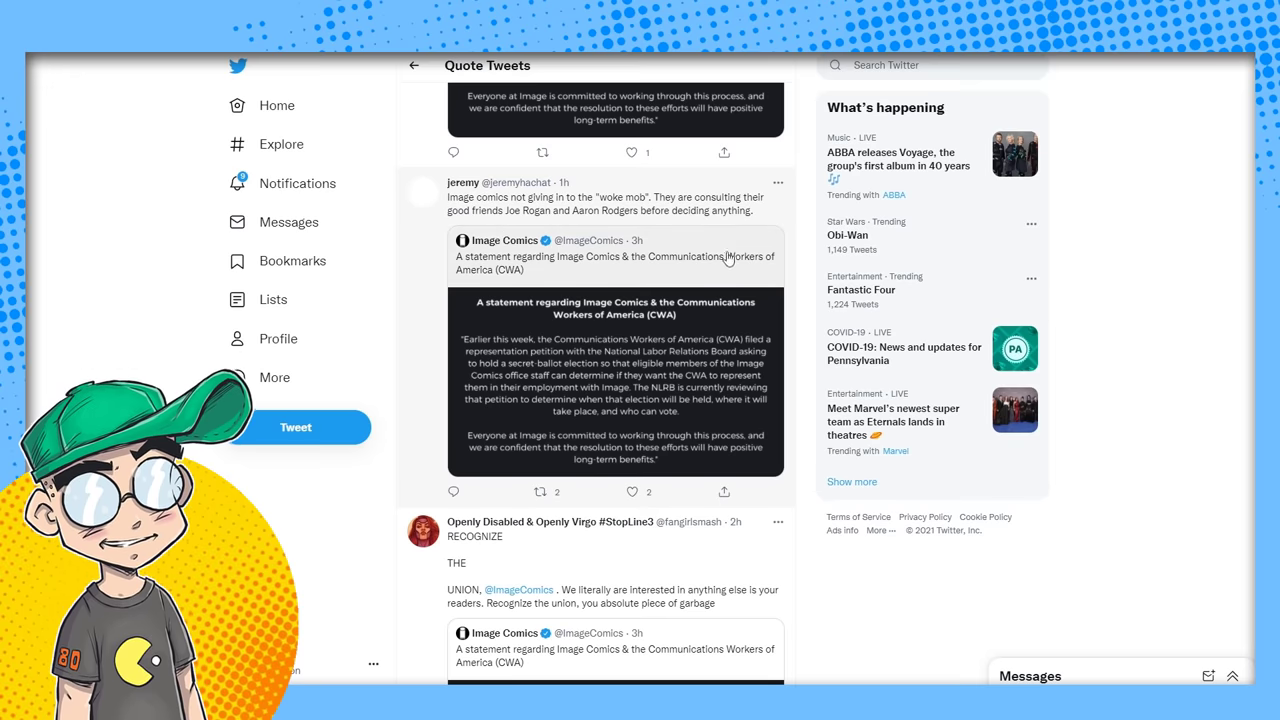
{"action": "scroll", "scroll_direction": "down", "scroll_amount": 3}
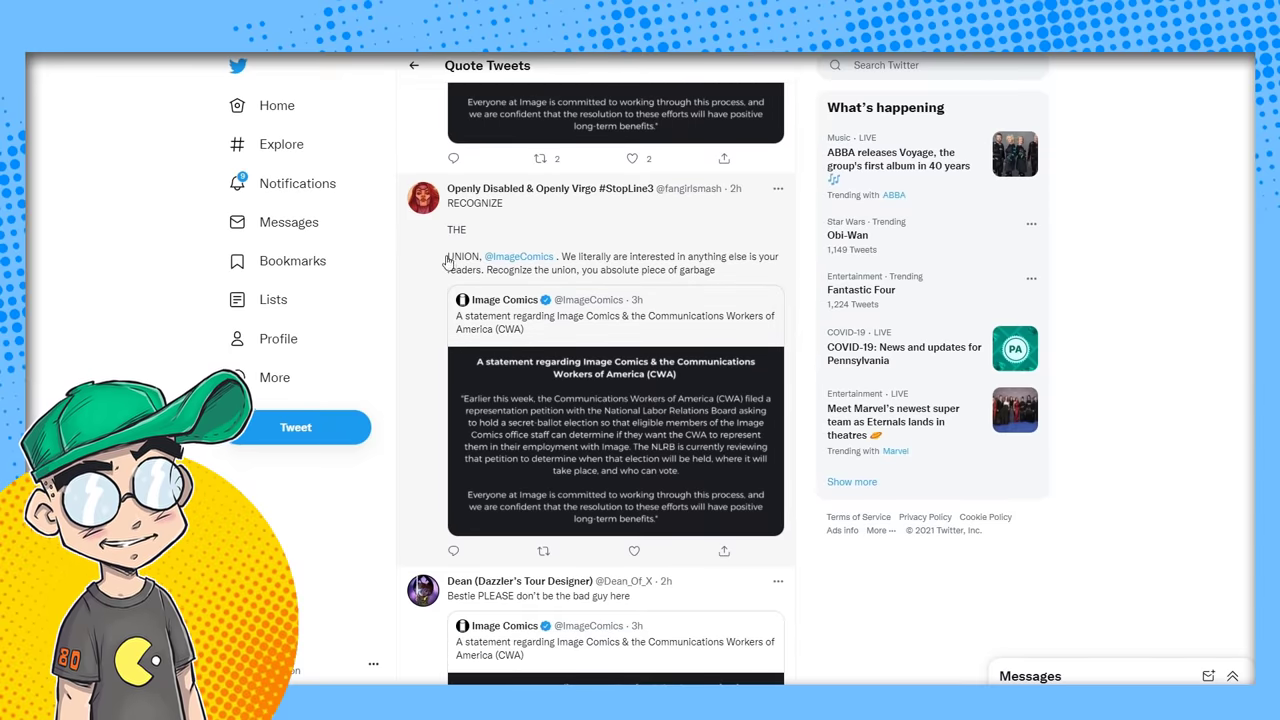
{"action": "mouse_move", "coordinate": [632, 268]}
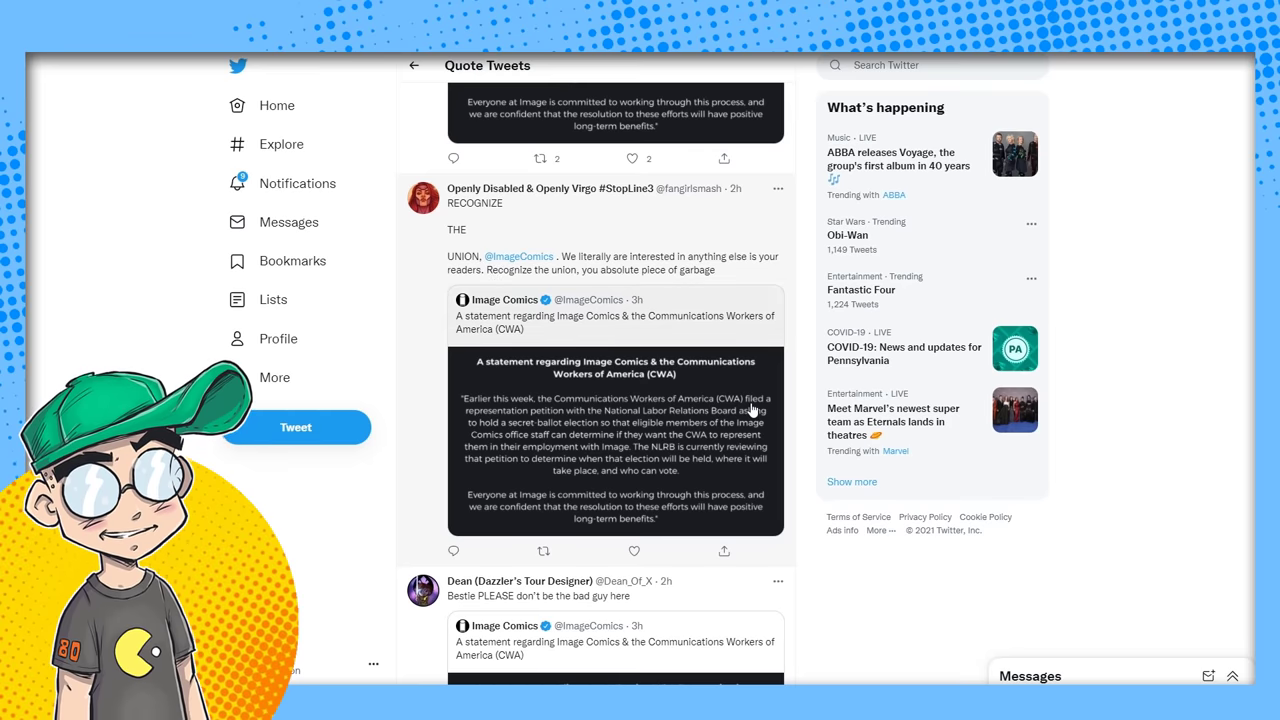
{"action": "scroll", "scroll_direction": "down", "scroll_amount": 3}
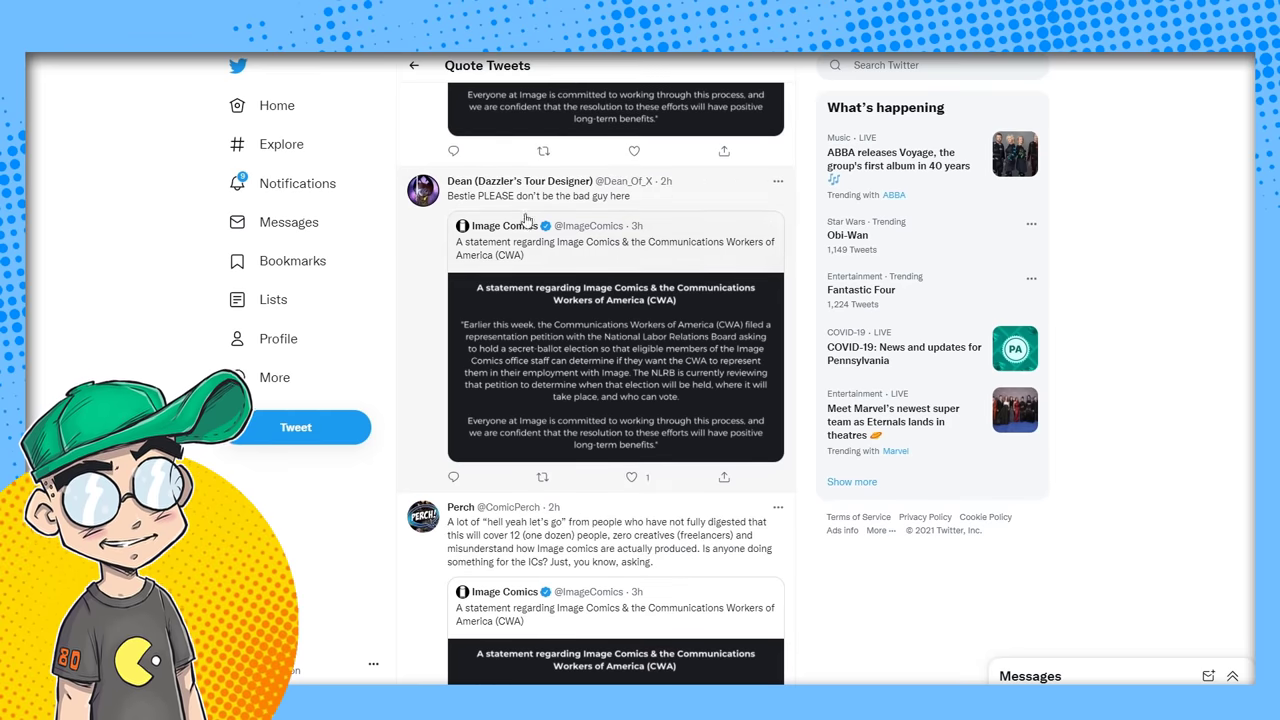
{"action": "scroll", "scroll_direction": "down", "scroll_amount": 3}
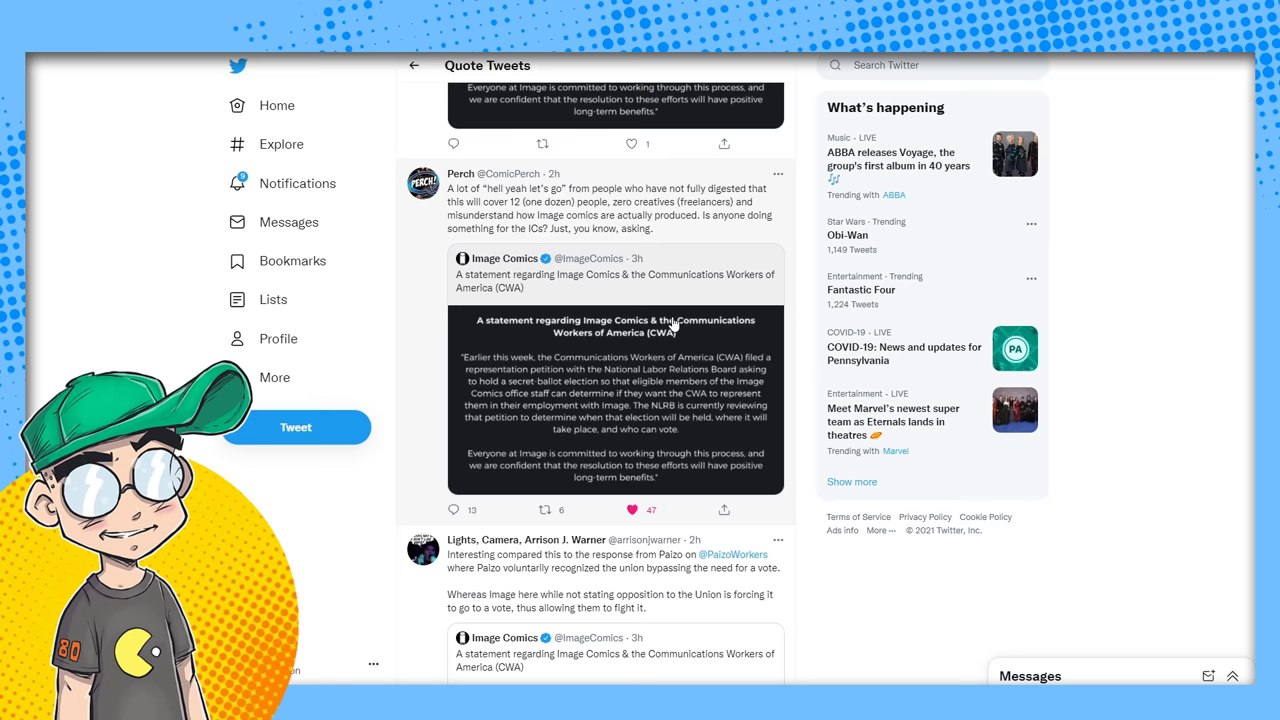
{"action": "mouse_move", "coordinate": [520, 226]}
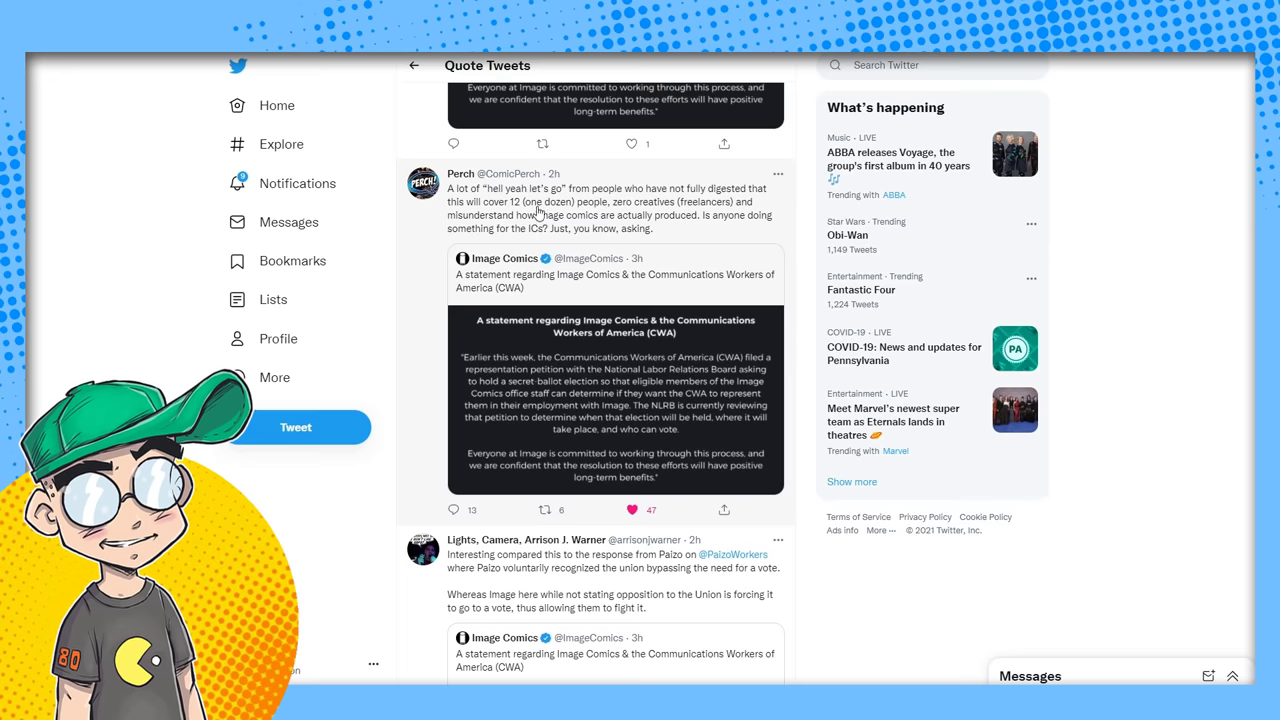
{"action": "mouse_move", "coordinate": [606, 216]}
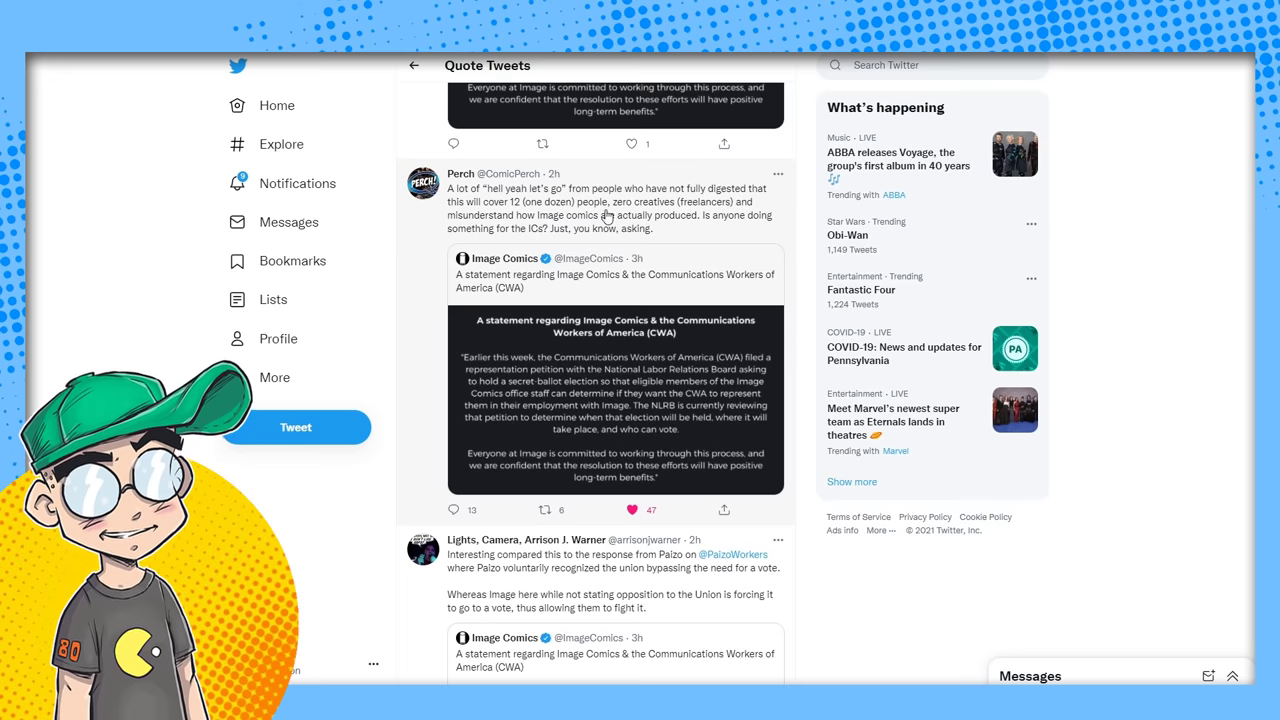
{"action": "mouse_move", "coordinate": [516, 248]}
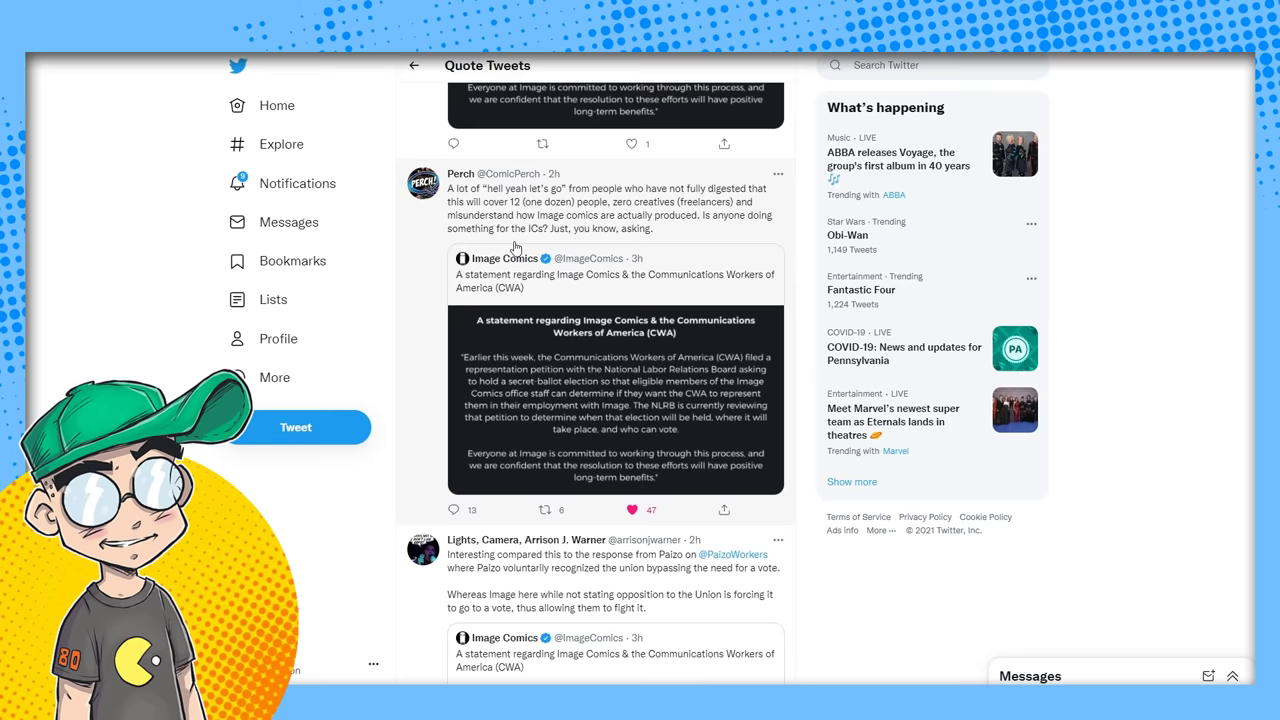
{"action": "mouse_move", "coordinate": [600, 224]}
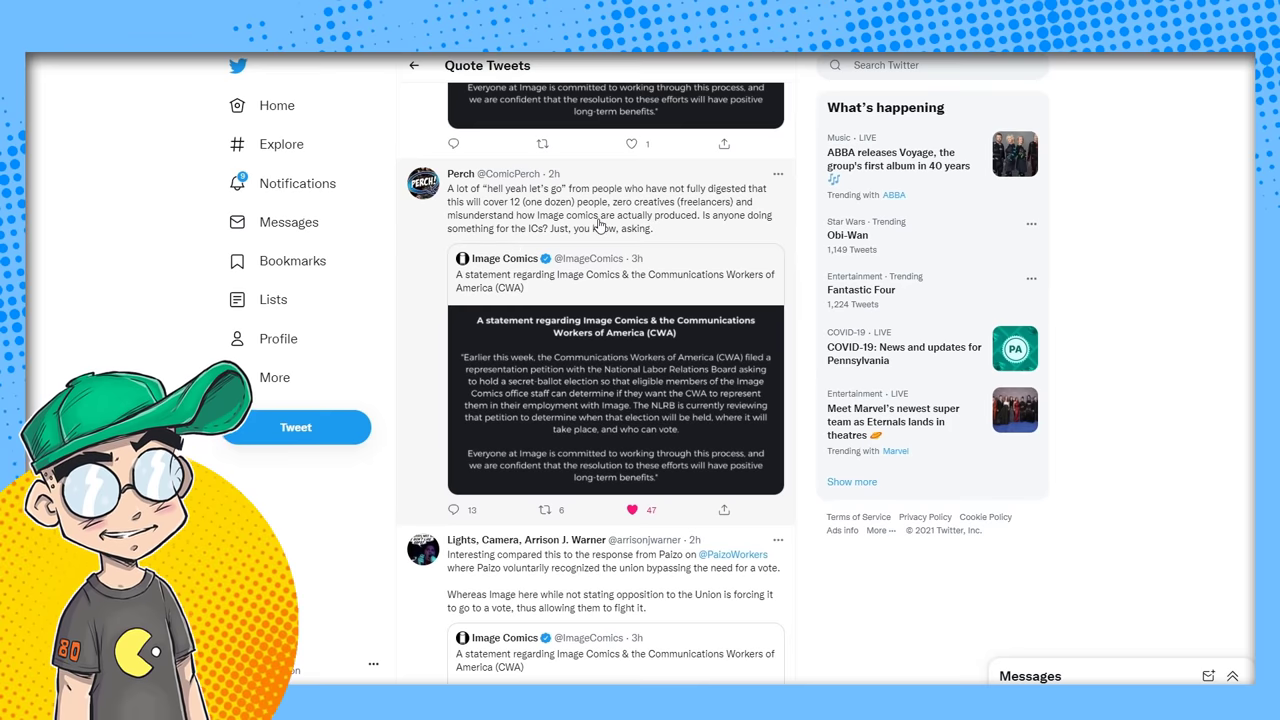
{"action": "mouse_move", "coordinate": [668, 224]}
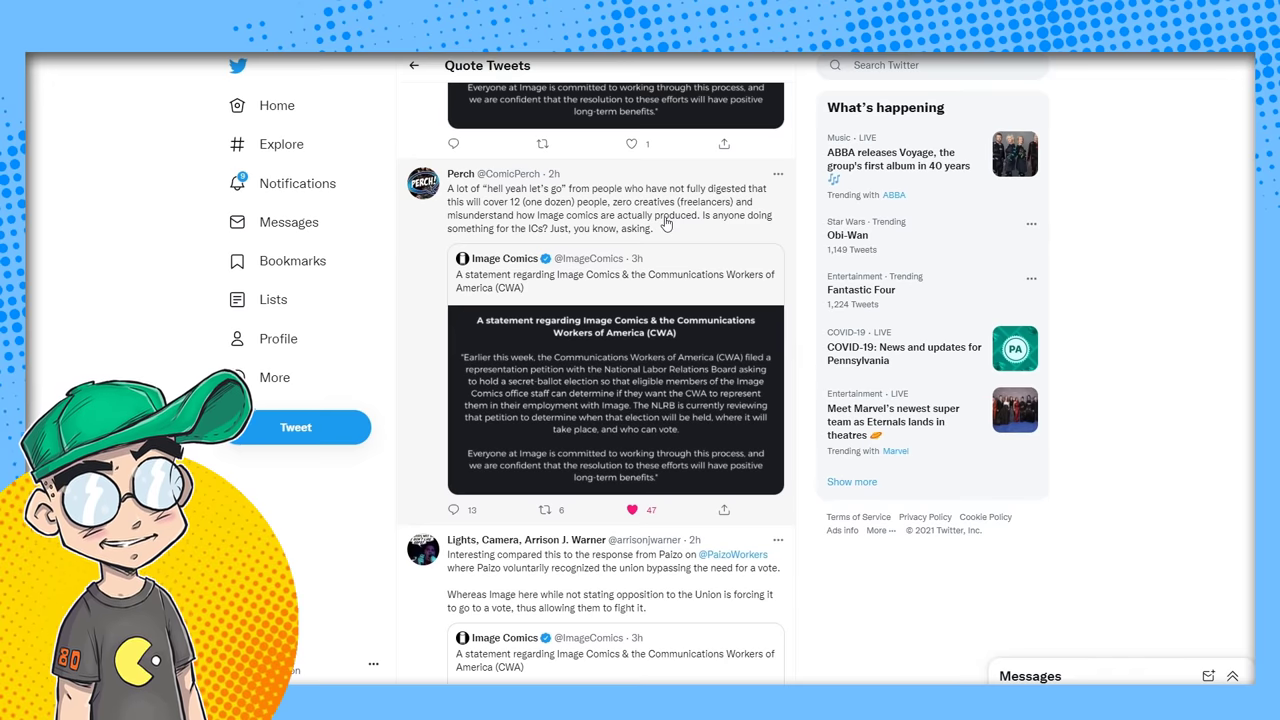
{"action": "mouse_move", "coordinate": [668, 344]}
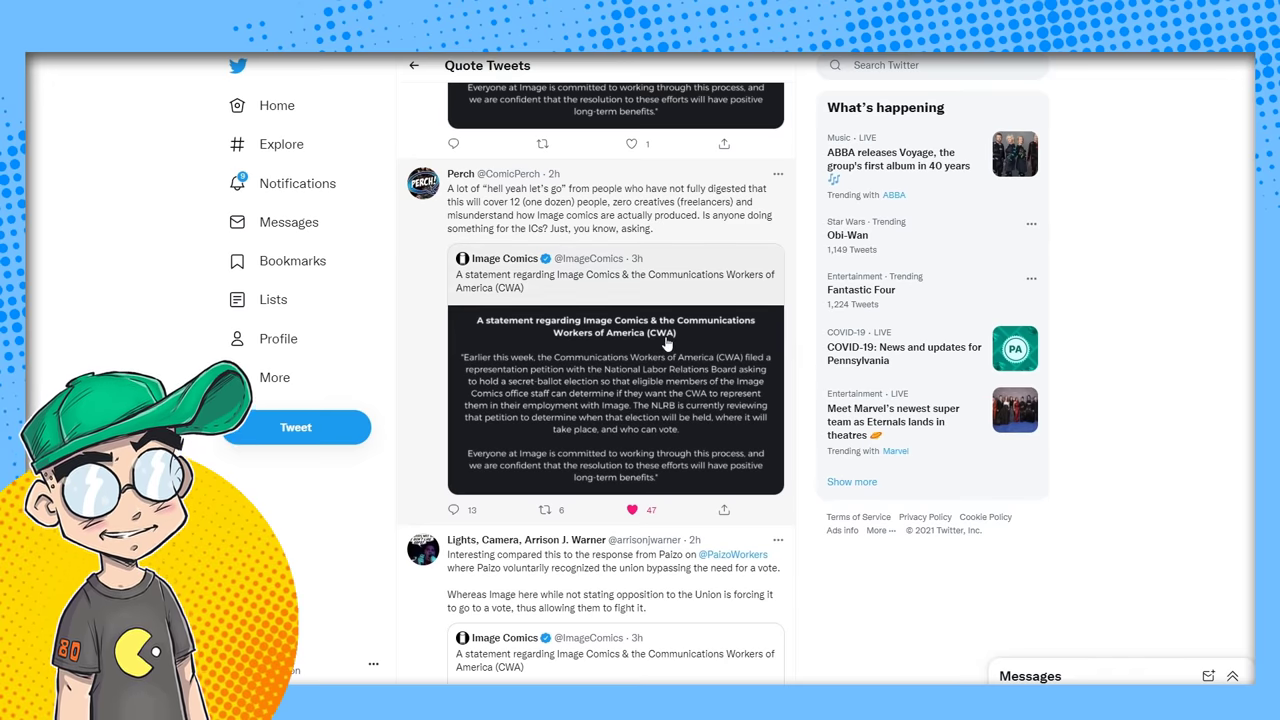
{"action": "scroll", "scroll_direction": "down", "scroll_amount": 3}
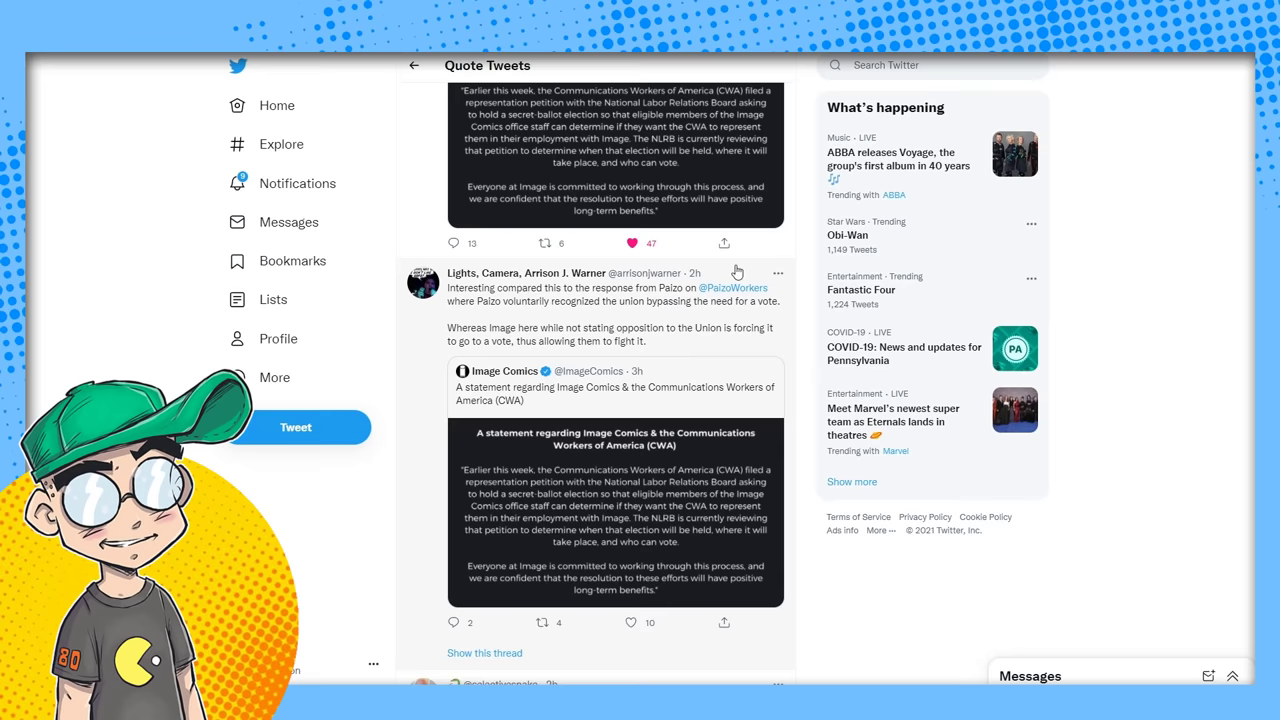
{"action": "mouse_move", "coordinate": [712, 312]}
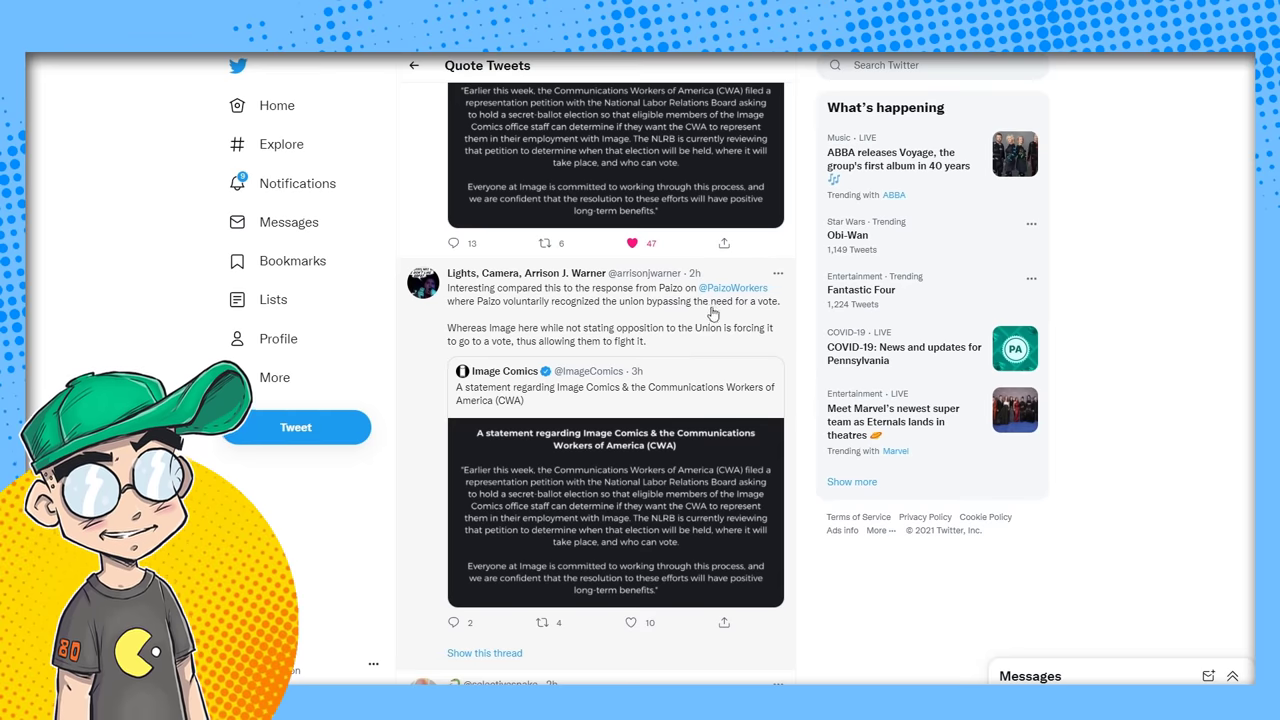
{"action": "mouse_move", "coordinate": [696, 420]}
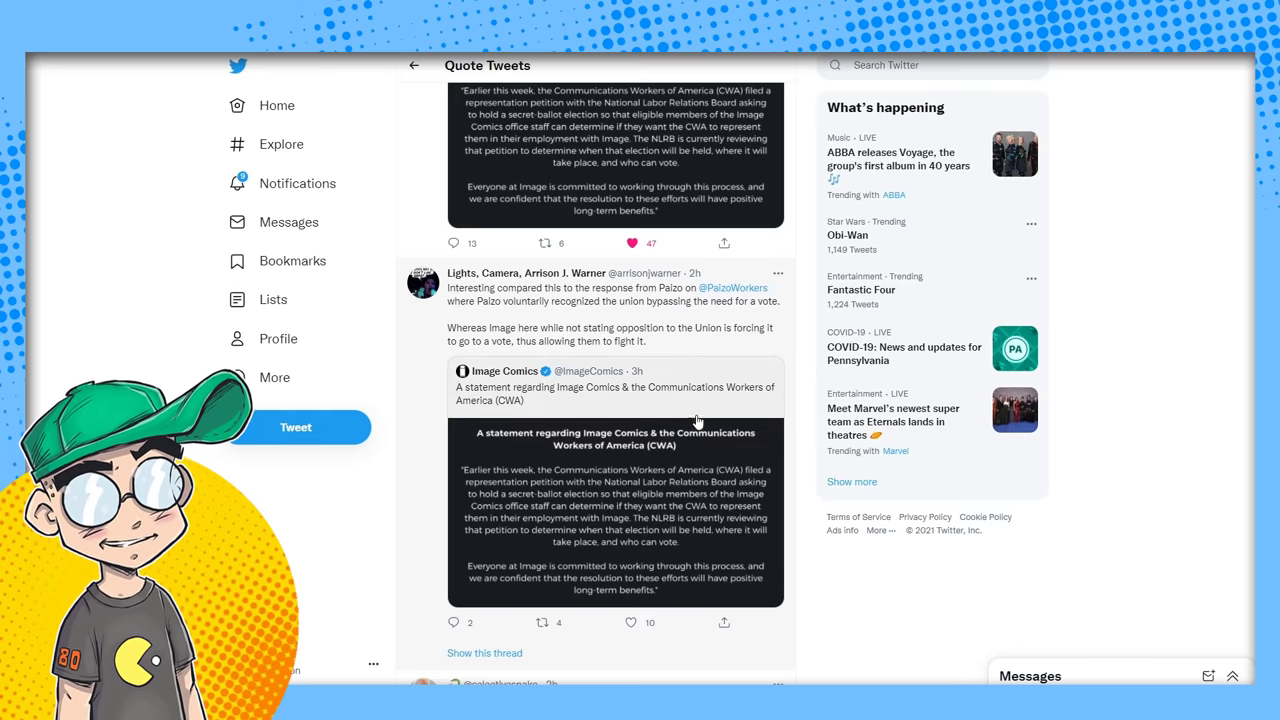
{"action": "scroll", "scroll_direction": "down", "scroll_amount": 3}
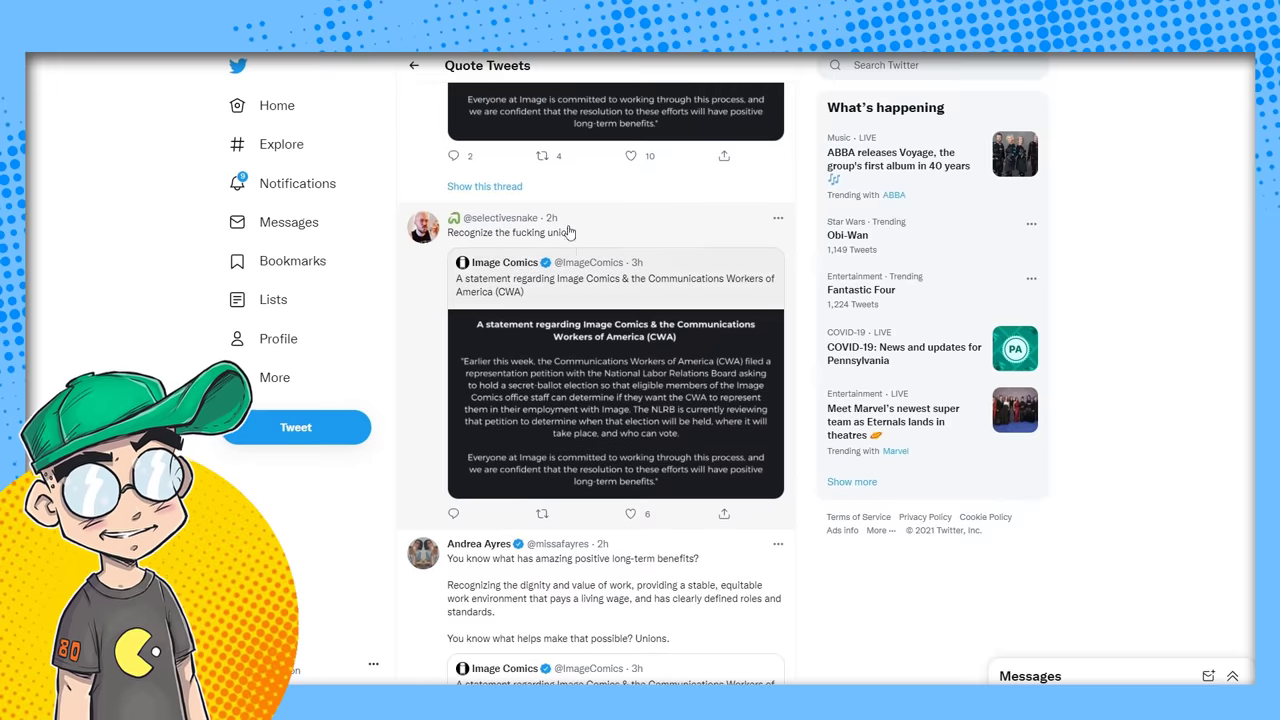
{"action": "scroll", "scroll_direction": "down", "scroll_amount": 3}
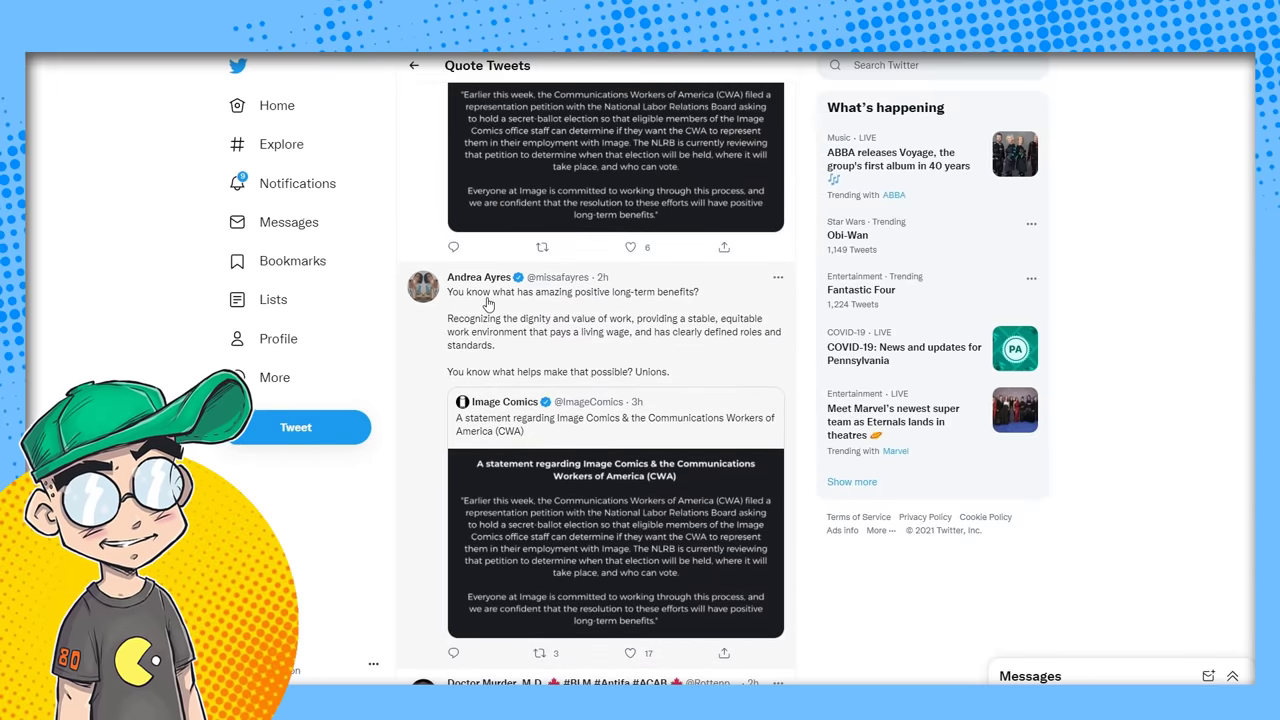
{"action": "mouse_move", "coordinate": [698, 298]}
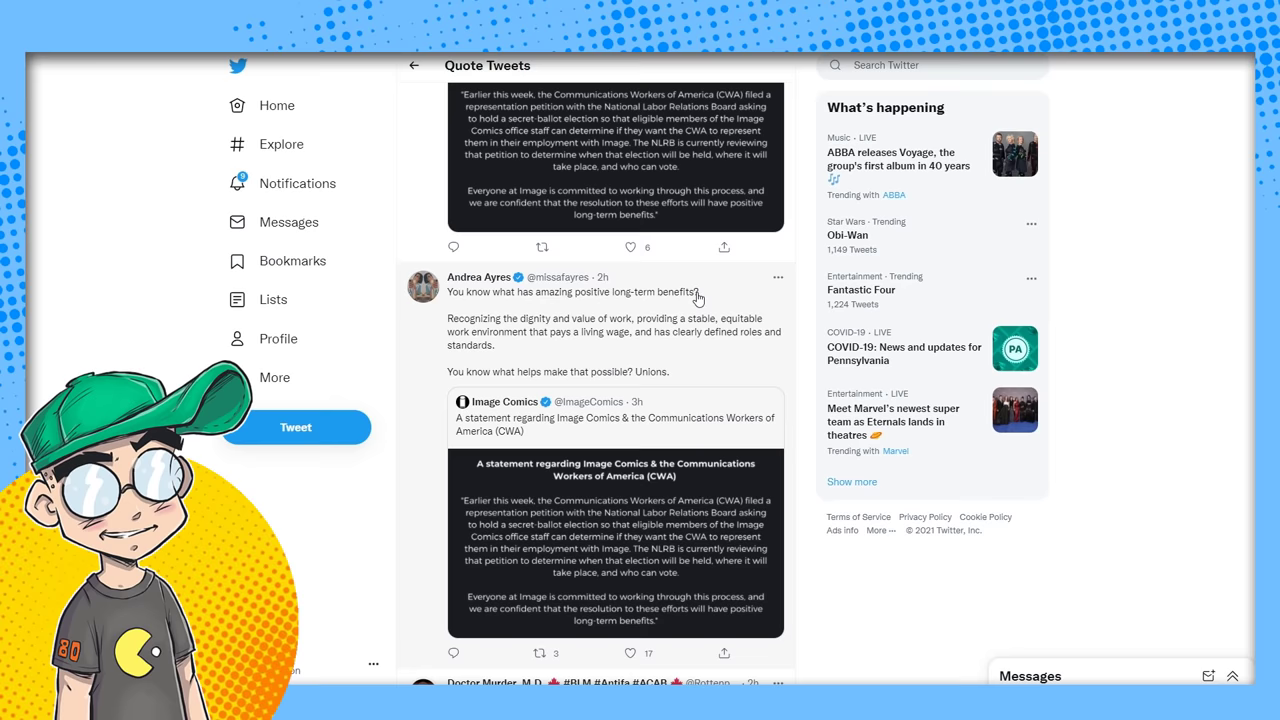
{"action": "mouse_move", "coordinate": [638, 332]}
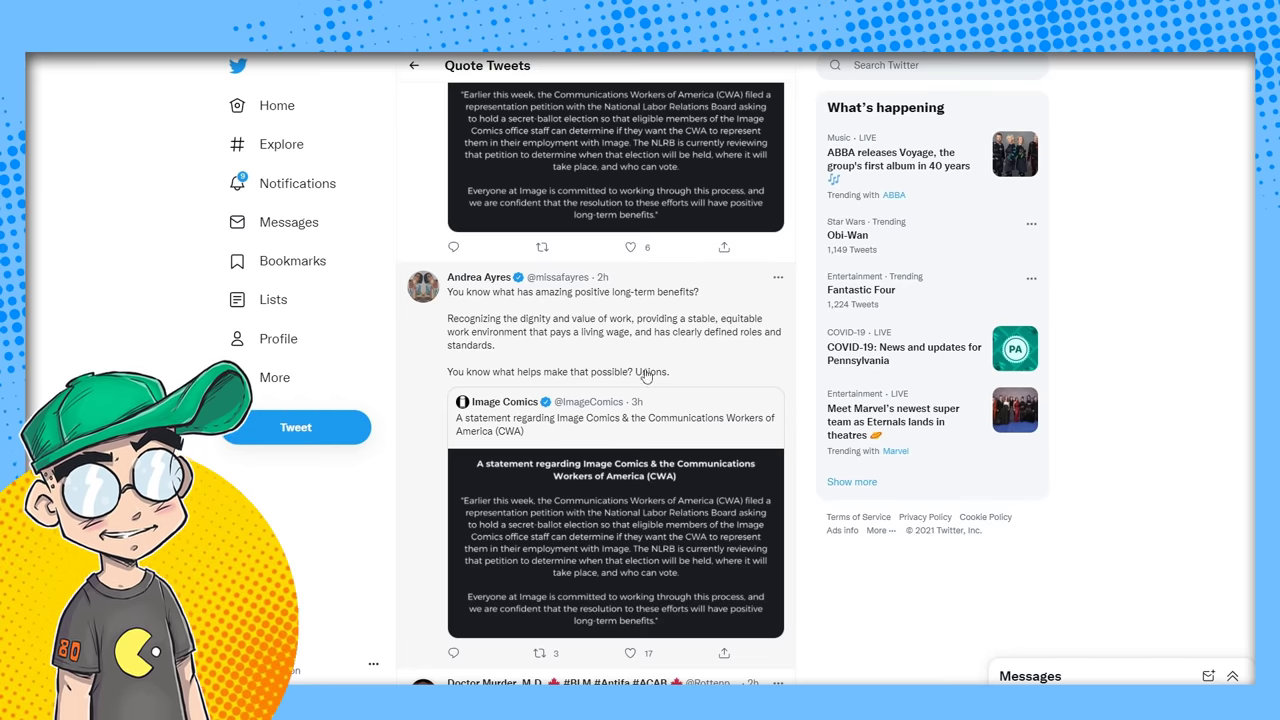
{"action": "mouse_move", "coordinate": [696, 374]}
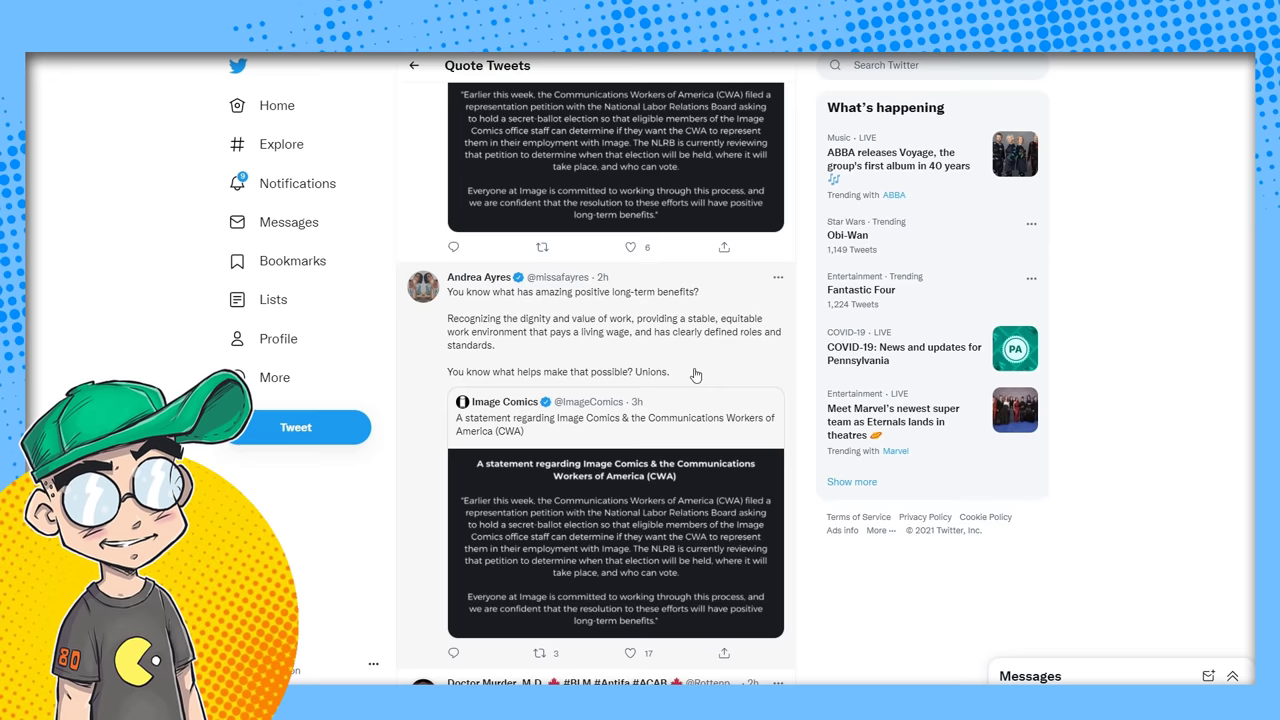
{"action": "mouse_move", "coordinate": [456, 424]}
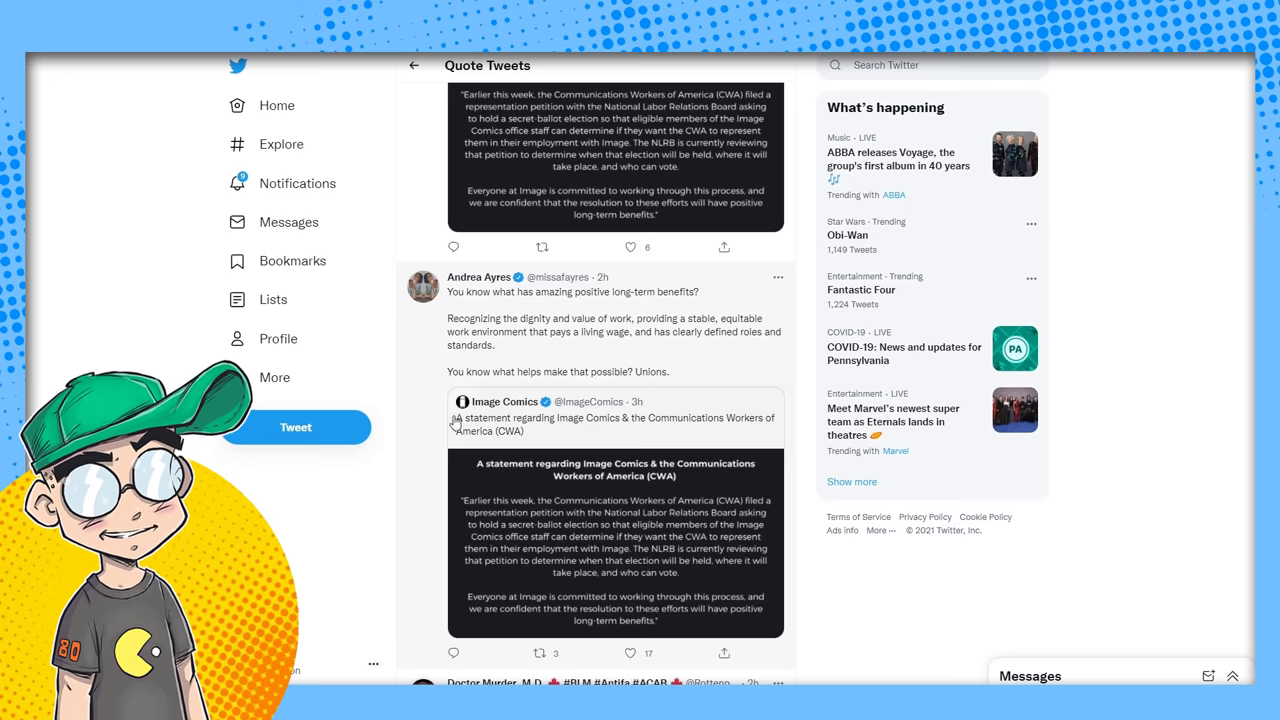
{"action": "mouse_move", "coordinate": [694, 392]}
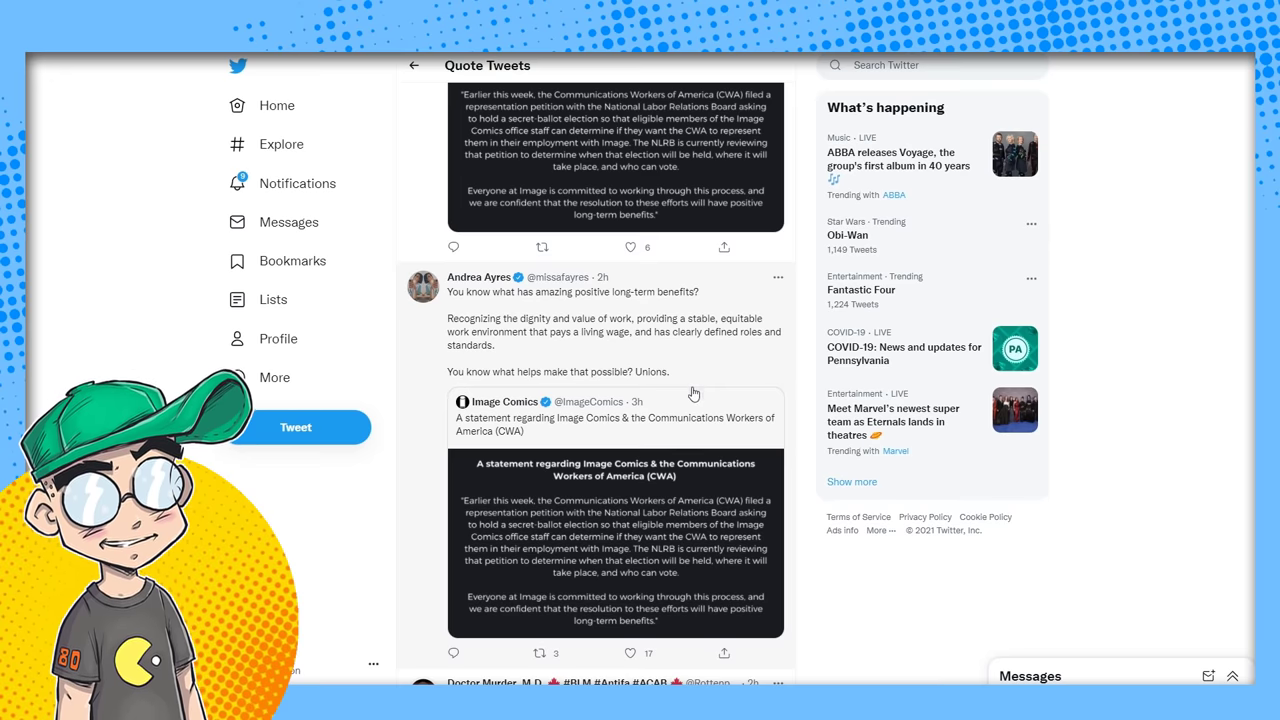
{"action": "scroll", "scroll_direction": "down", "scroll_amount": 3}
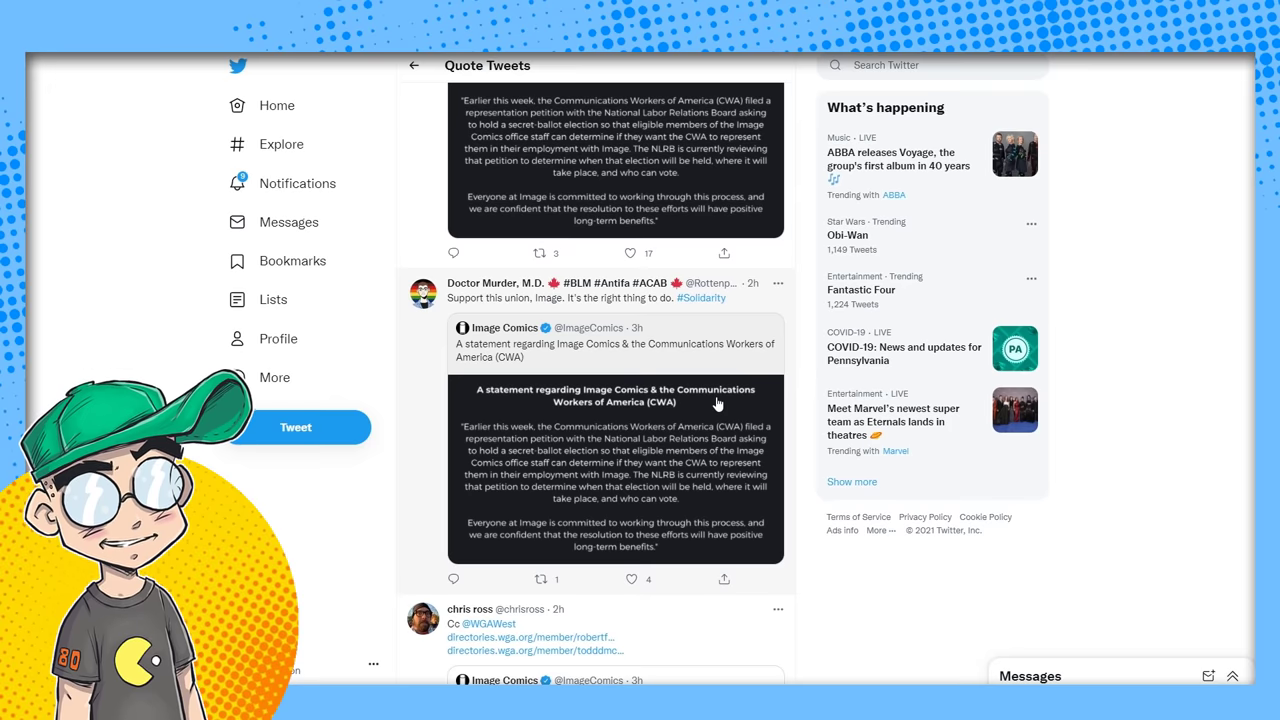
{"action": "mouse_move", "coordinate": [488, 324]}
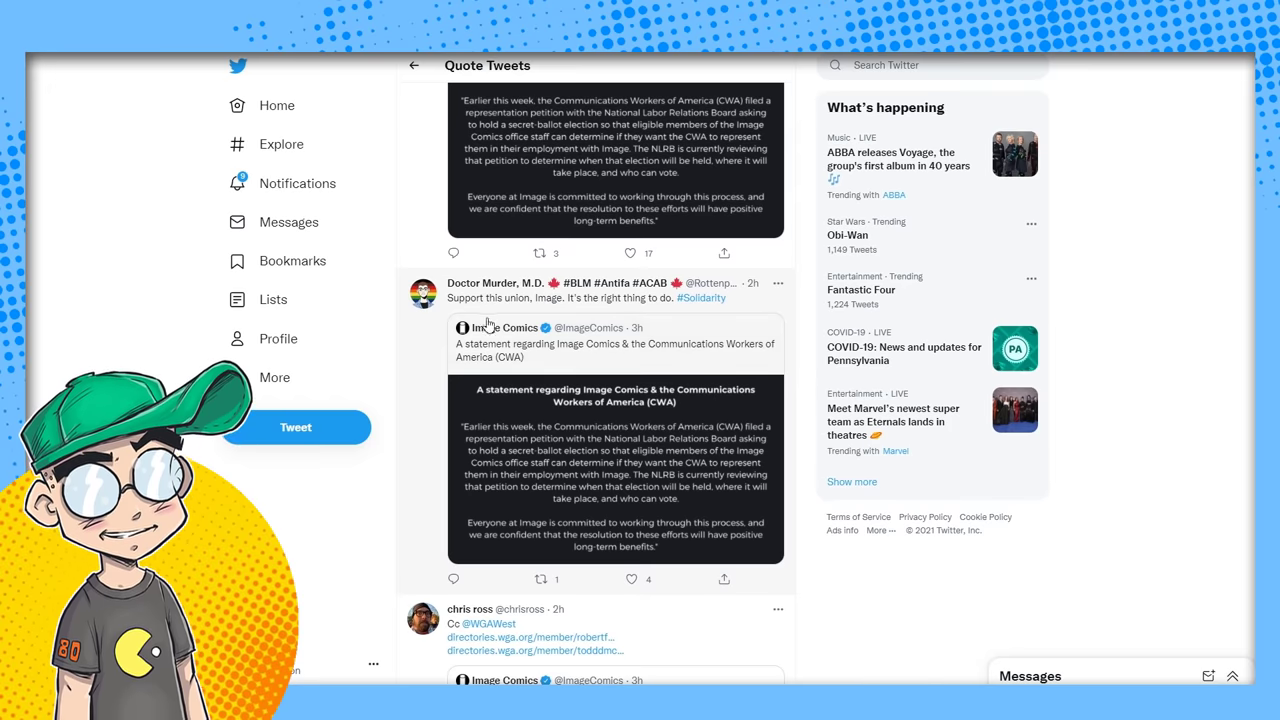
{"action": "scroll", "scroll_direction": "down", "scroll_amount": 3}
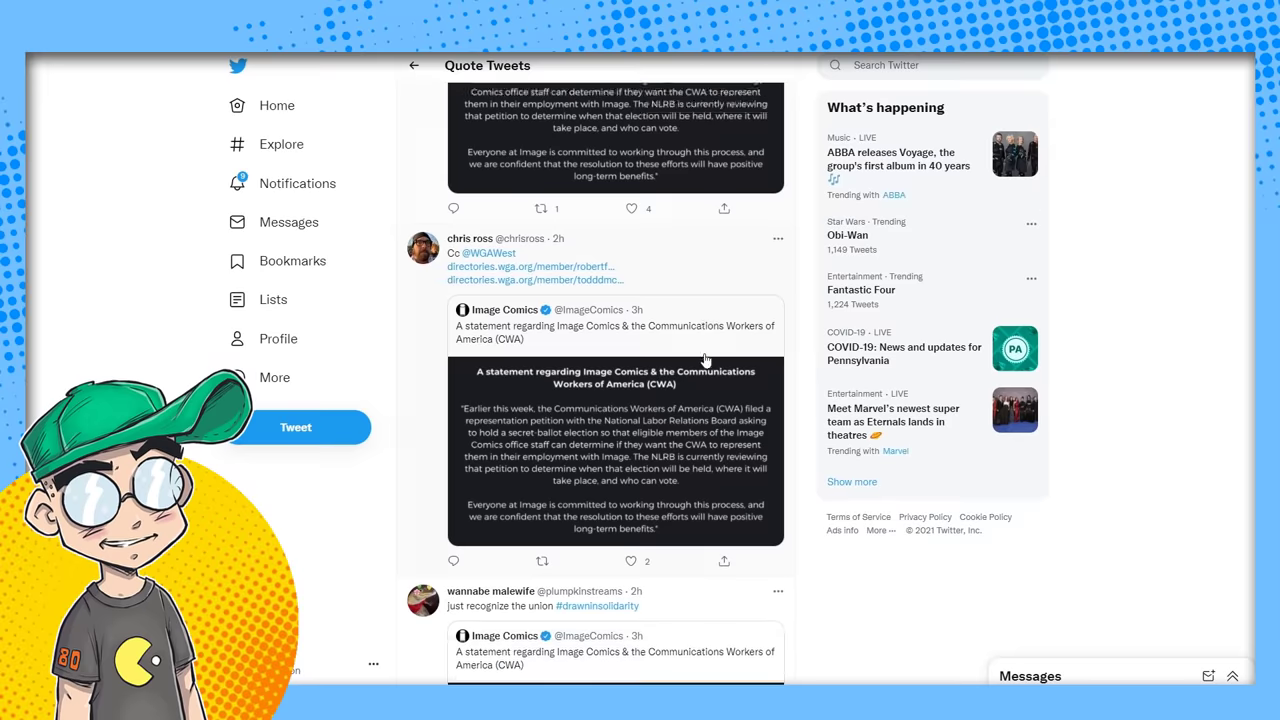
{"action": "scroll", "scroll_direction": "down", "scroll_amount": 3}
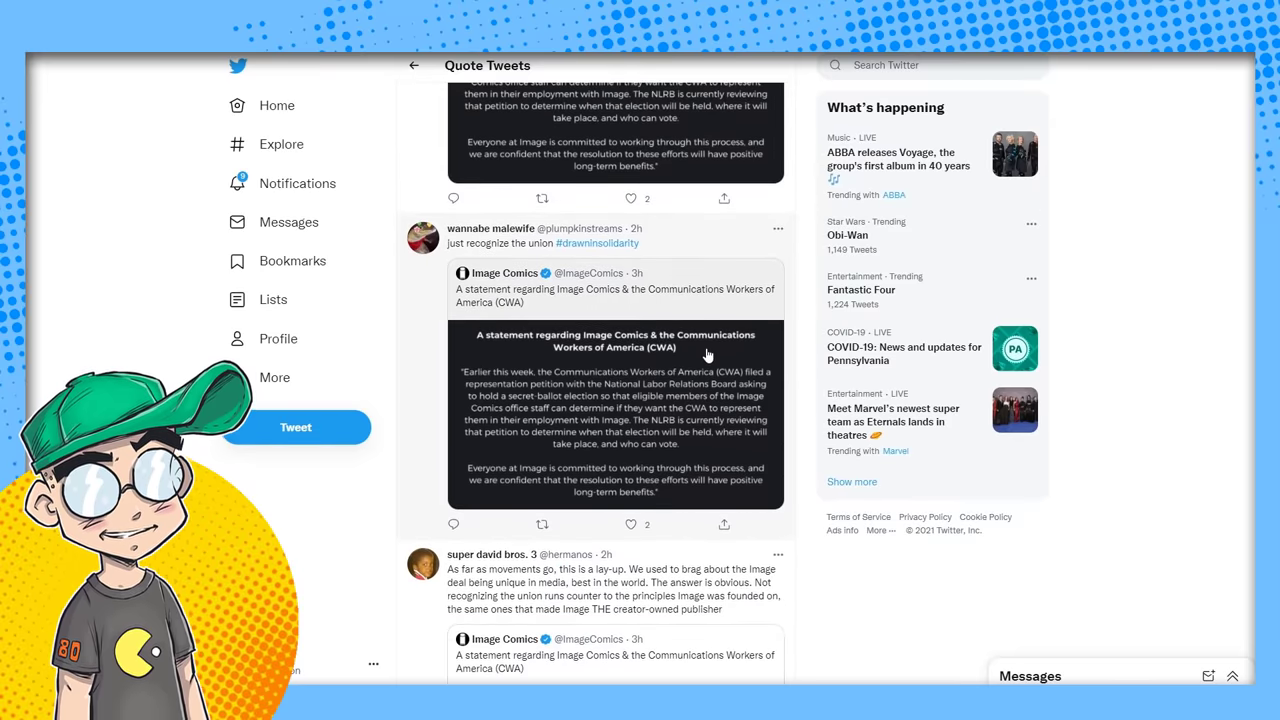
{"action": "scroll", "scroll_direction": "down", "scroll_amount": 3}
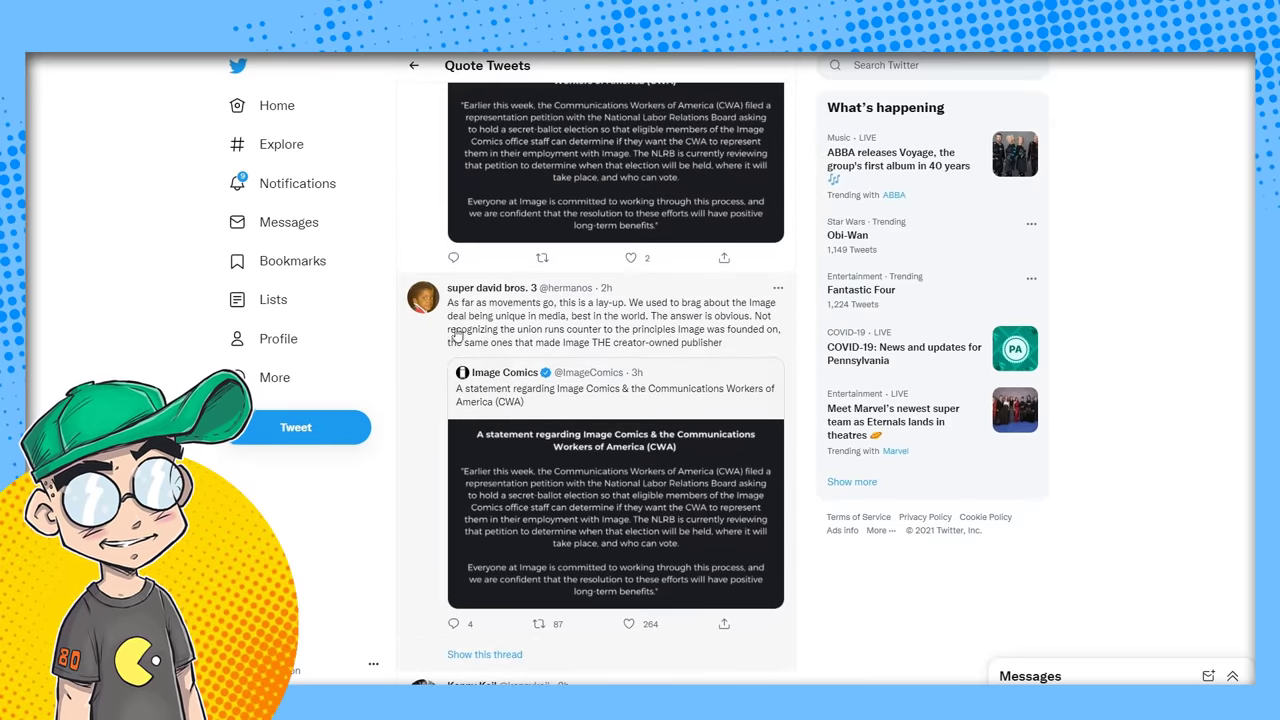
{"action": "scroll", "scroll_direction": "down", "scroll_amount": 3}
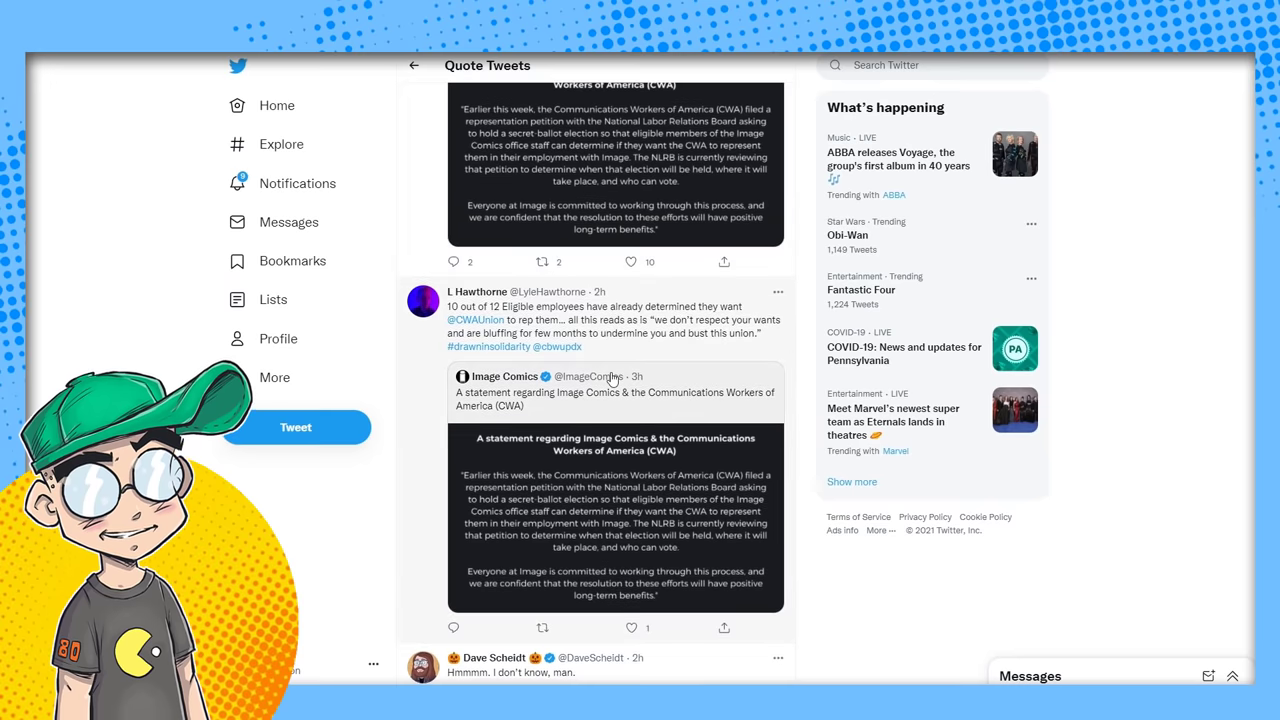
{"action": "scroll", "scroll_direction": "down", "scroll_amount": 3}
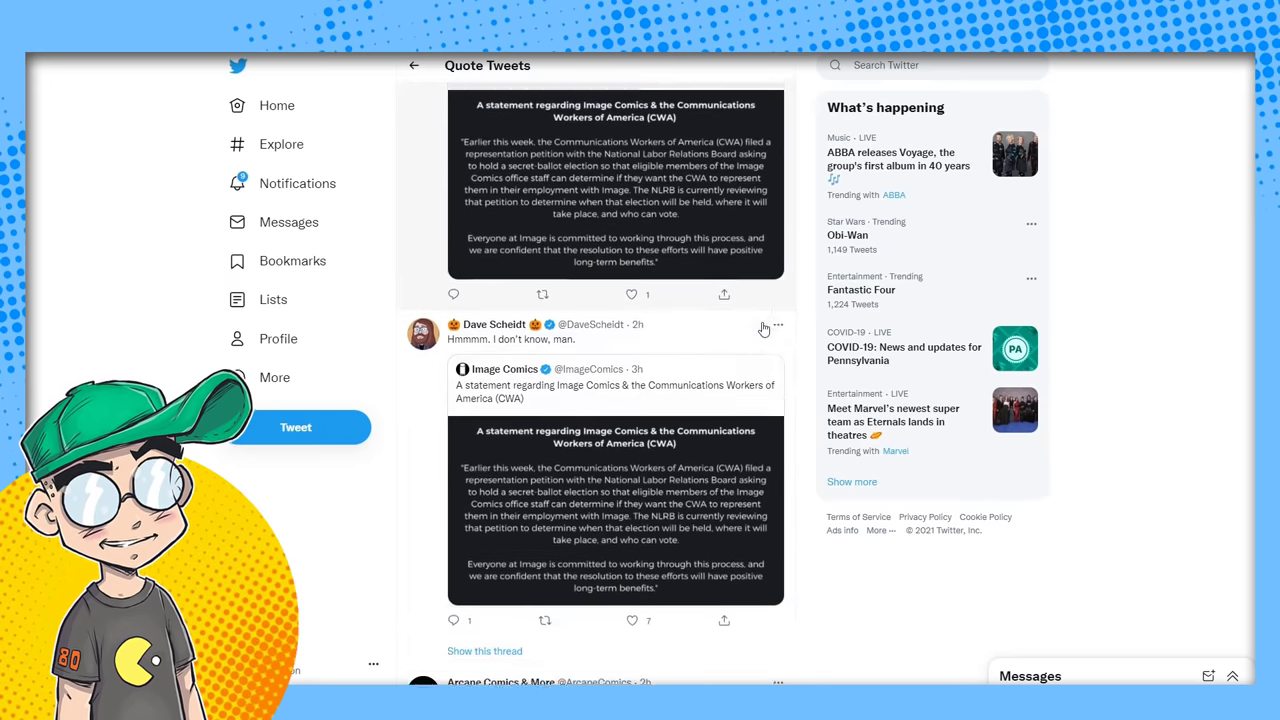
{"action": "scroll", "scroll_direction": "down", "scroll_amount": 3}
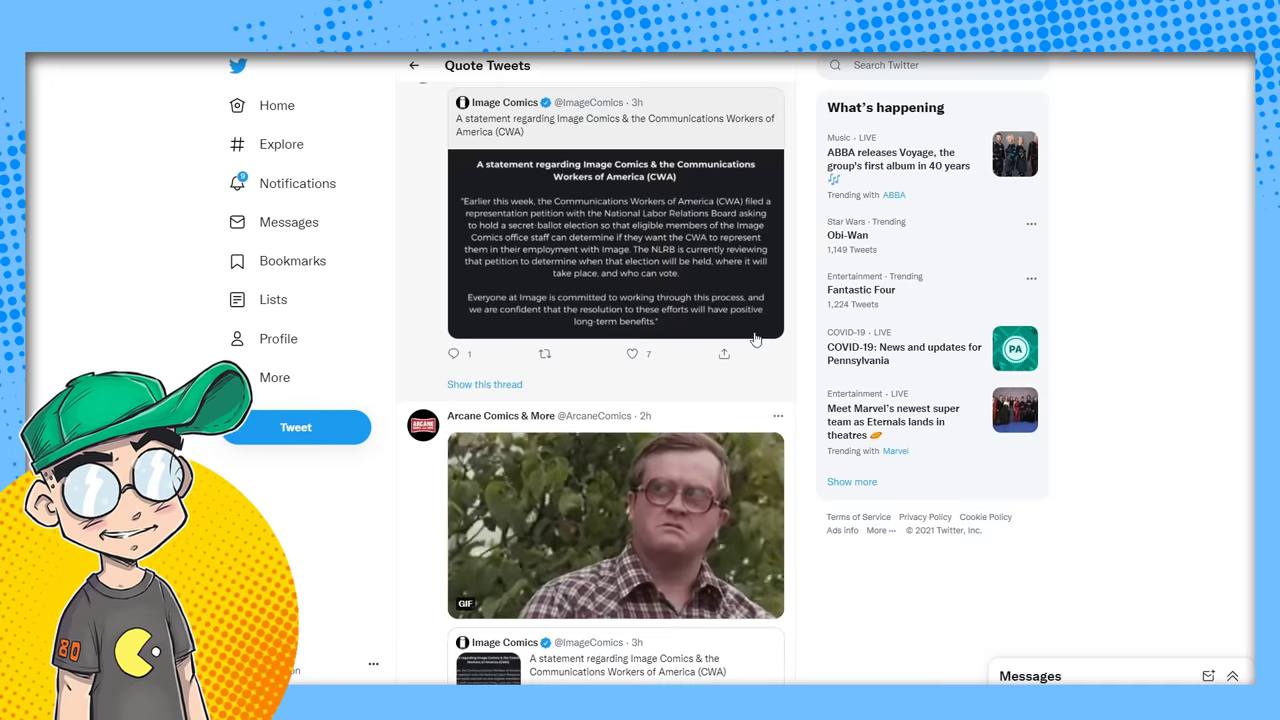
{"action": "scroll", "scroll_direction": "down", "scroll_amount": 3}
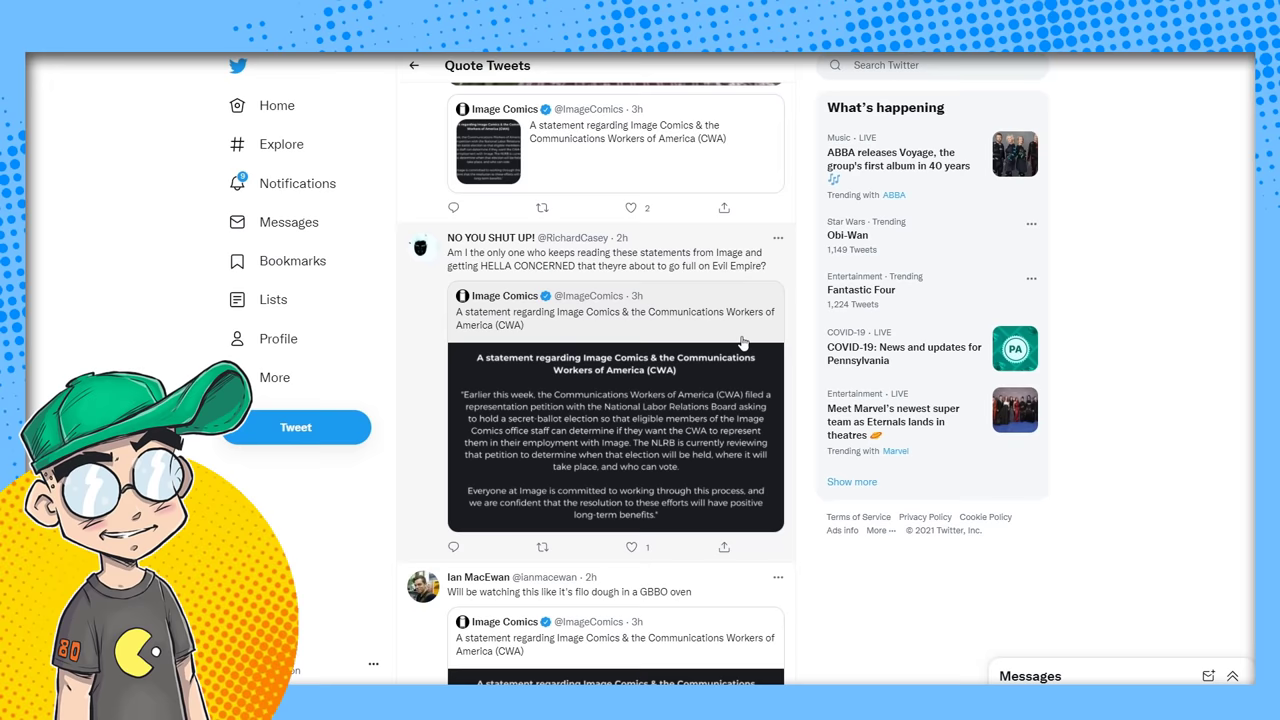
{"action": "mouse_move", "coordinate": [748, 258]}
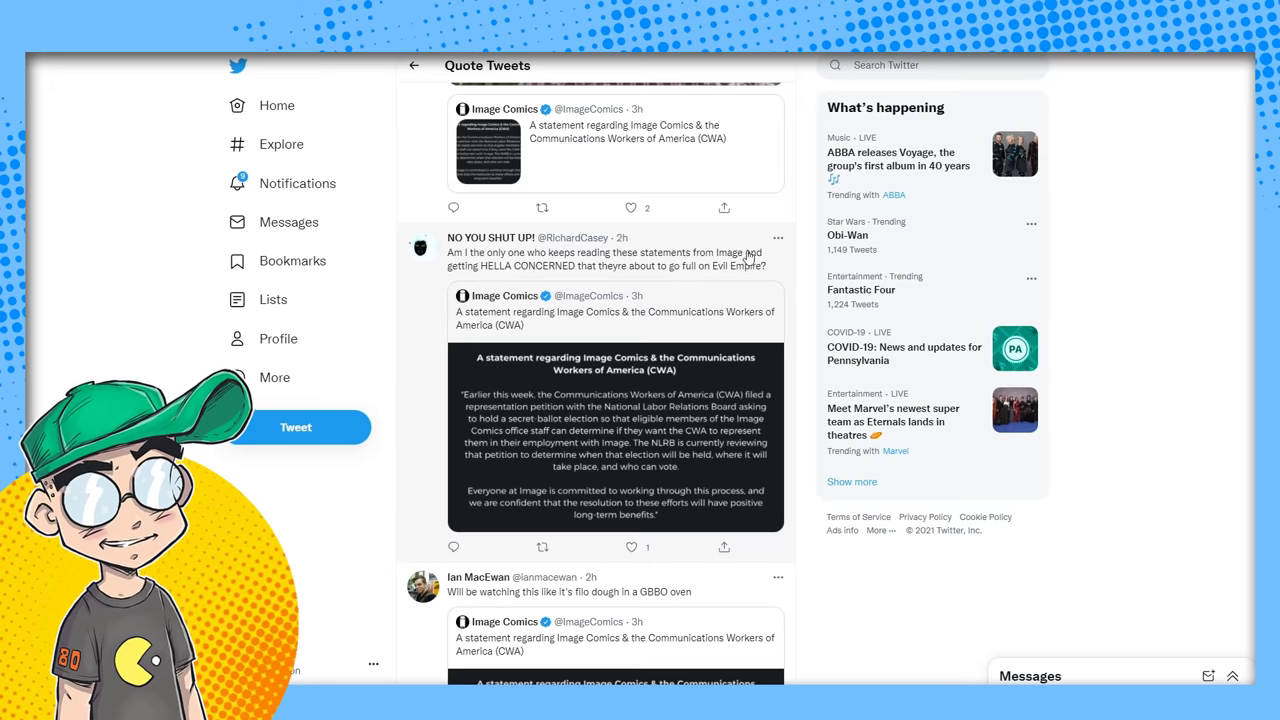